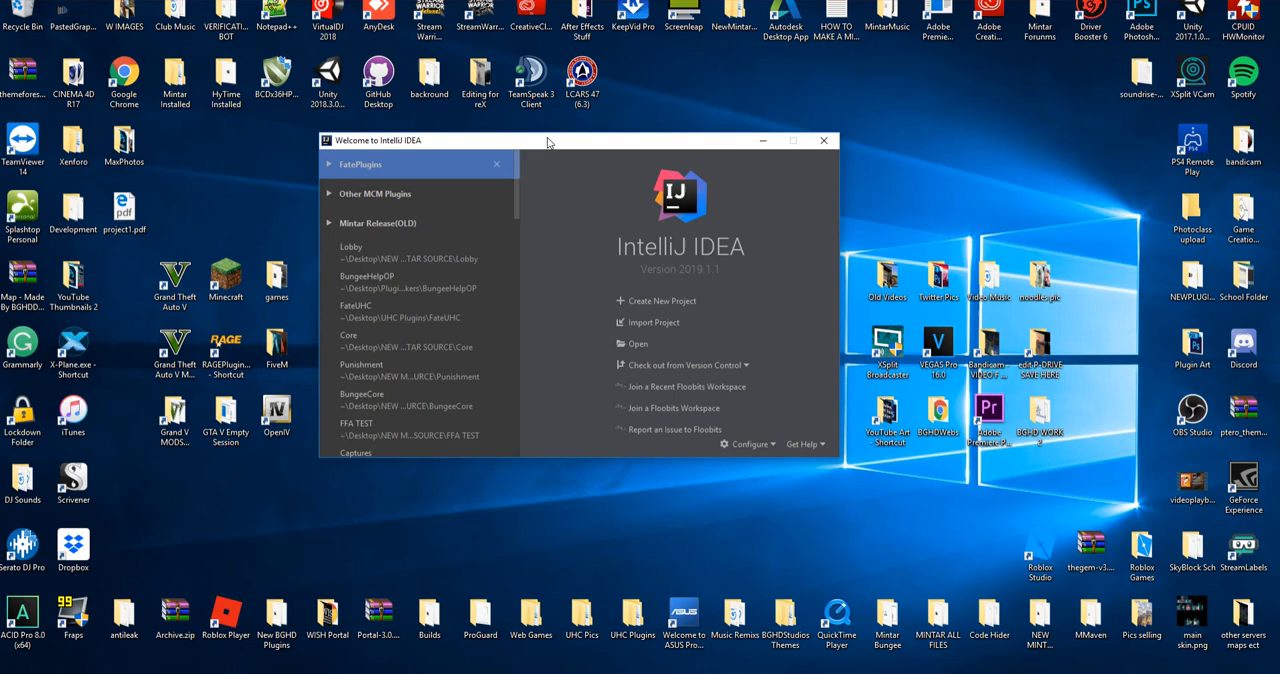
pyautogui.moveTo(590, 186)
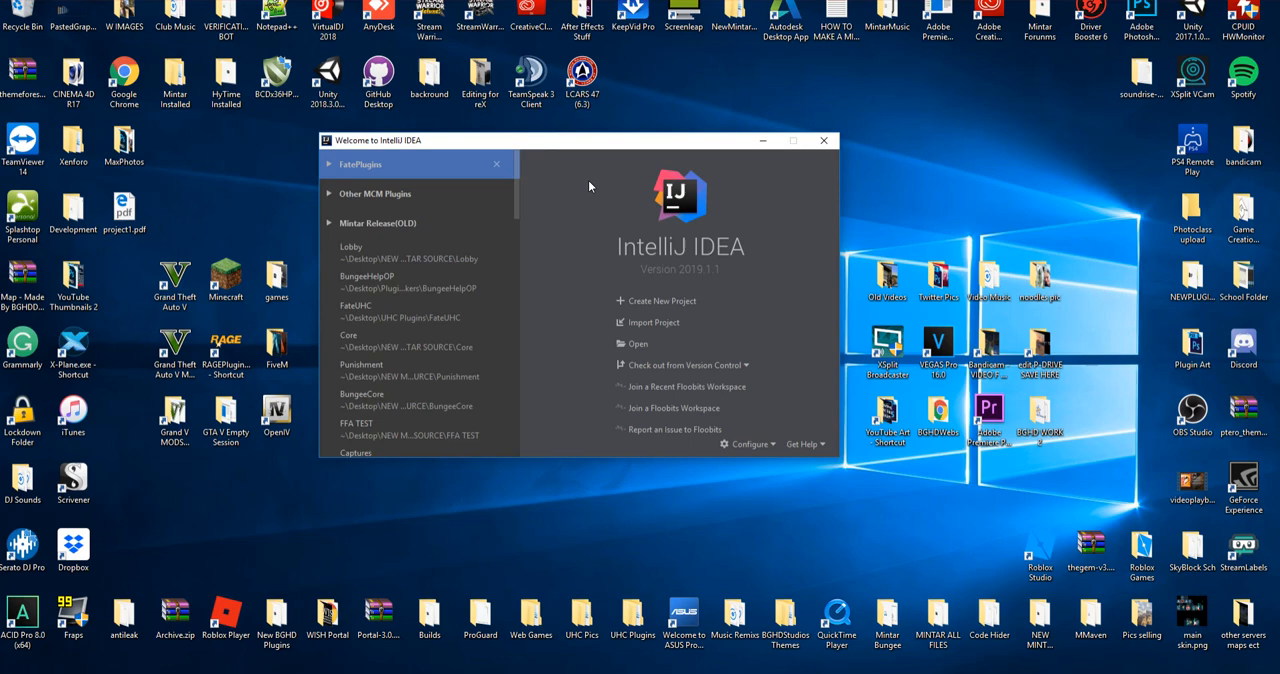
pyautogui.moveTo(668, 300)
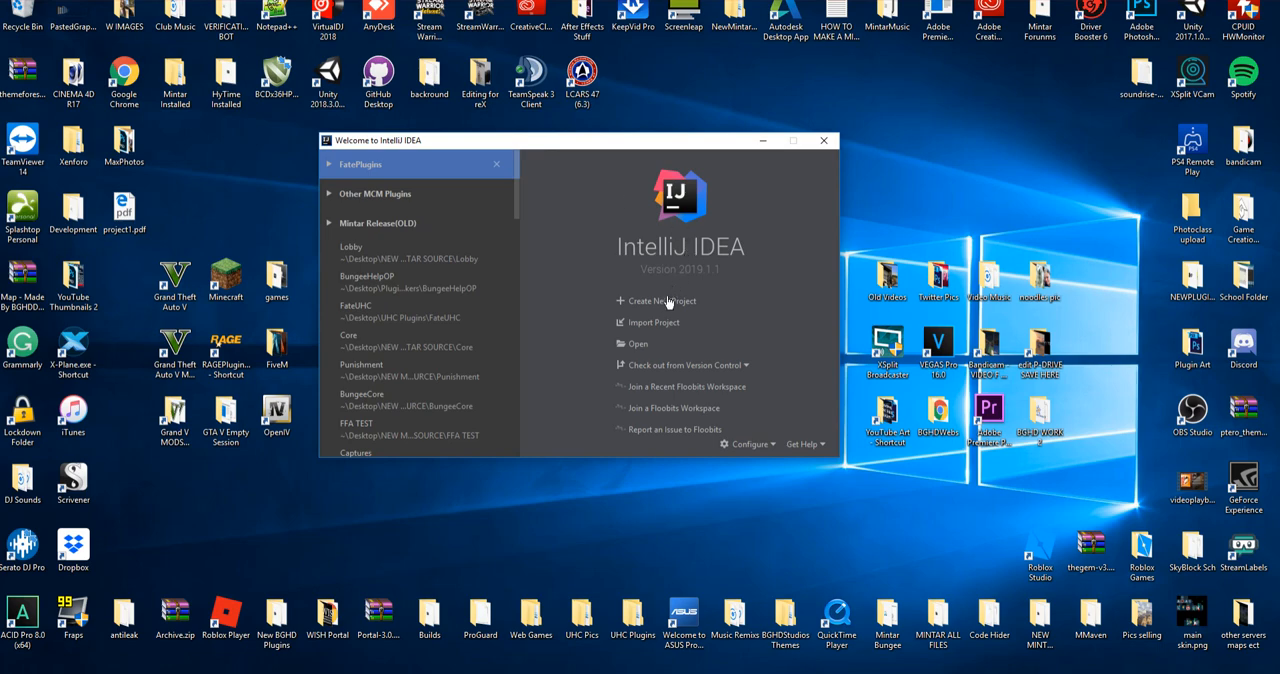
# Start a new Minecraft project of type Spigot Plugin with the Java 1.8 SDK
pyautogui.click(660, 300)
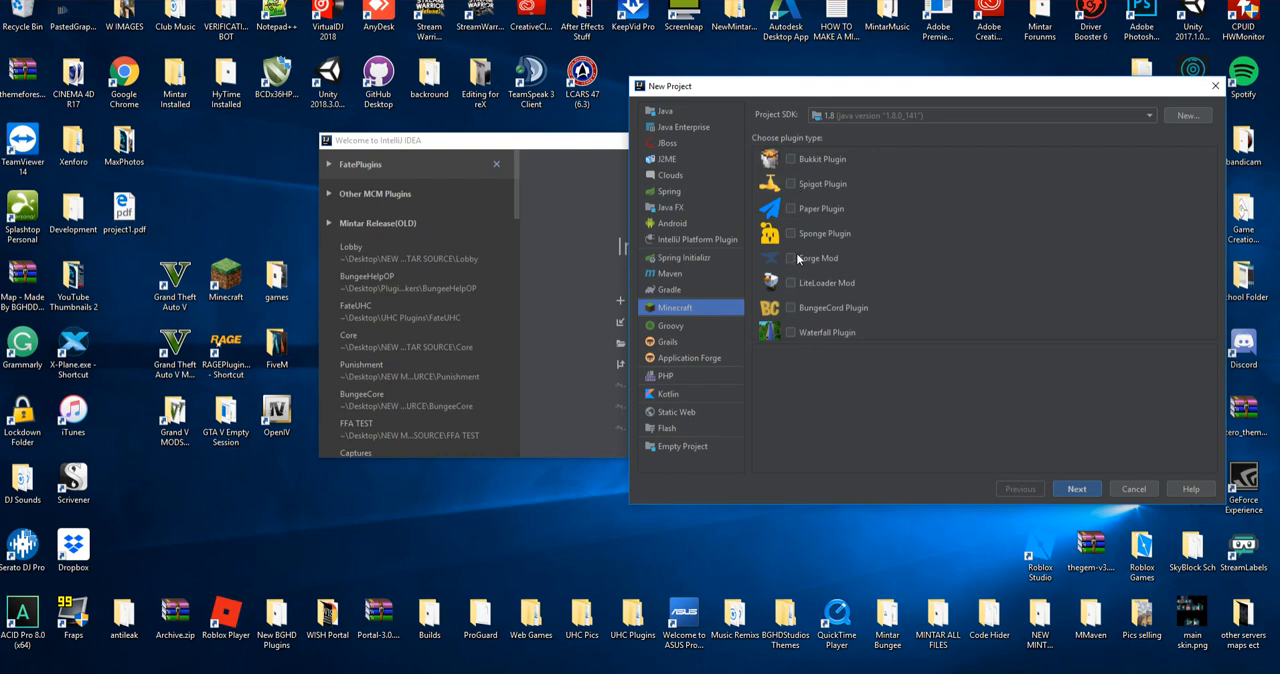
pyautogui.click(792, 184)
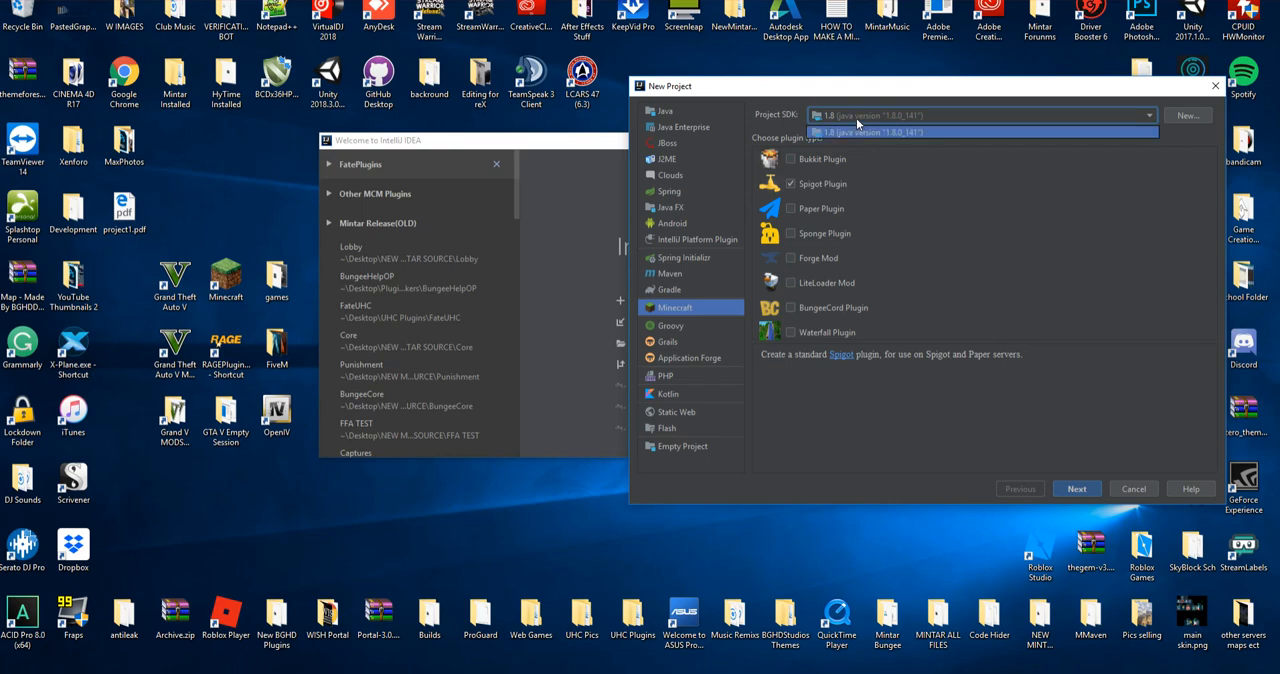
pyautogui.click(980, 132)
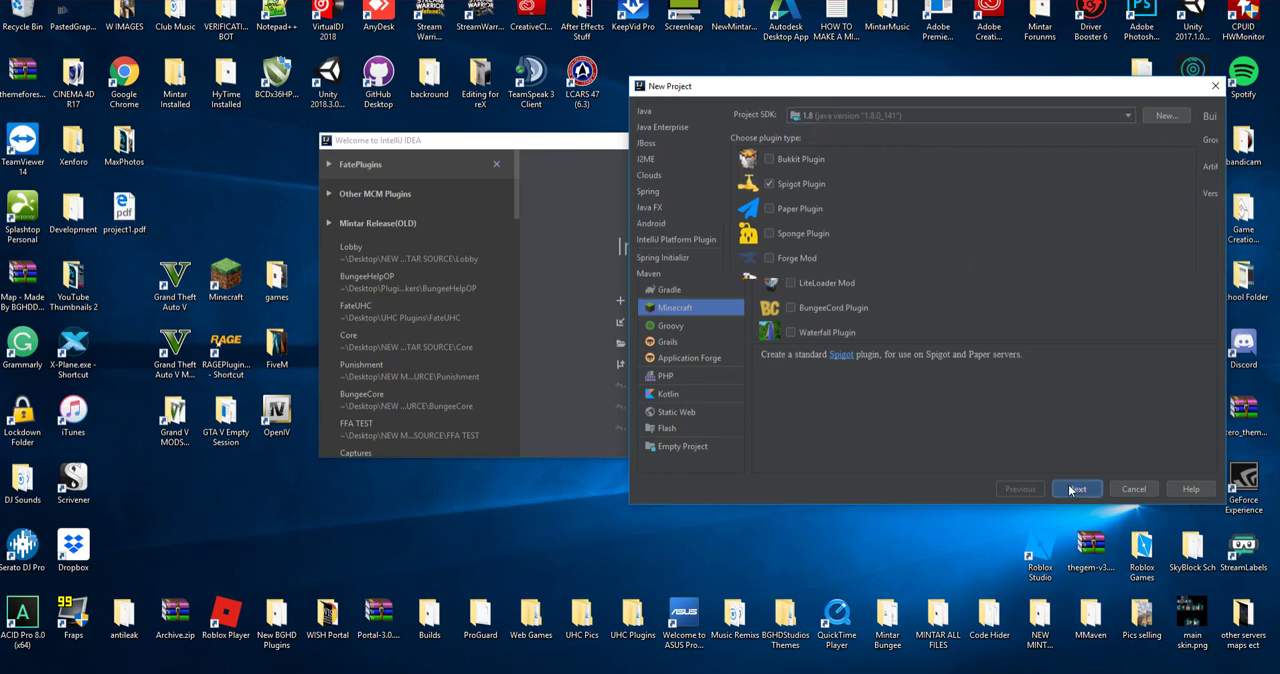
# Set GroupId net.noodles.tutorial1, ArtifactId Main, Version 0.1, keeping Maven as build system
pyautogui.click(1076, 488)
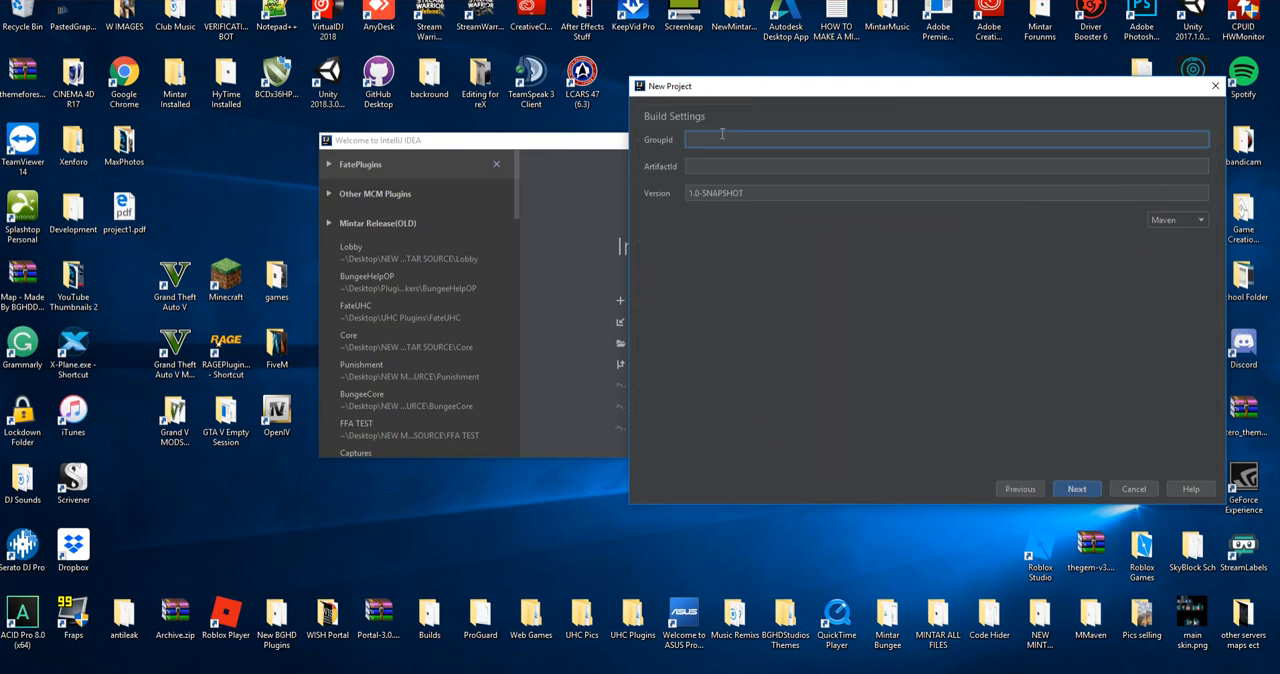
pyautogui.write('net.nd')
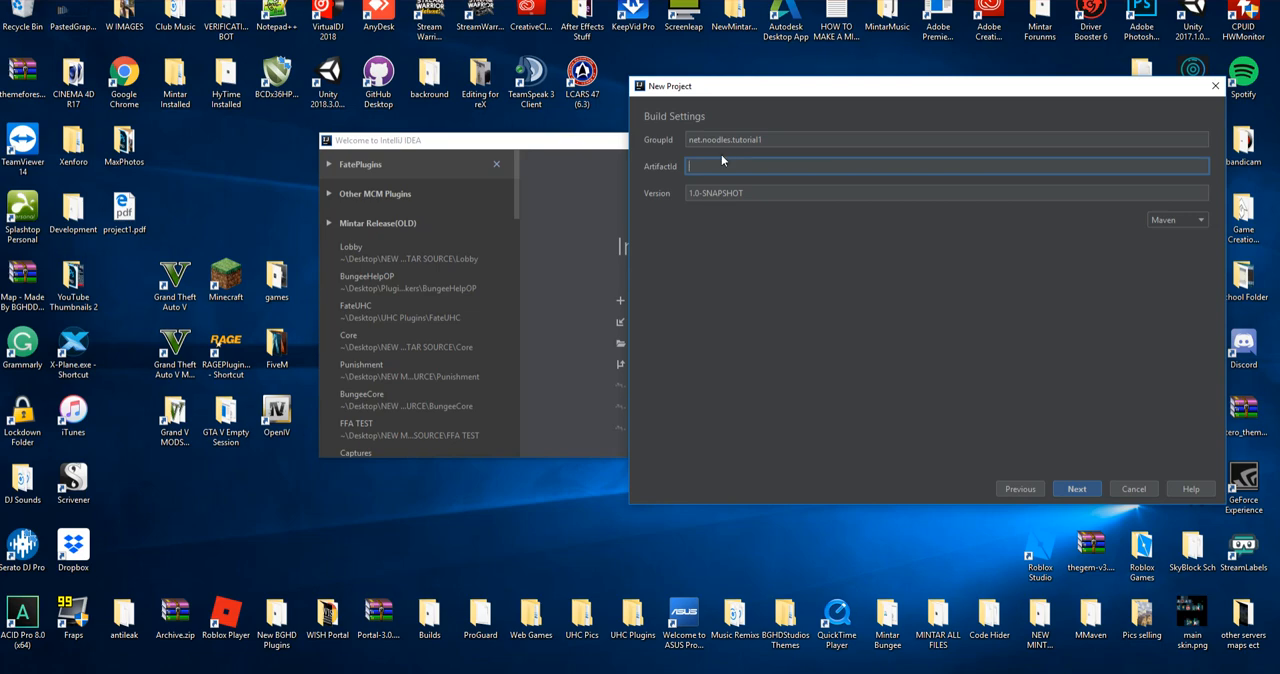
pyautogui.write('Main')
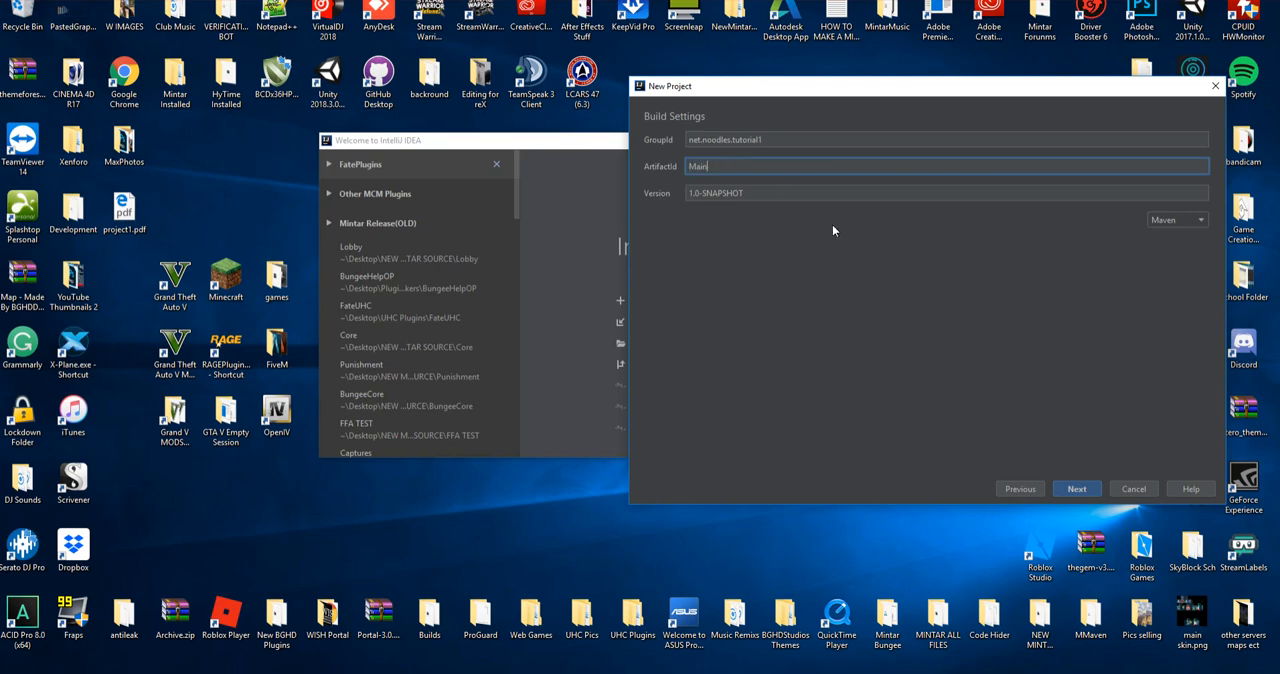
pyautogui.write('0.1')
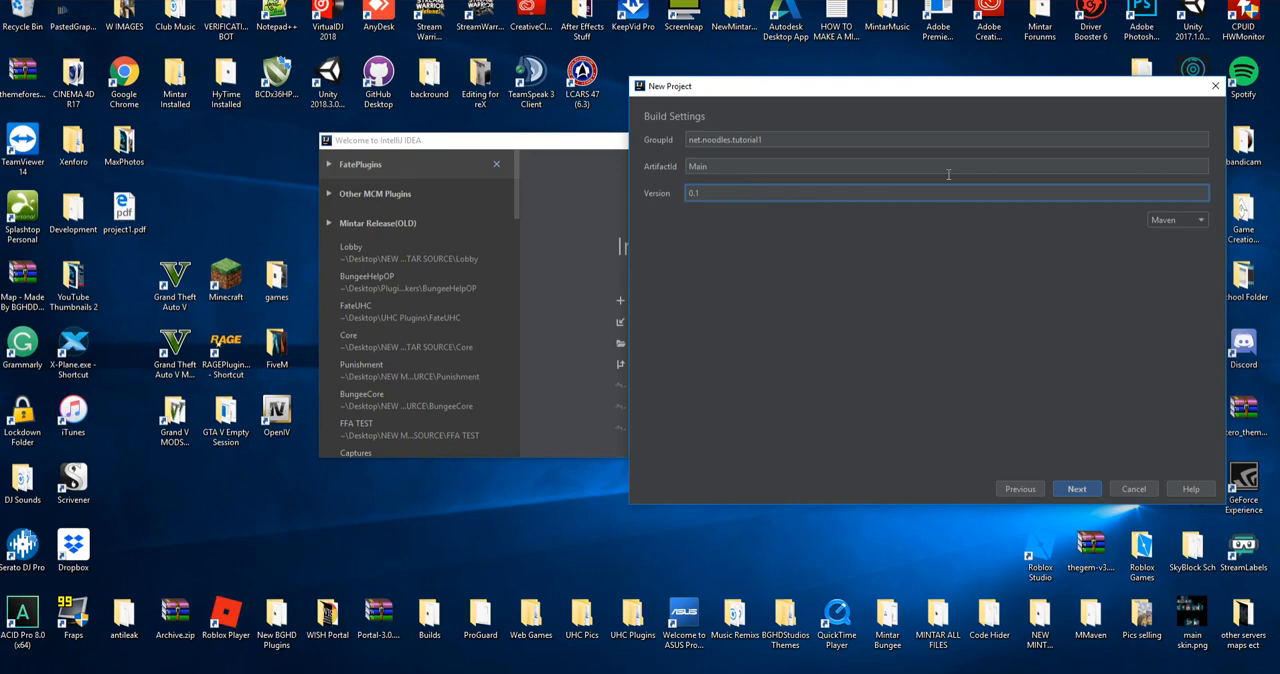
pyautogui.click(1172, 220)
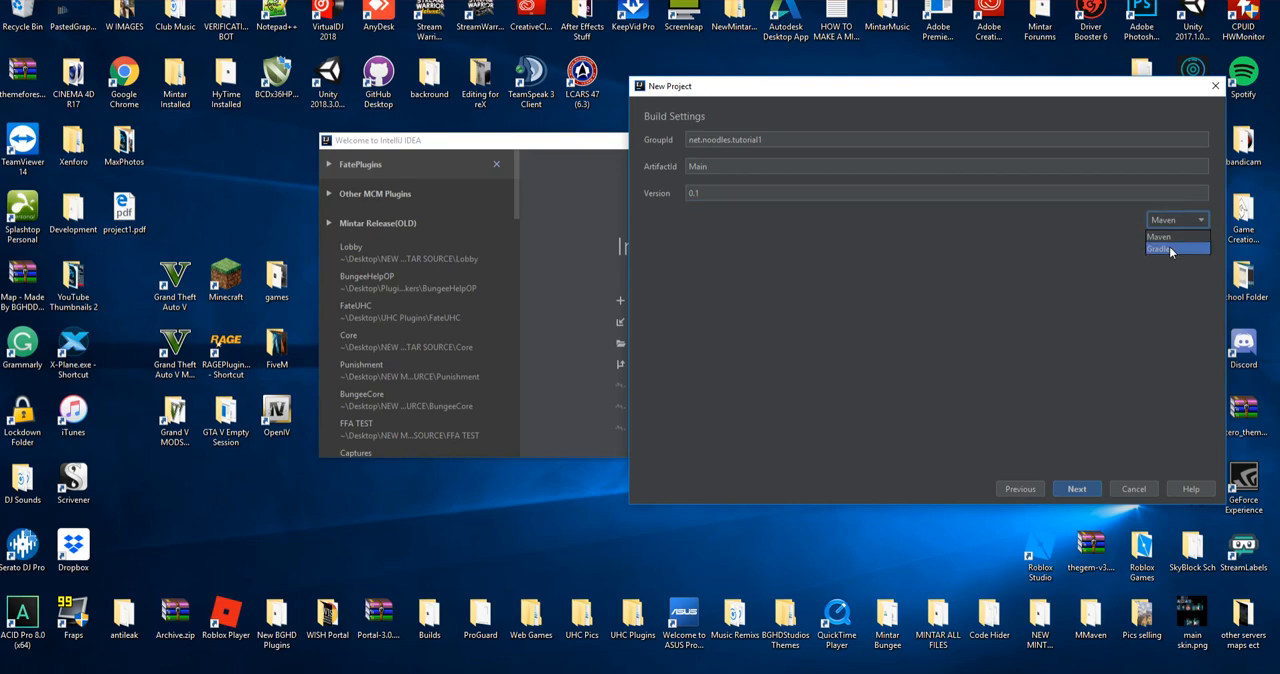
pyautogui.click(1174, 248)
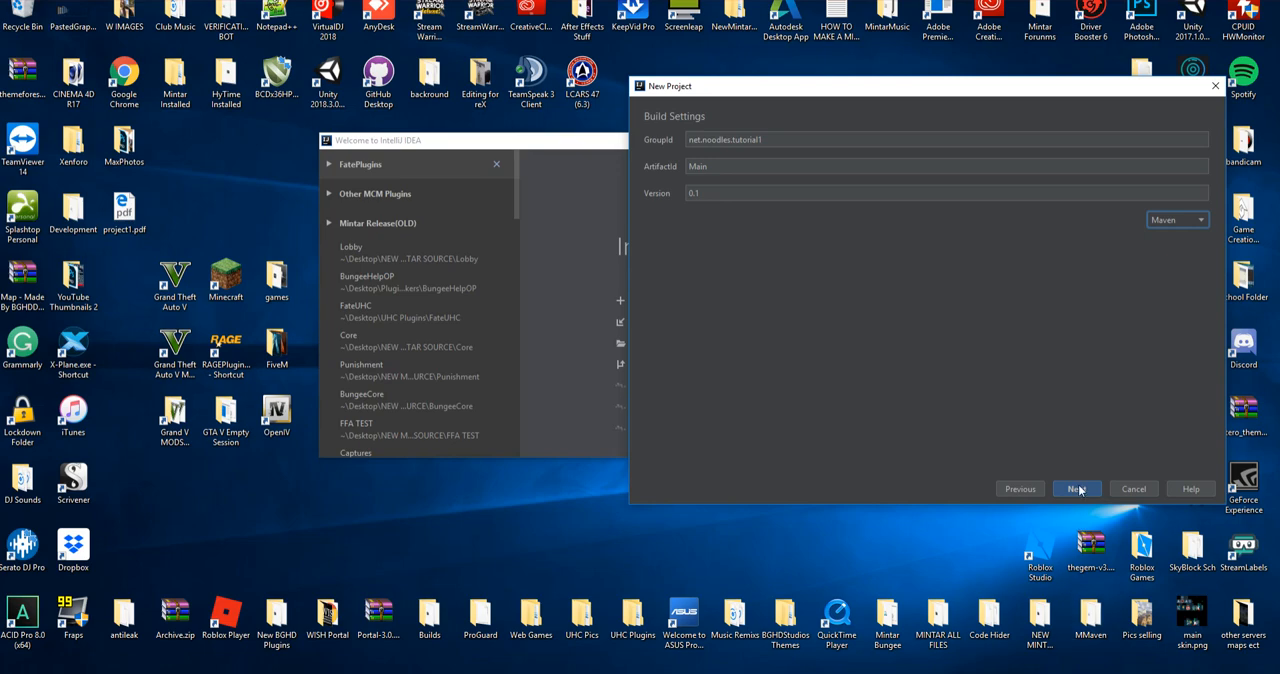
# Name the plugin Tutorial1 and target Minecraft version 1.13.2
pyautogui.click(1076, 488)
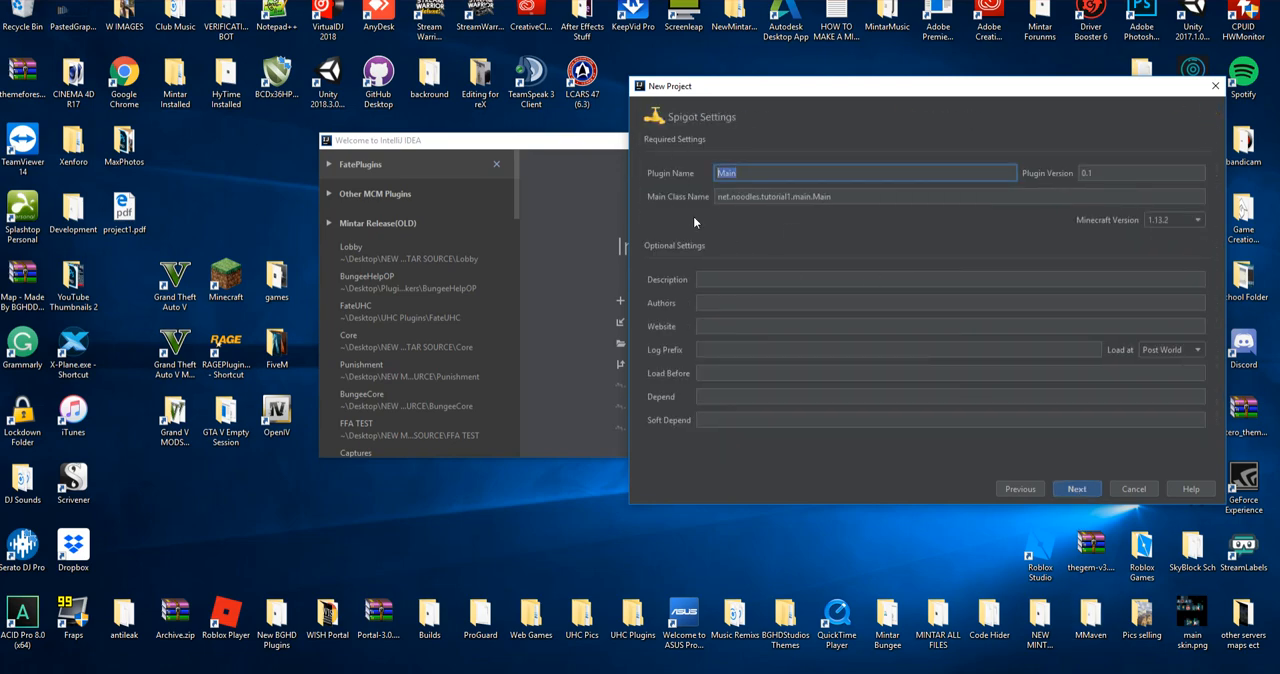
pyautogui.write('Tutori')
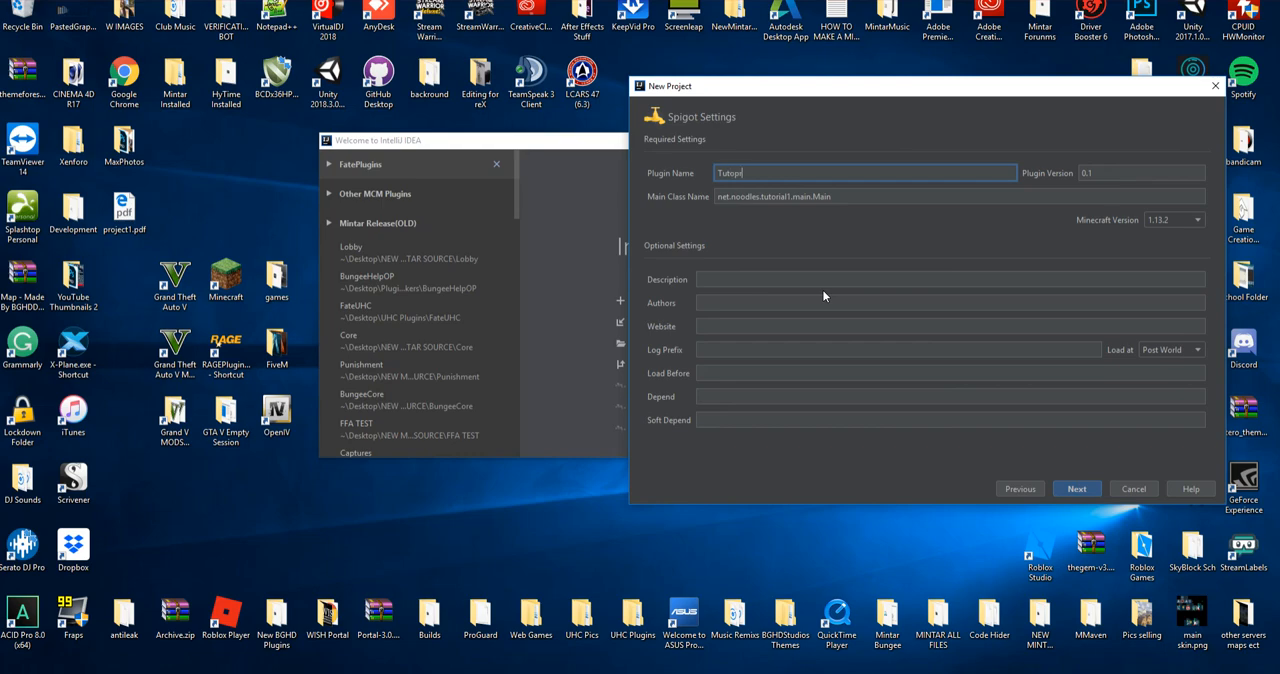
pyautogui.write('Tutorial1')
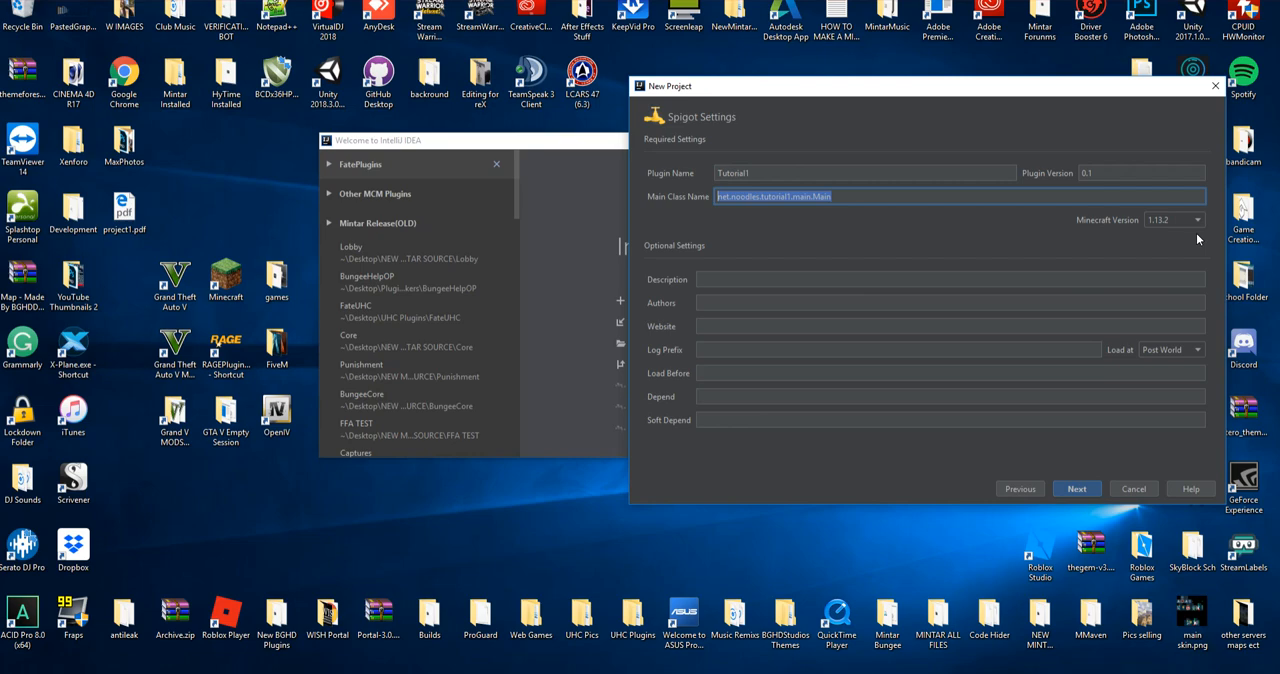
pyautogui.click(1196, 220)
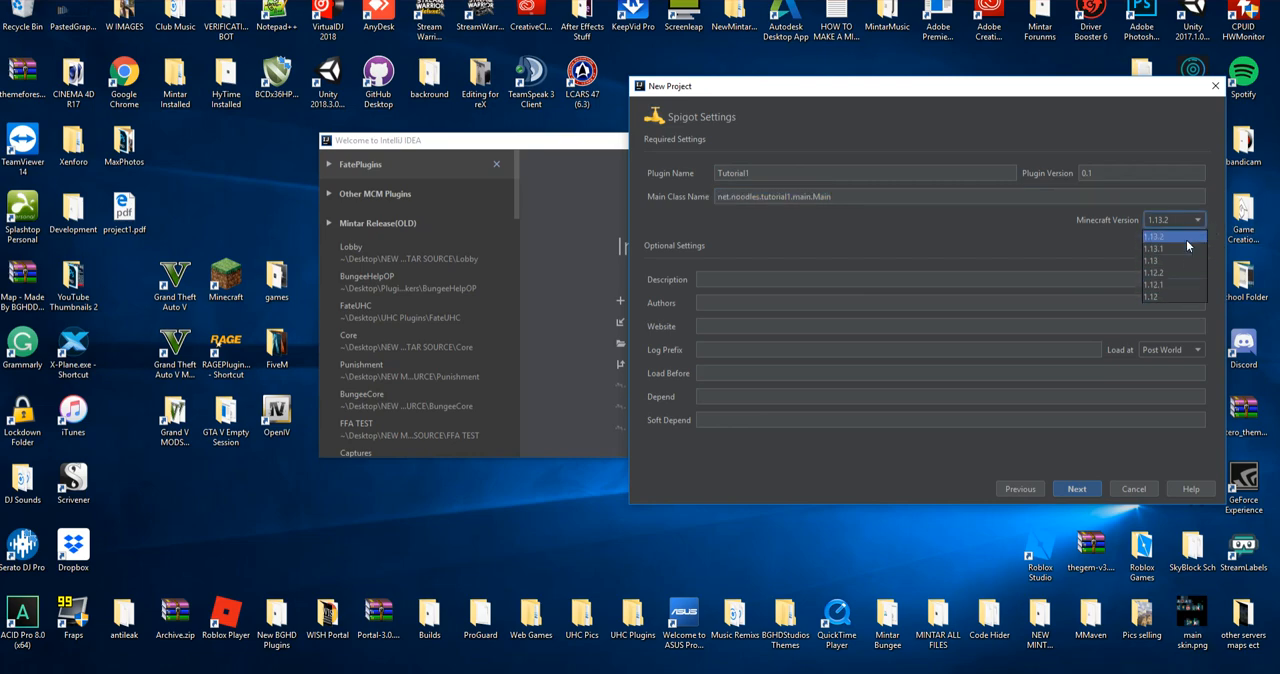
pyautogui.click(1164, 236)
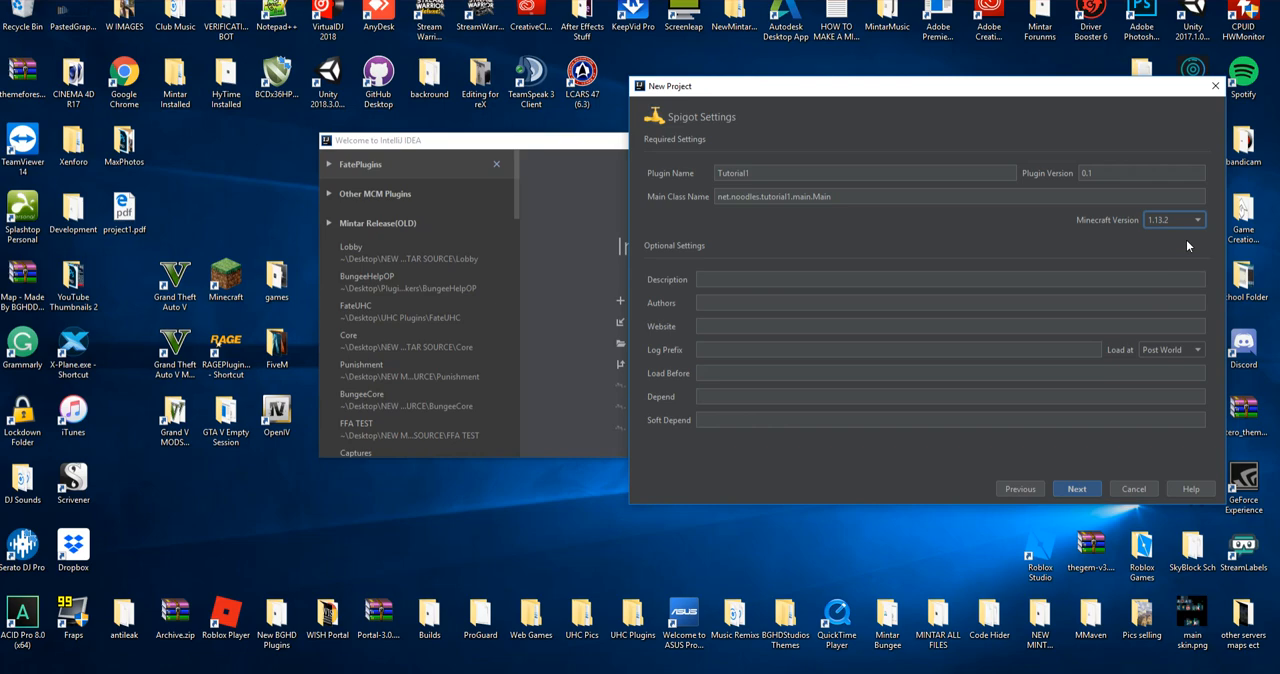
pyautogui.moveTo(1170, 228)
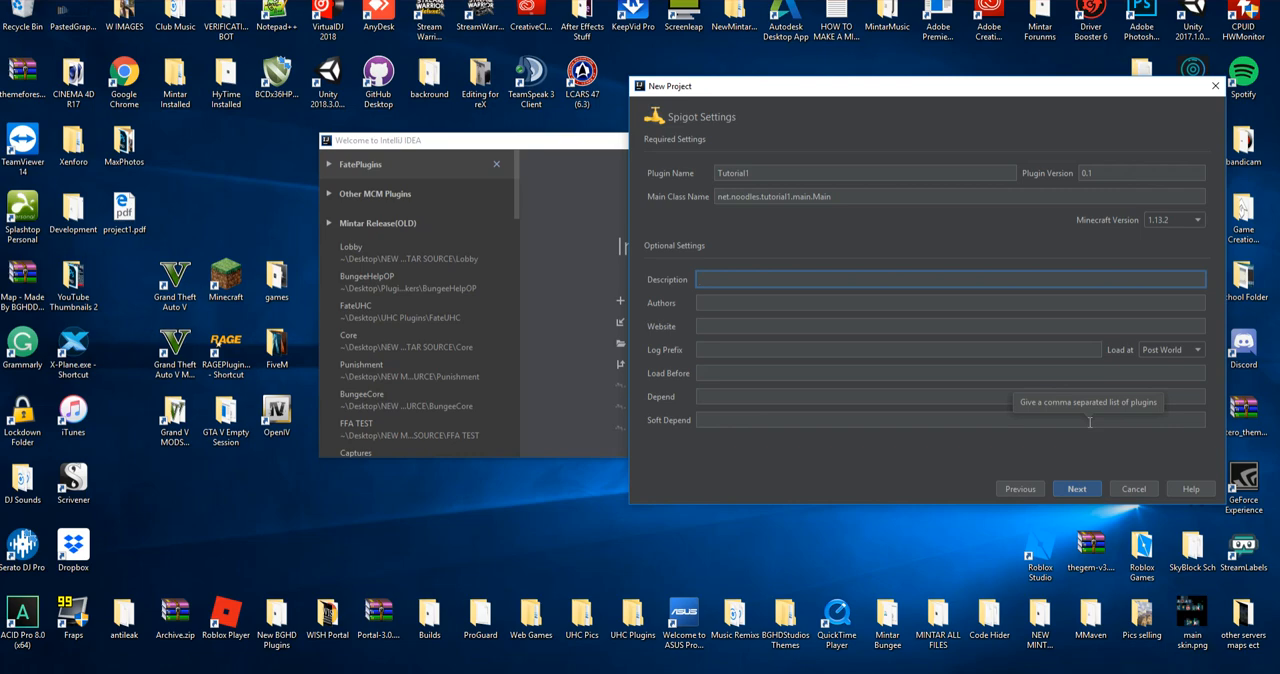
# Fill in the plugin description, author Noodles and website, then continue to project naming
pyautogui.write('Plugin tutorial 1')
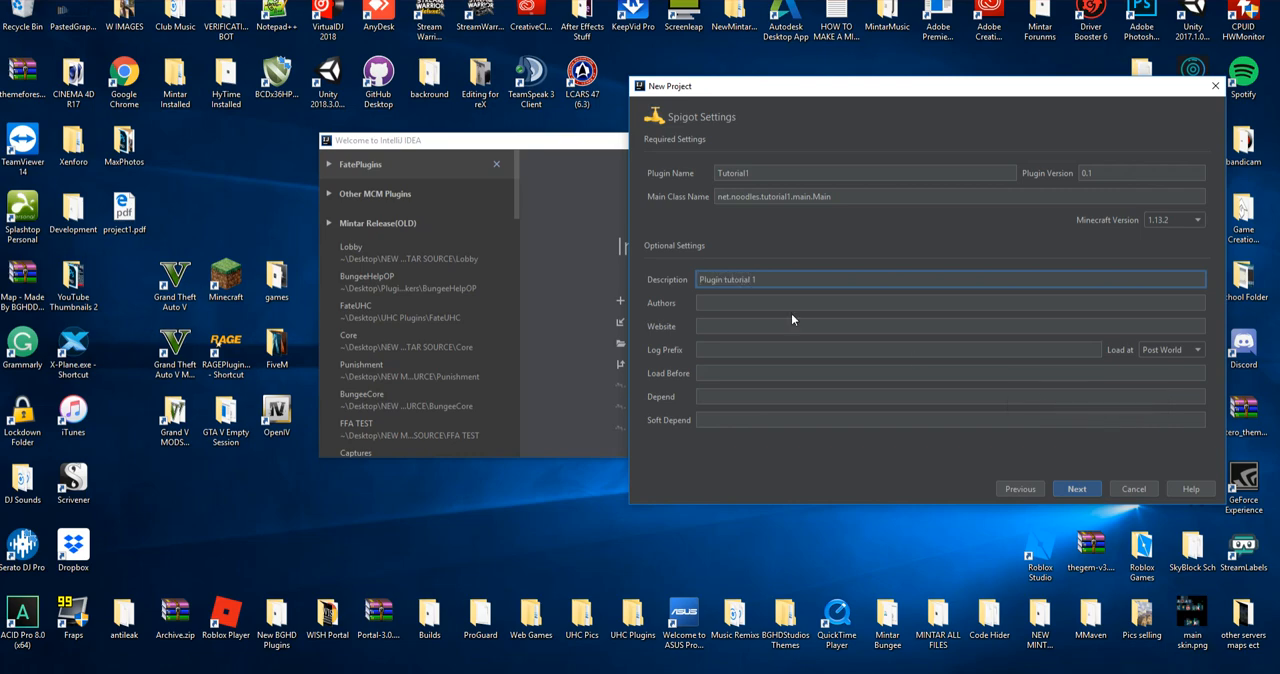
pyautogui.write('Noodles')
pyautogui.click(950, 326)
pyautogui.write('https://')
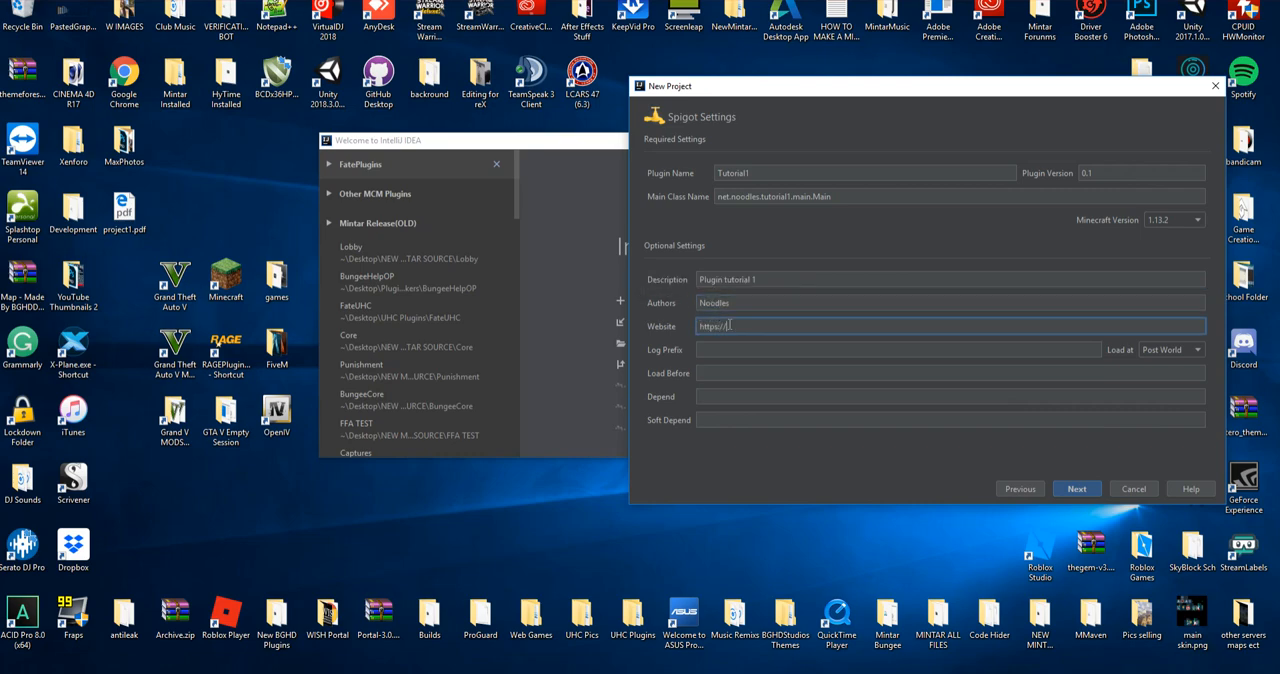
pyautogui.write('bghddevelopment.com')
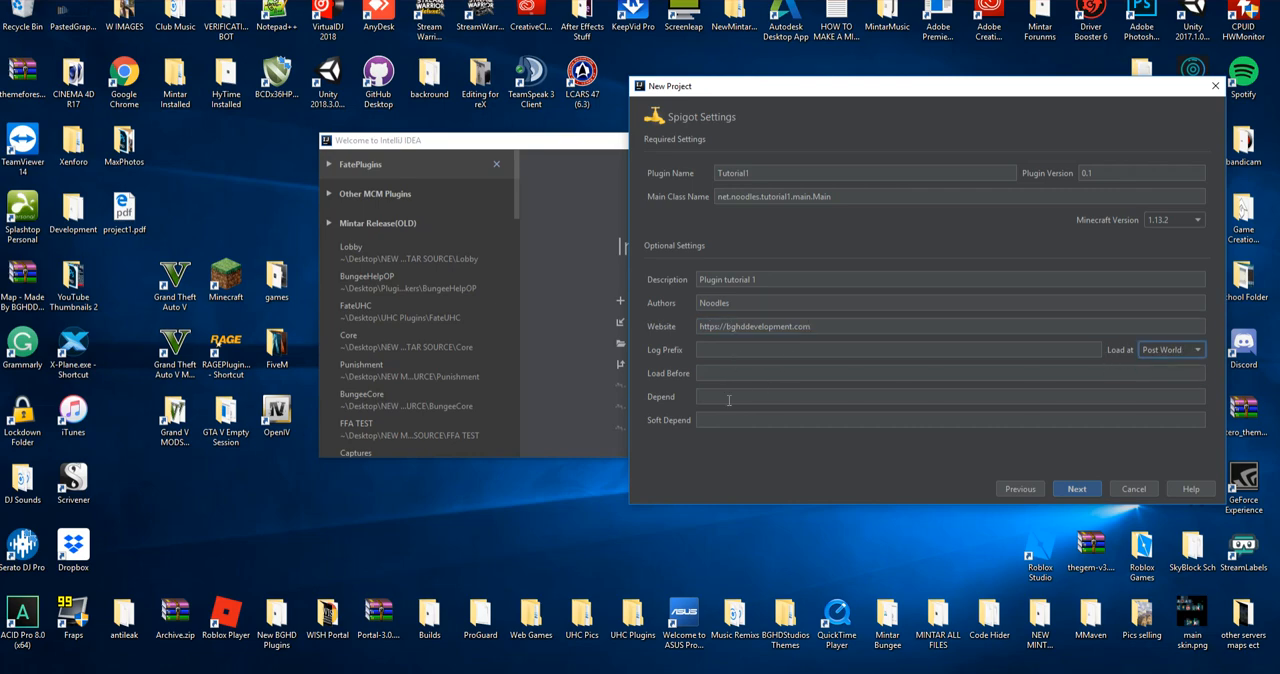
pyautogui.click(896, 348)
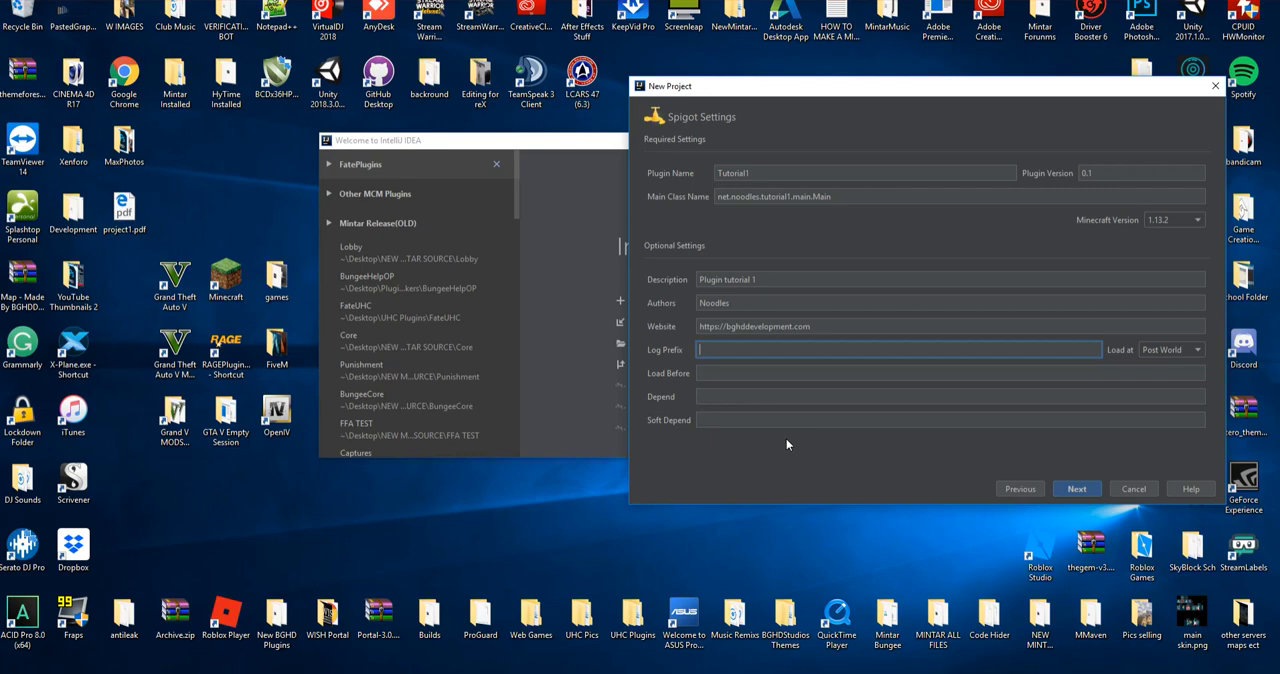
pyautogui.click(1076, 488)
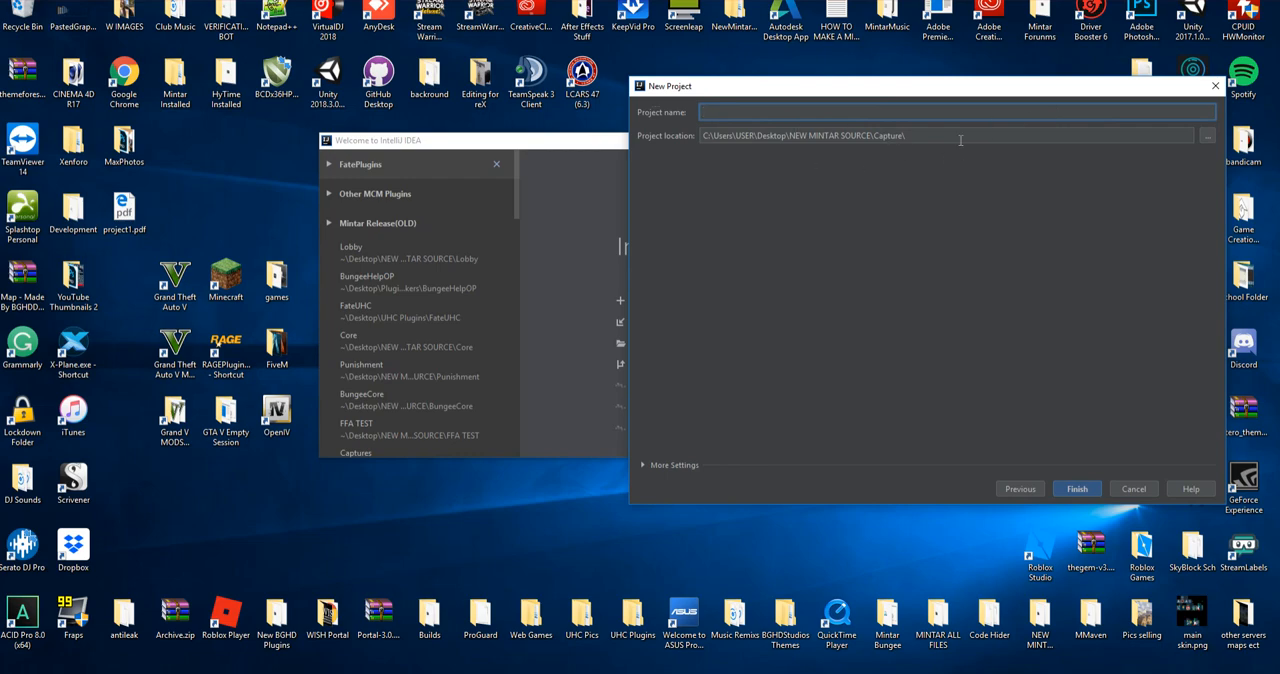
# Place project Tutorial1 in the Plugins maker folder on the Desktop and create it
pyautogui.doubleClick(844, 136)
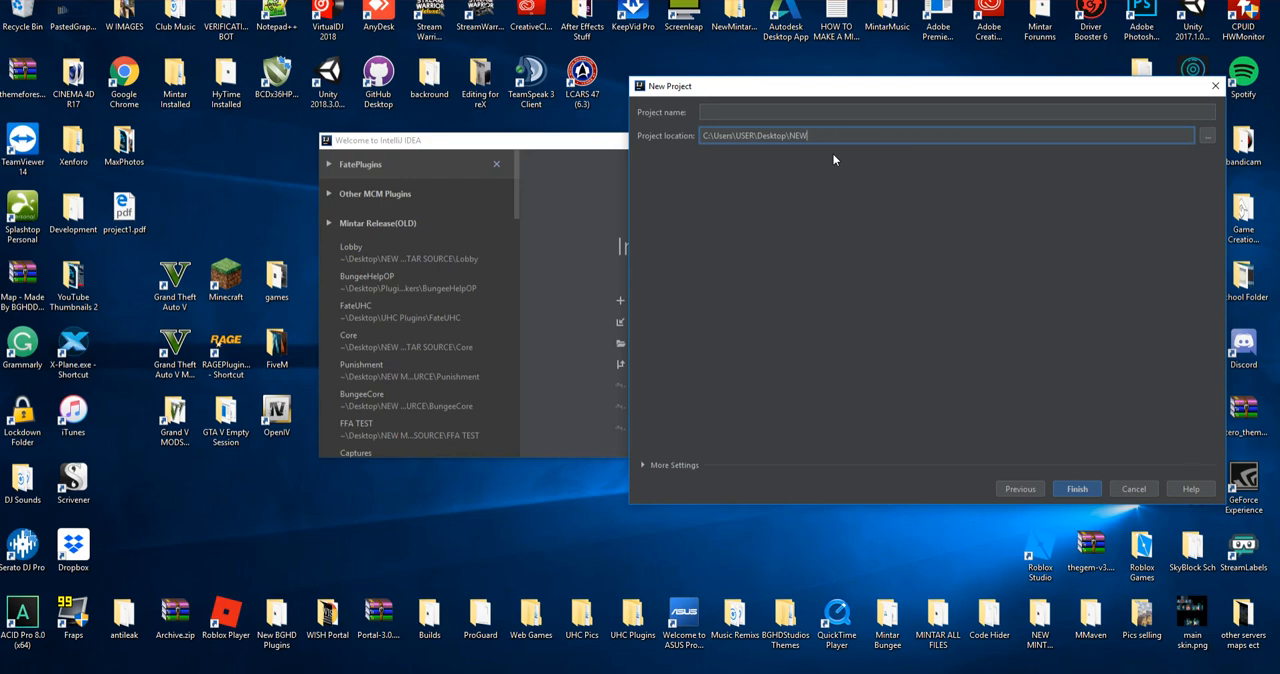
pyautogui.write('pluginmake')
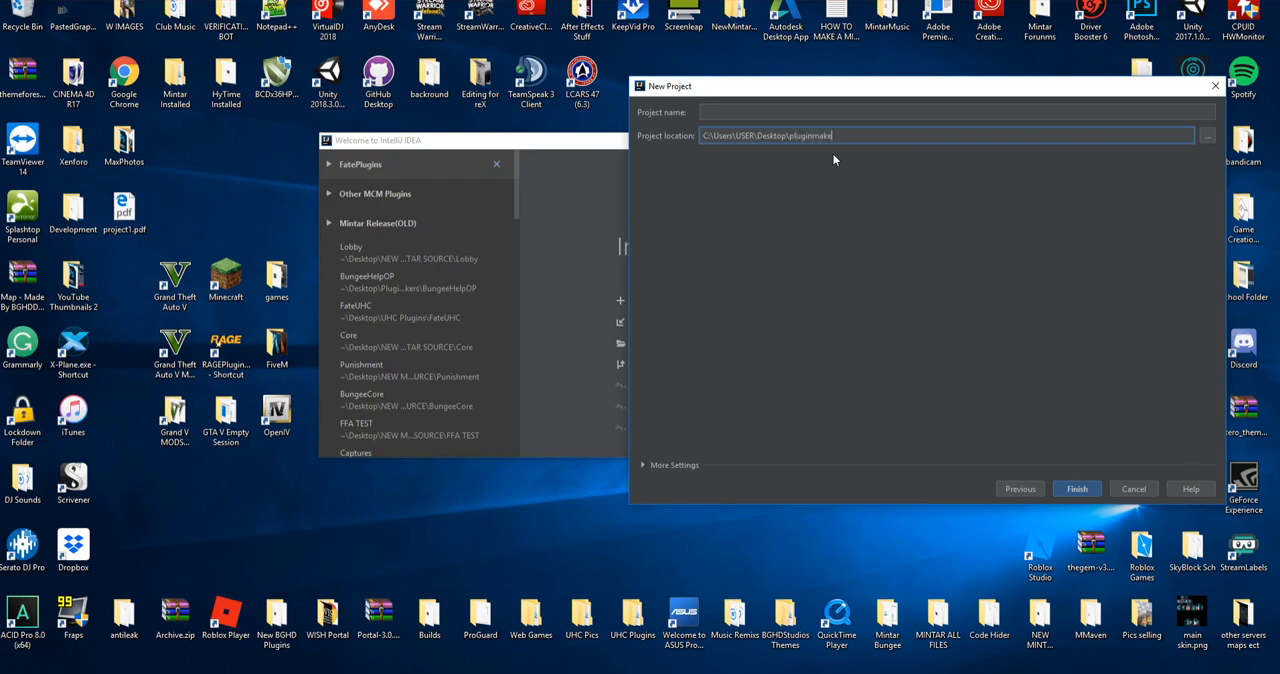
pyautogui.write('Tutorial1')
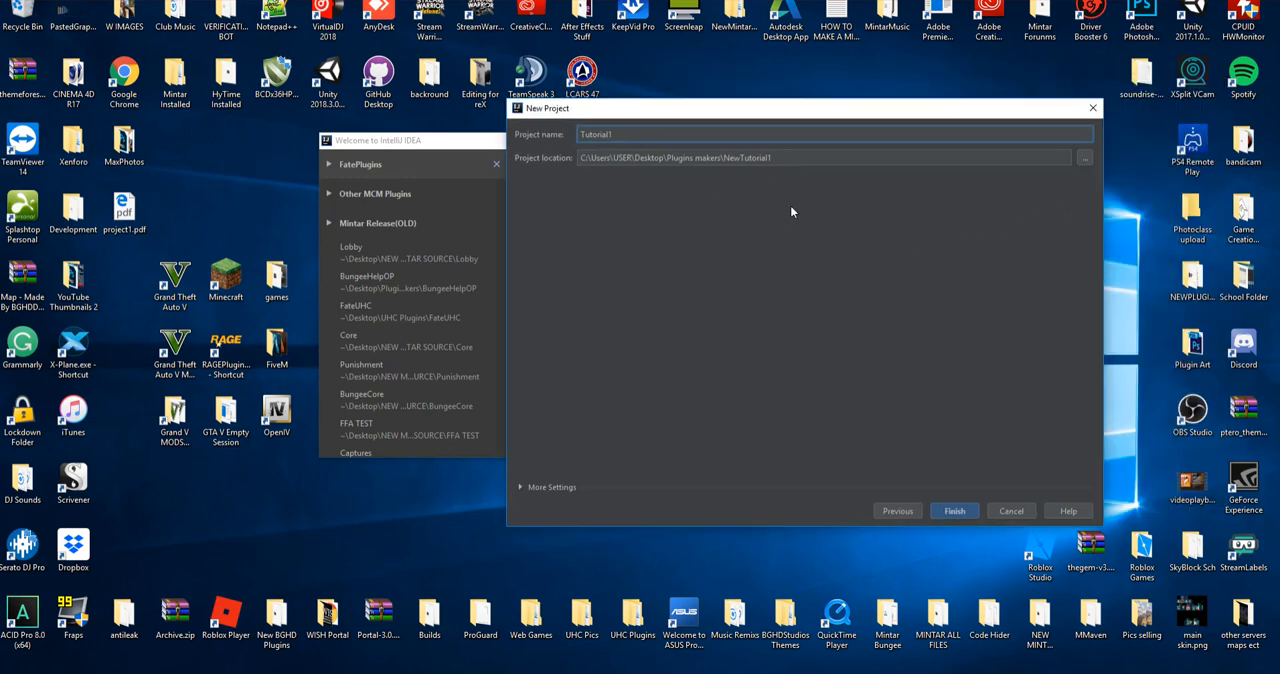
pyautogui.click(830, 156)
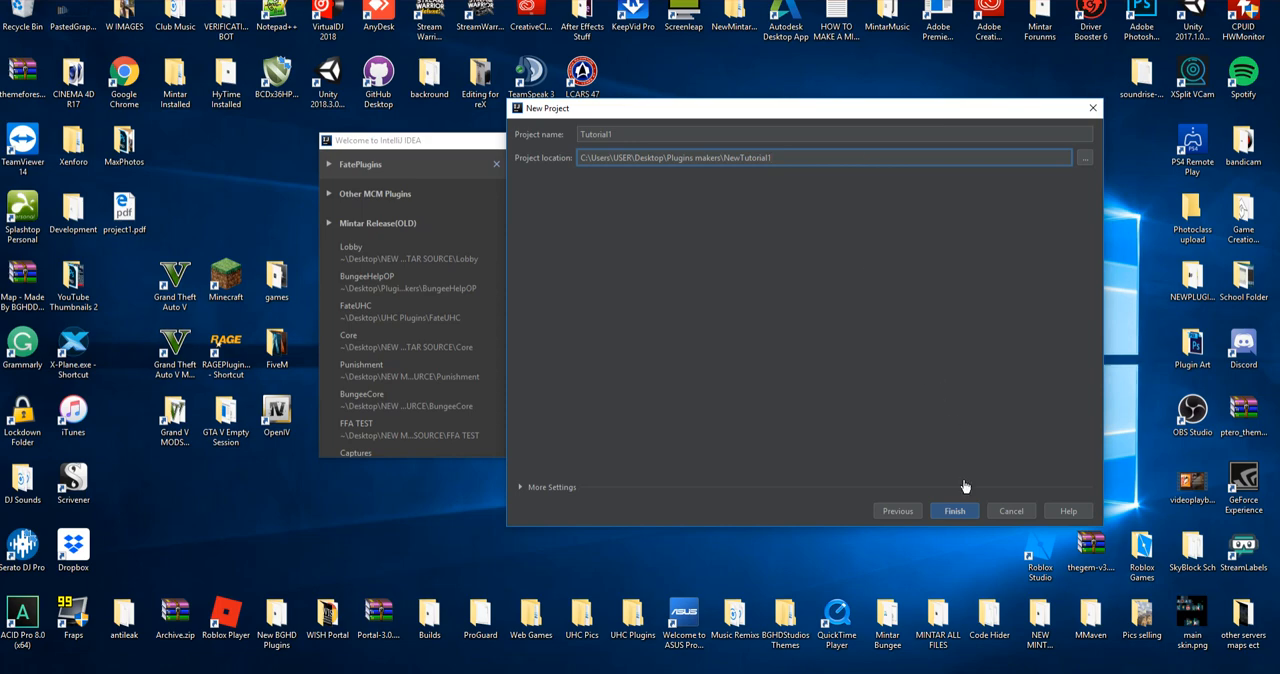
pyautogui.click(954, 510)
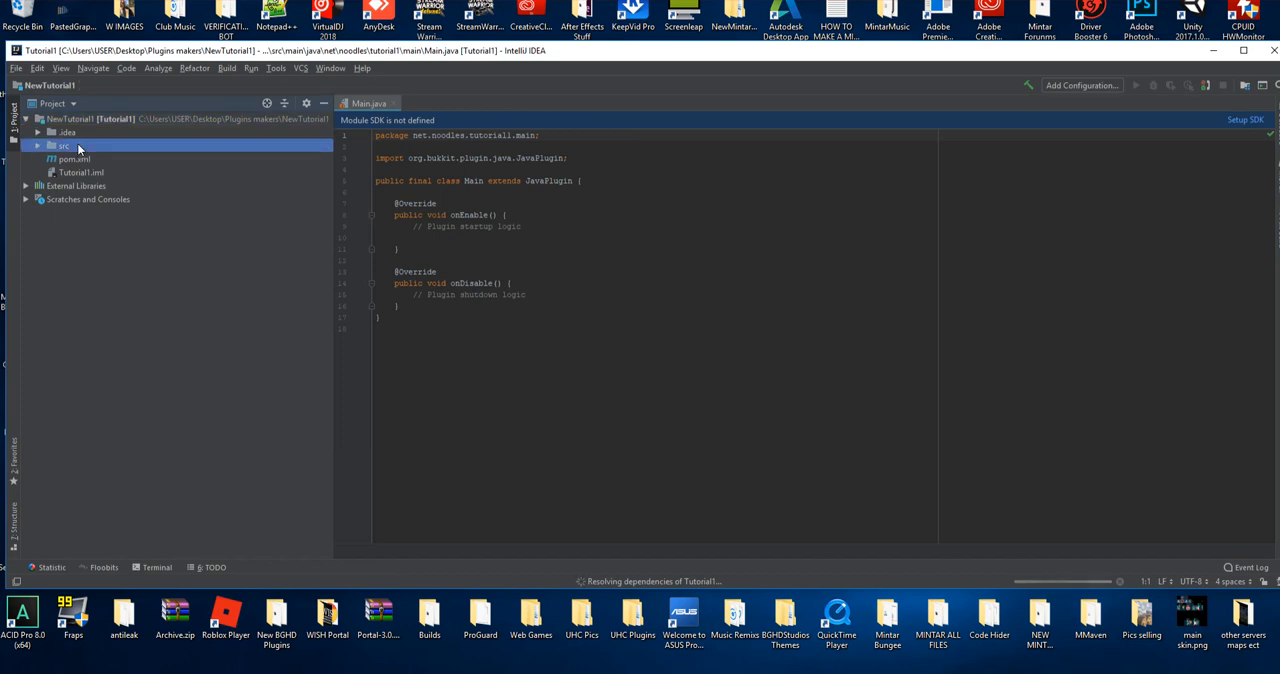
# Expand the project tree to the Main class and review pom.xml alongside Main.java
pyautogui.click(40, 146)
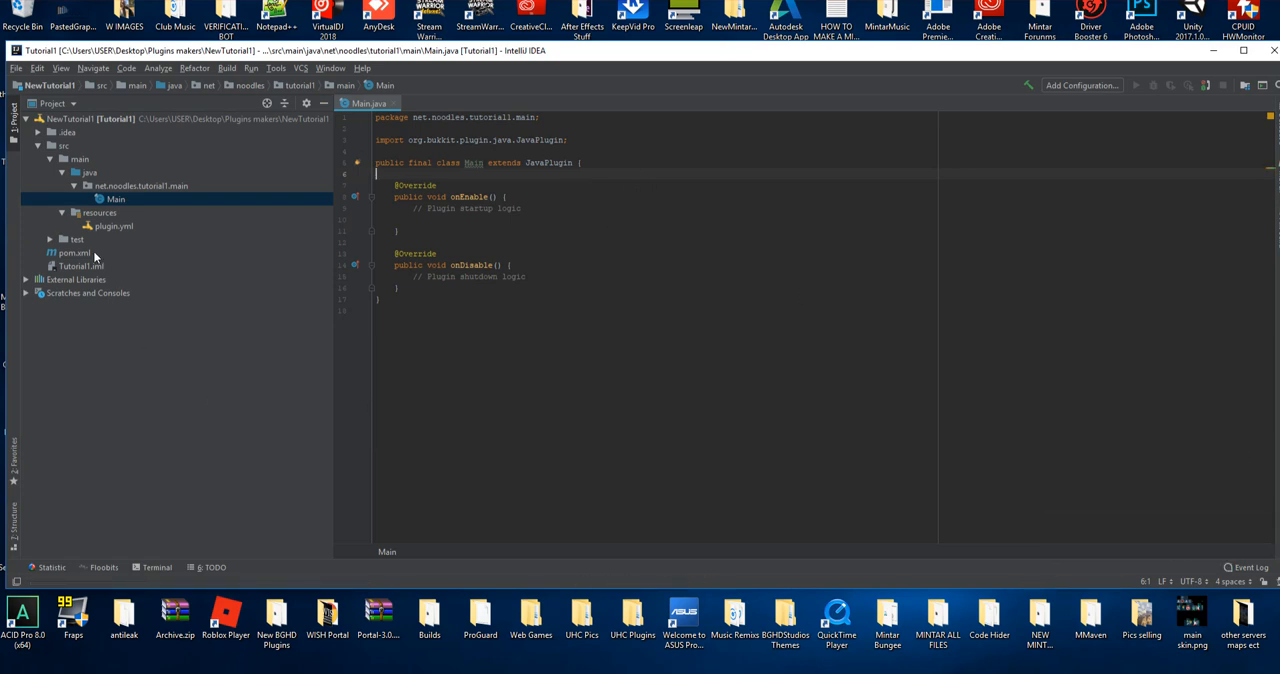
pyautogui.doubleClick(68, 252)
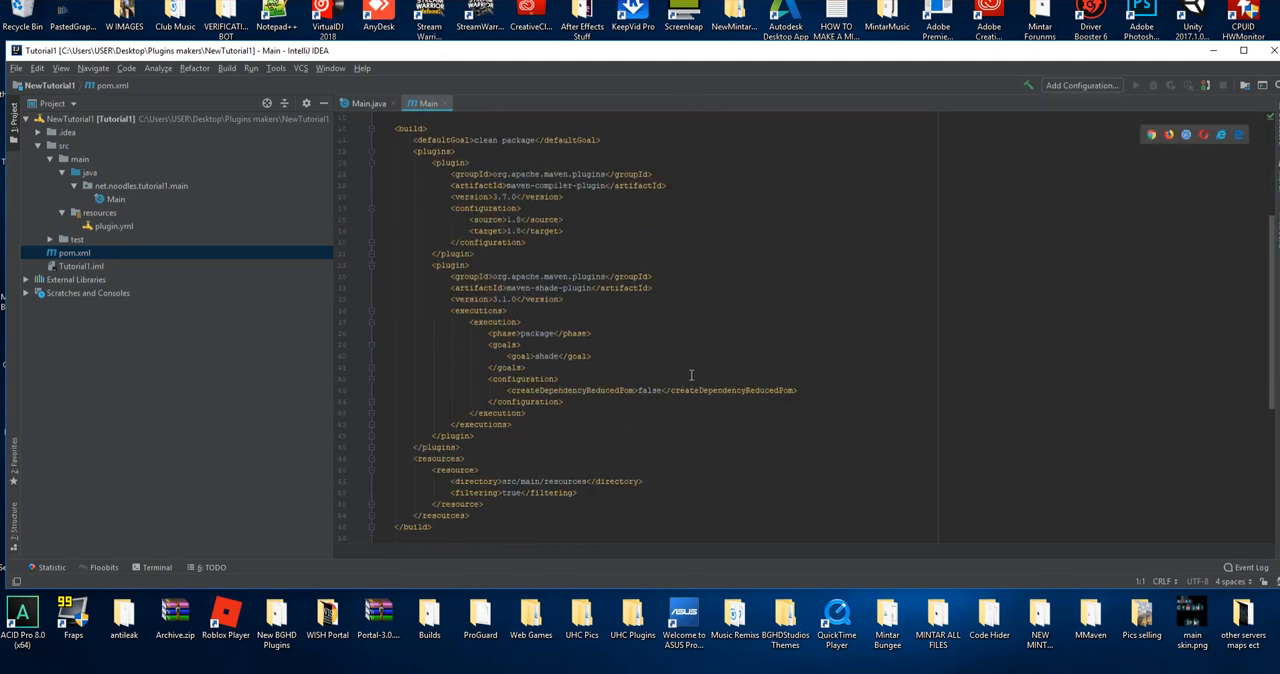
pyautogui.scroll(-3)
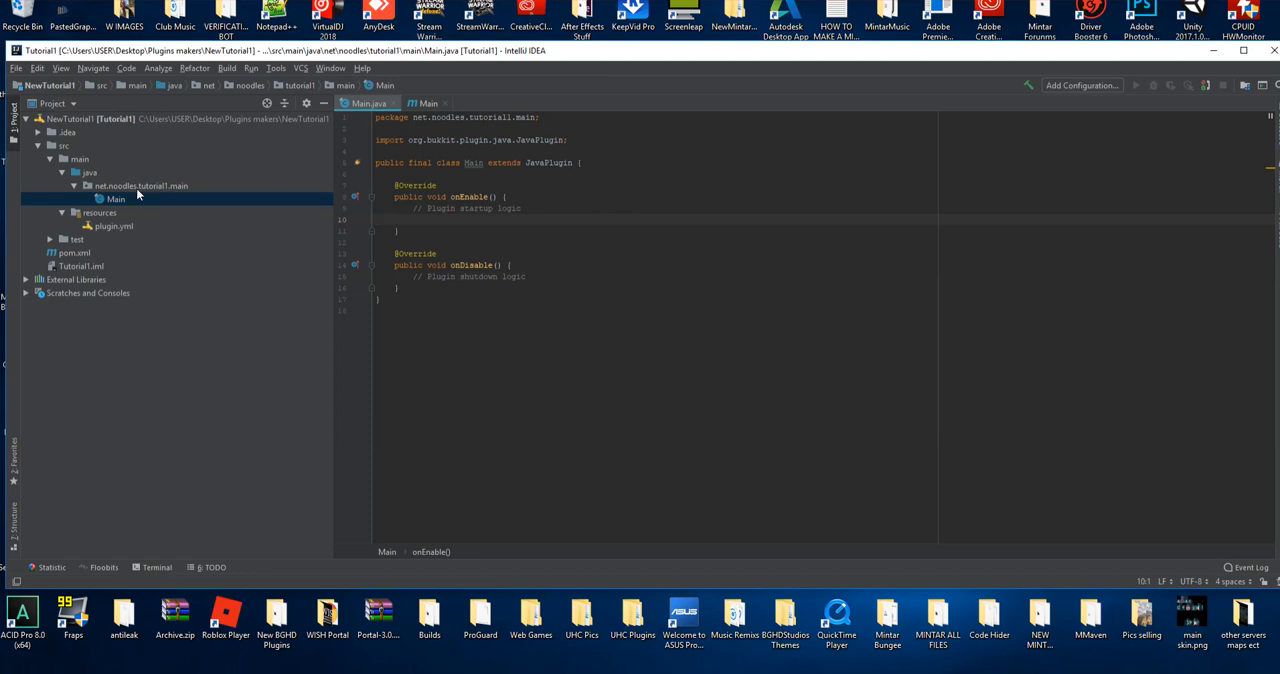
# Create a Command class in tutorial1.main that implements CommandExecutor
pyautogui.rightClick(138, 196)
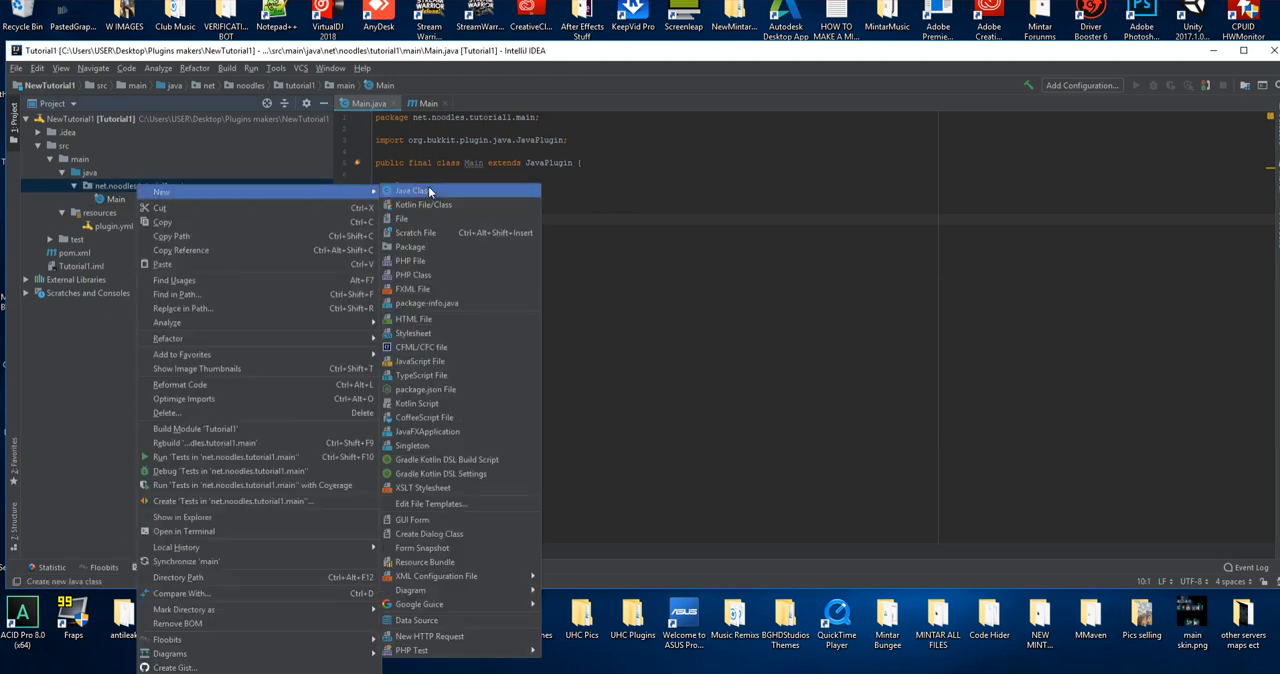
pyautogui.click(406, 192)
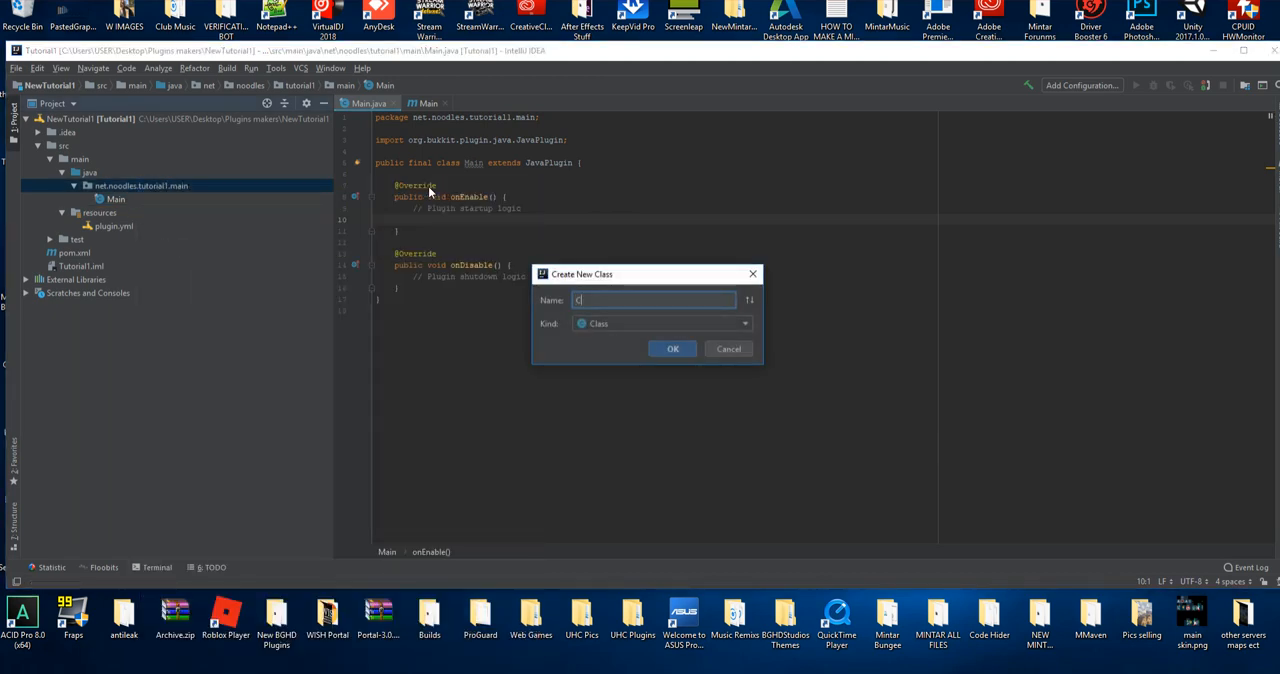
pyautogui.click(672, 348)
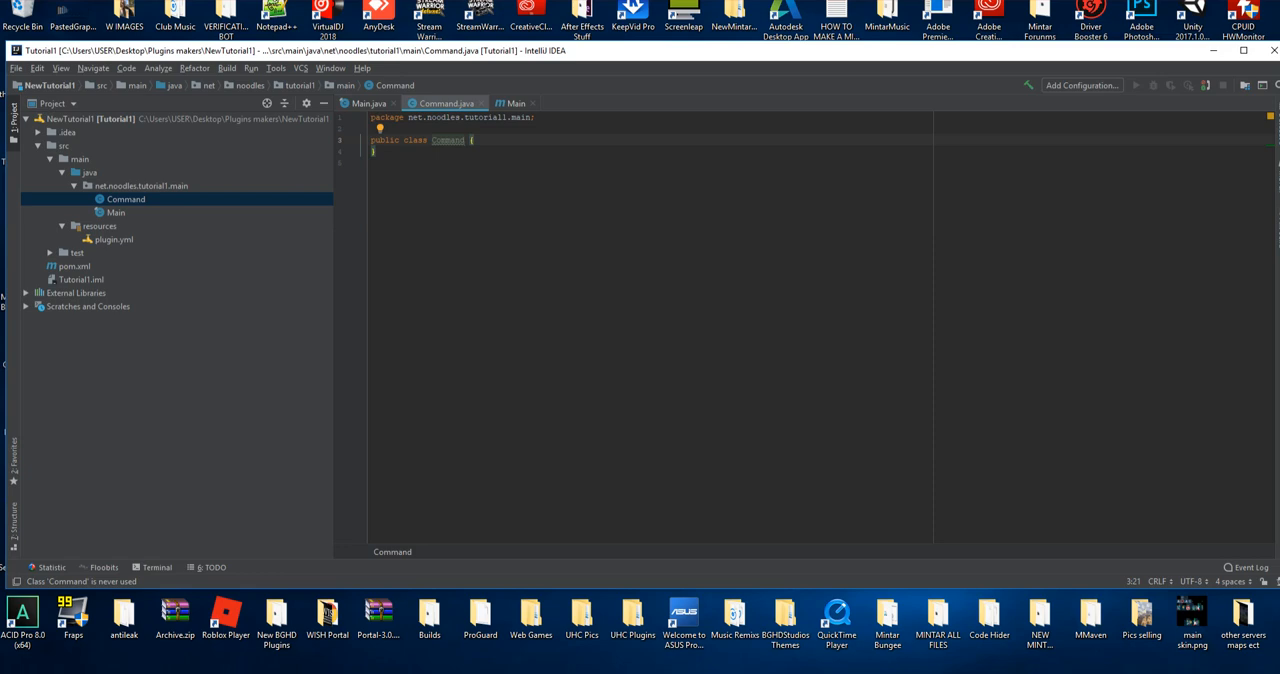
pyautogui.write('implements CommandExecutor')
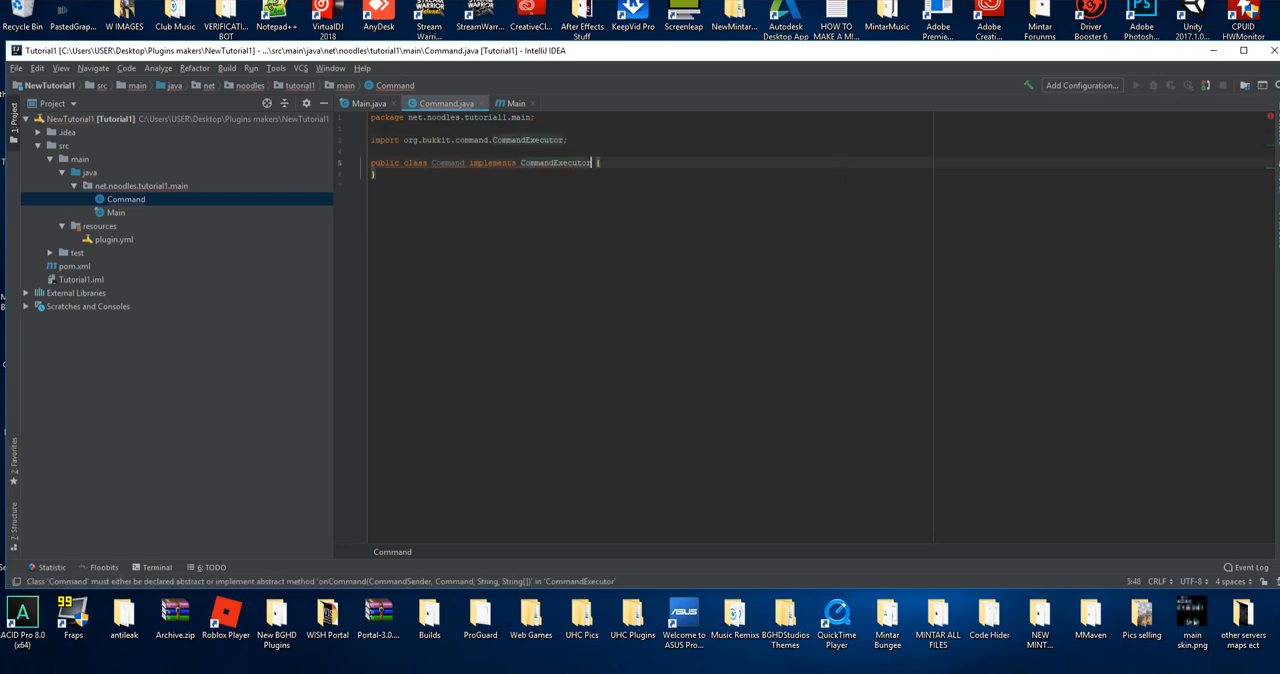
pyautogui.press('Enter')
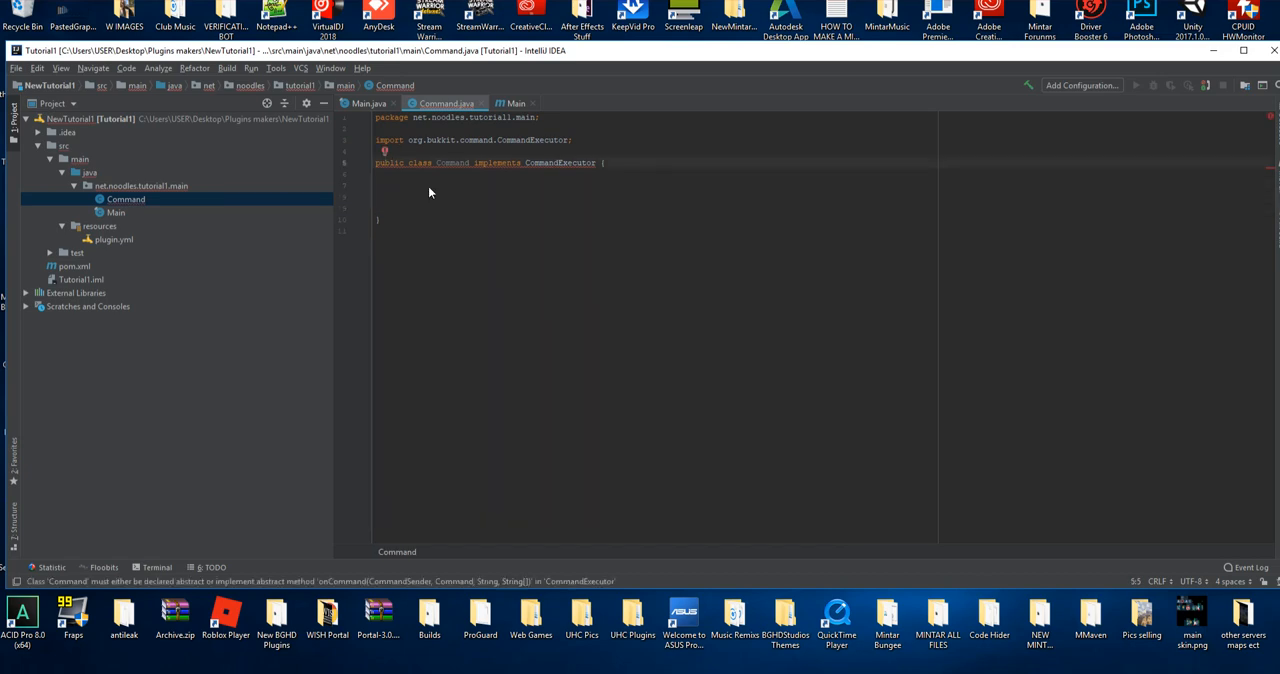
# Implement the missing onCommand method stub via the quick-fix
pyautogui.click(384, 152)
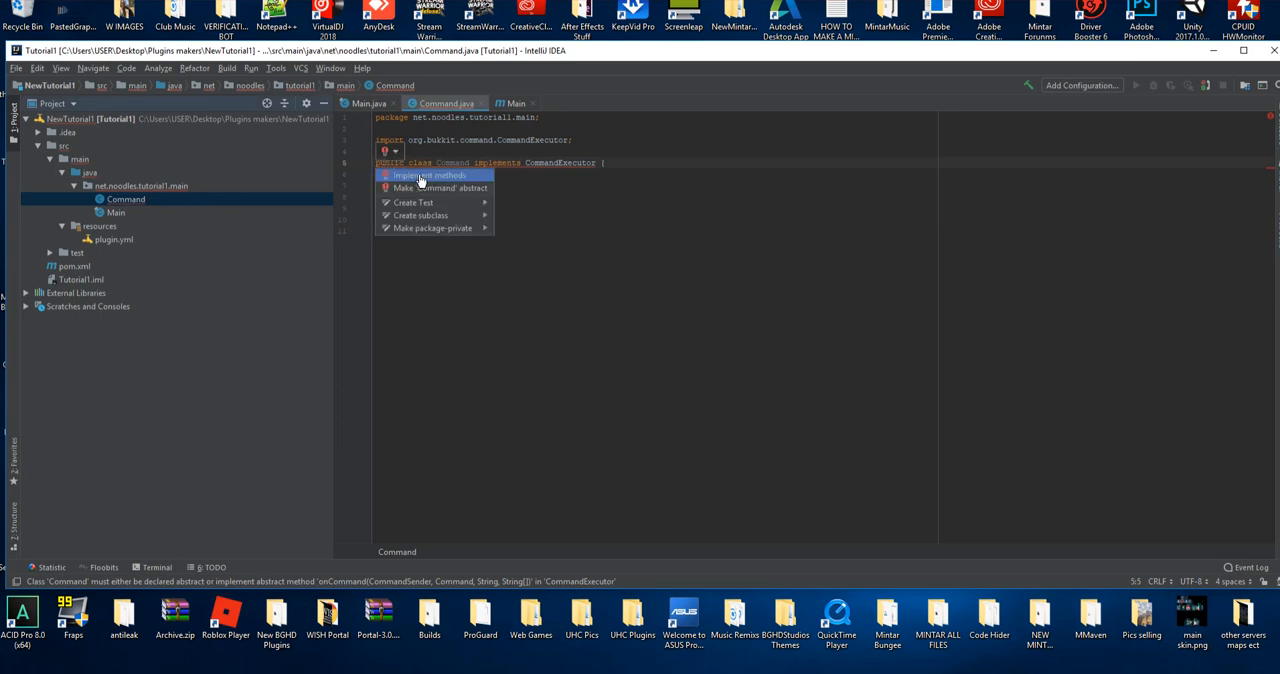
pyautogui.click(420, 176)
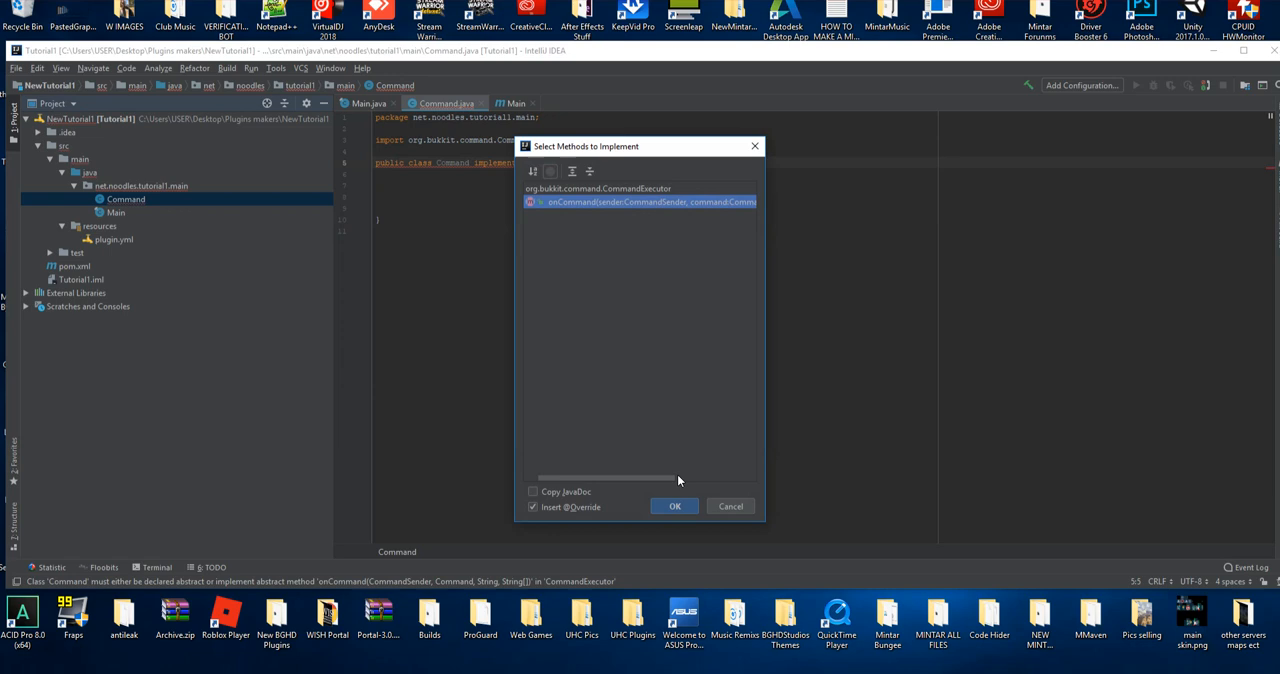
pyautogui.click(674, 506)
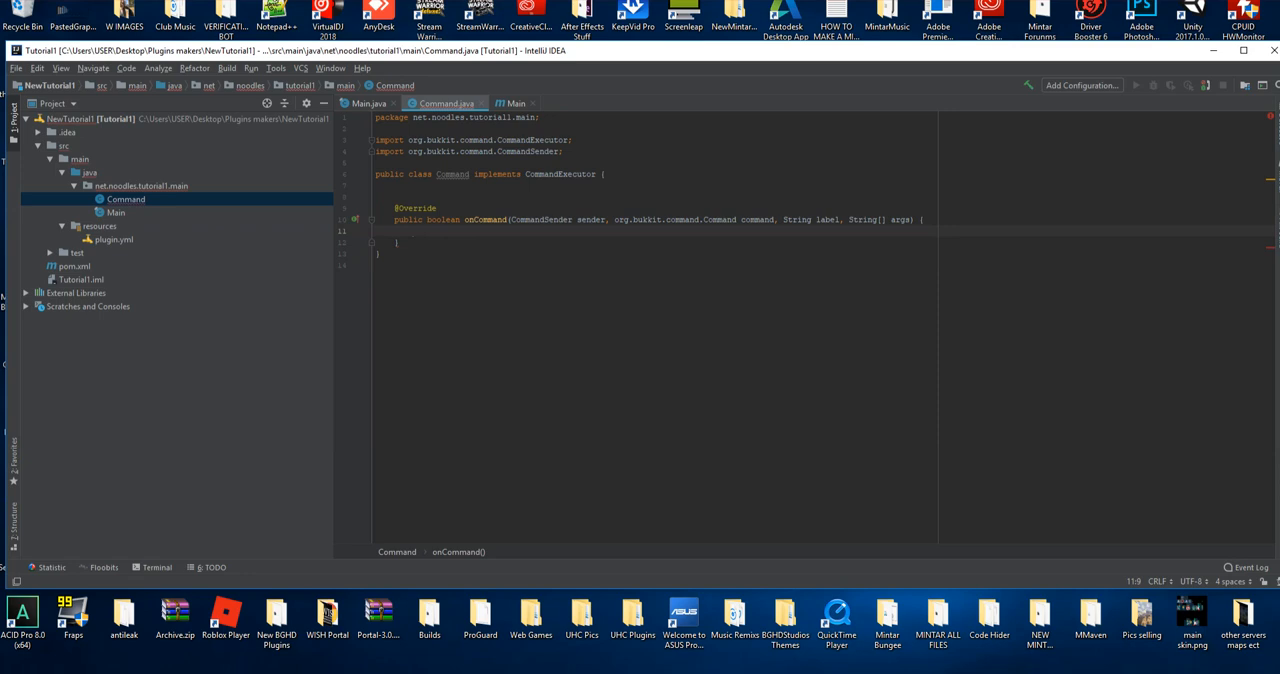
# Write if (sender instanceof Player) { Player player = sender inside onCommand
pyautogui.write('if (')
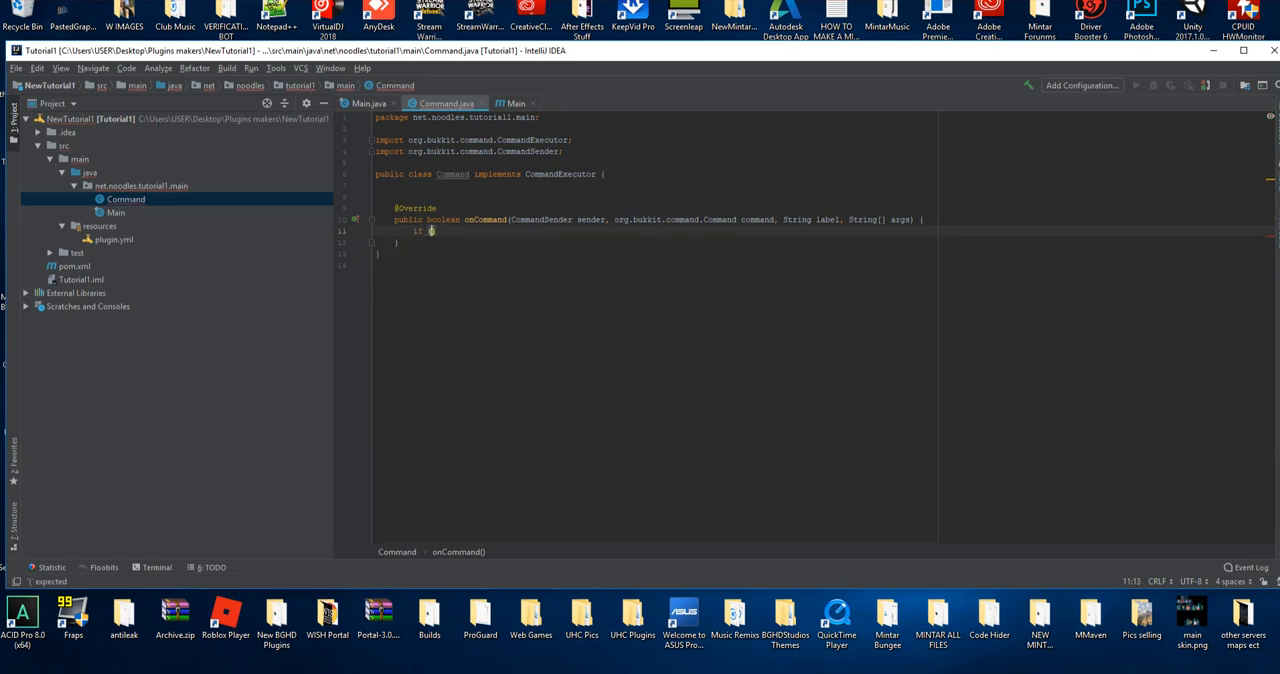
pyautogui.write('(sender')
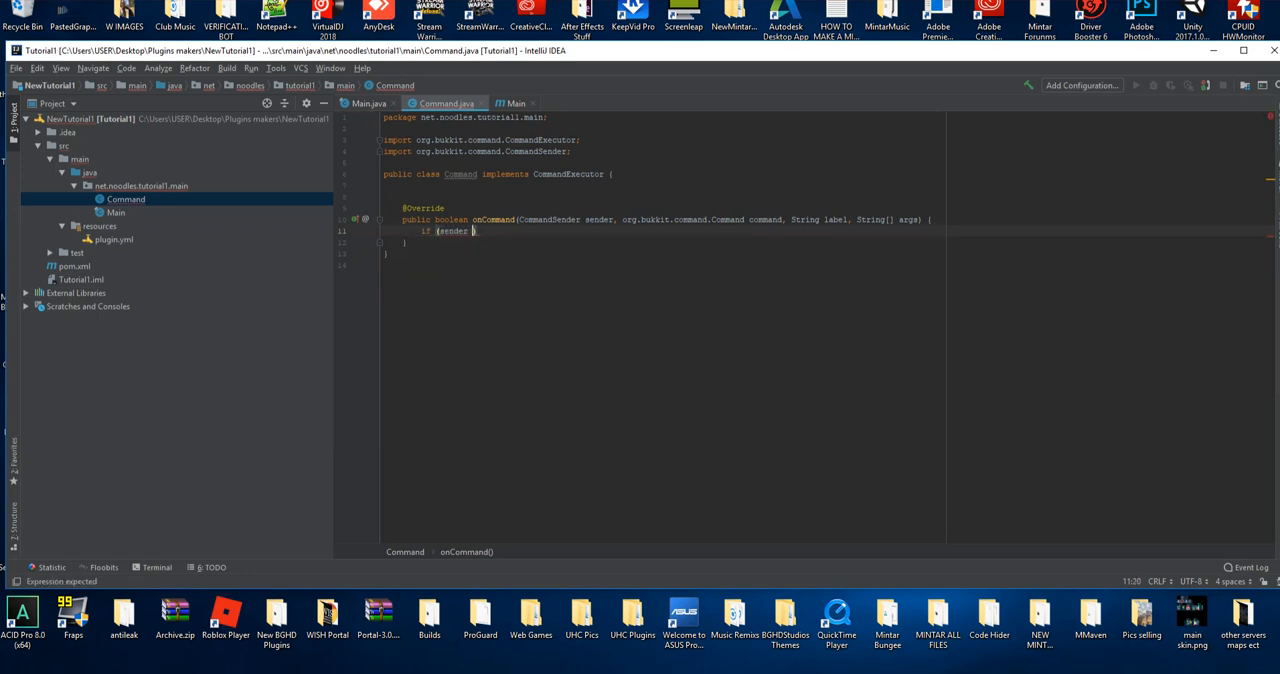
pyautogui.write('instanceof')
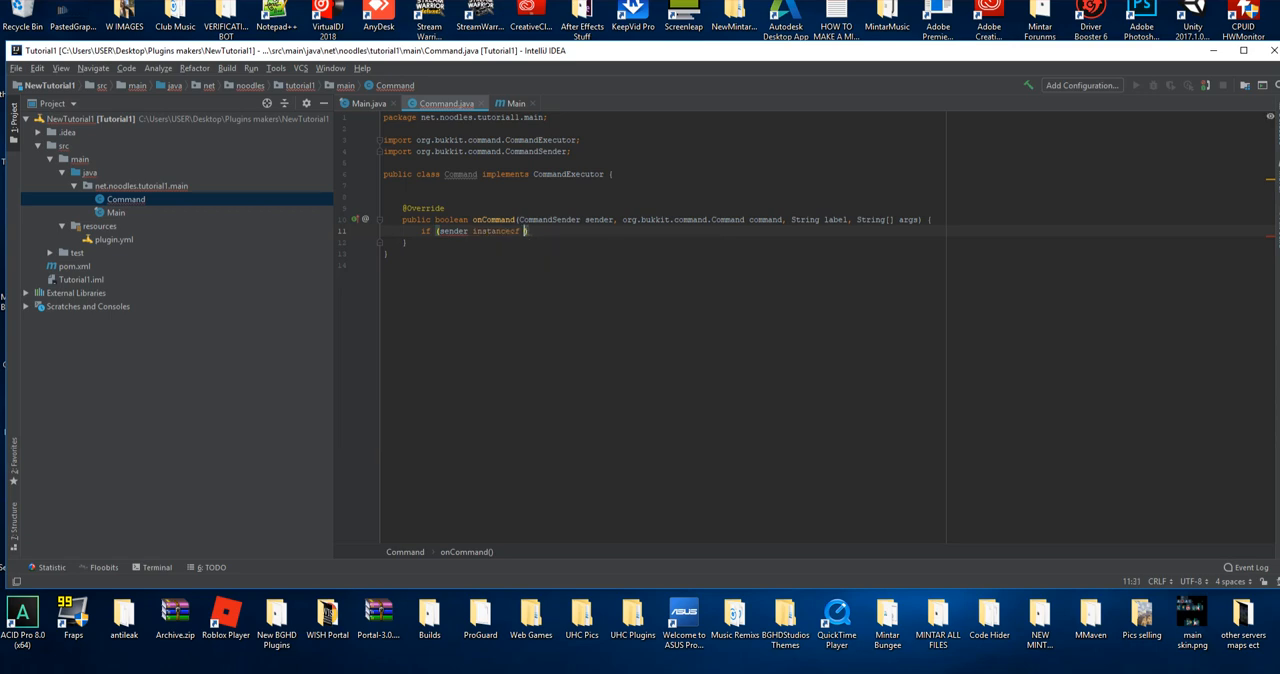
pyautogui.write('Player')
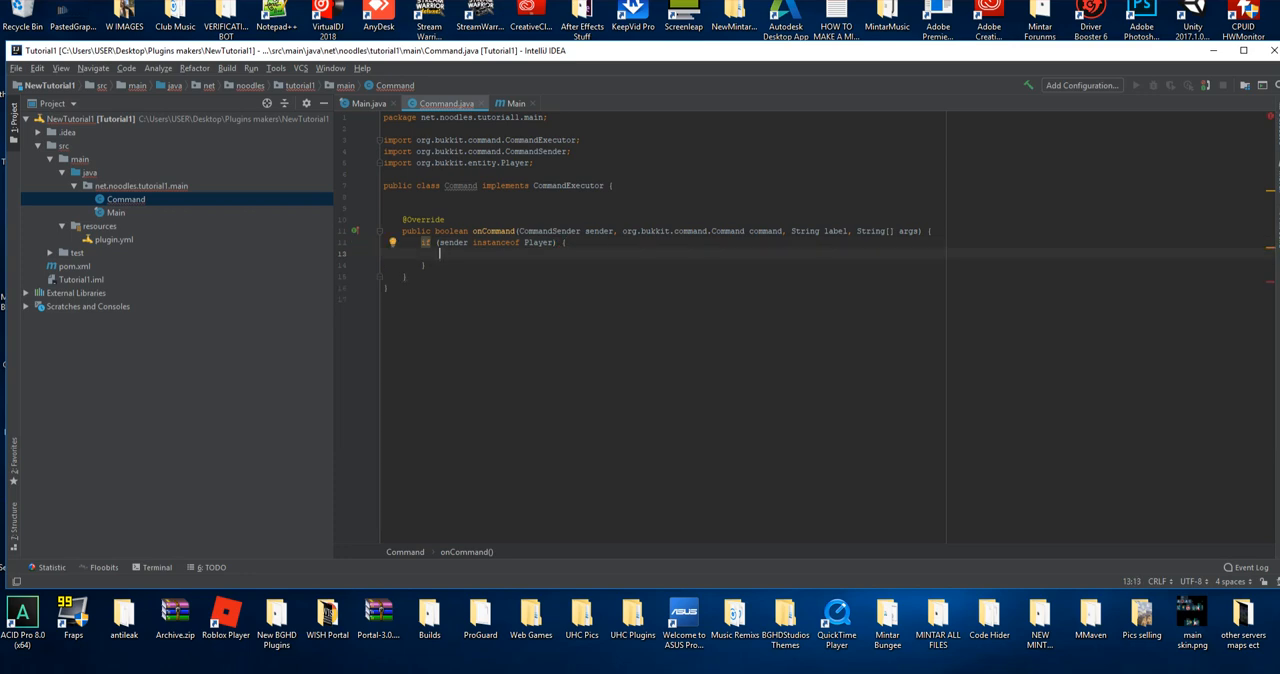
pyautogui.write('Player')
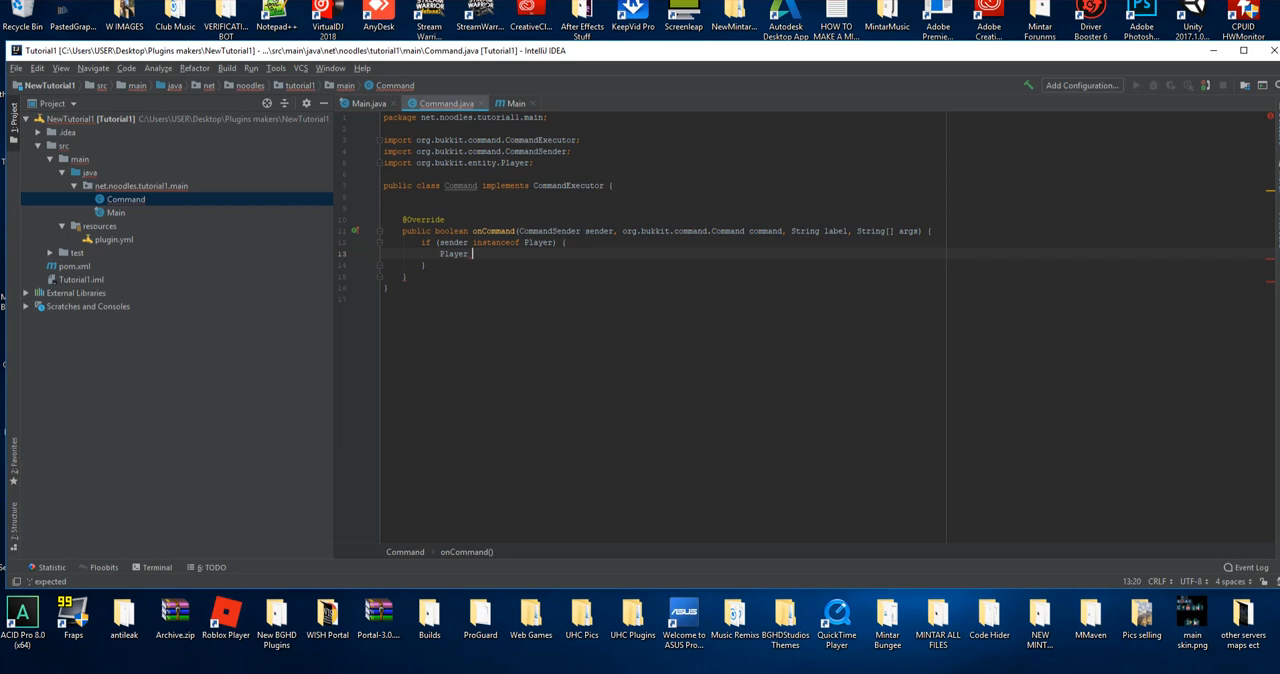
pyautogui.write('player')
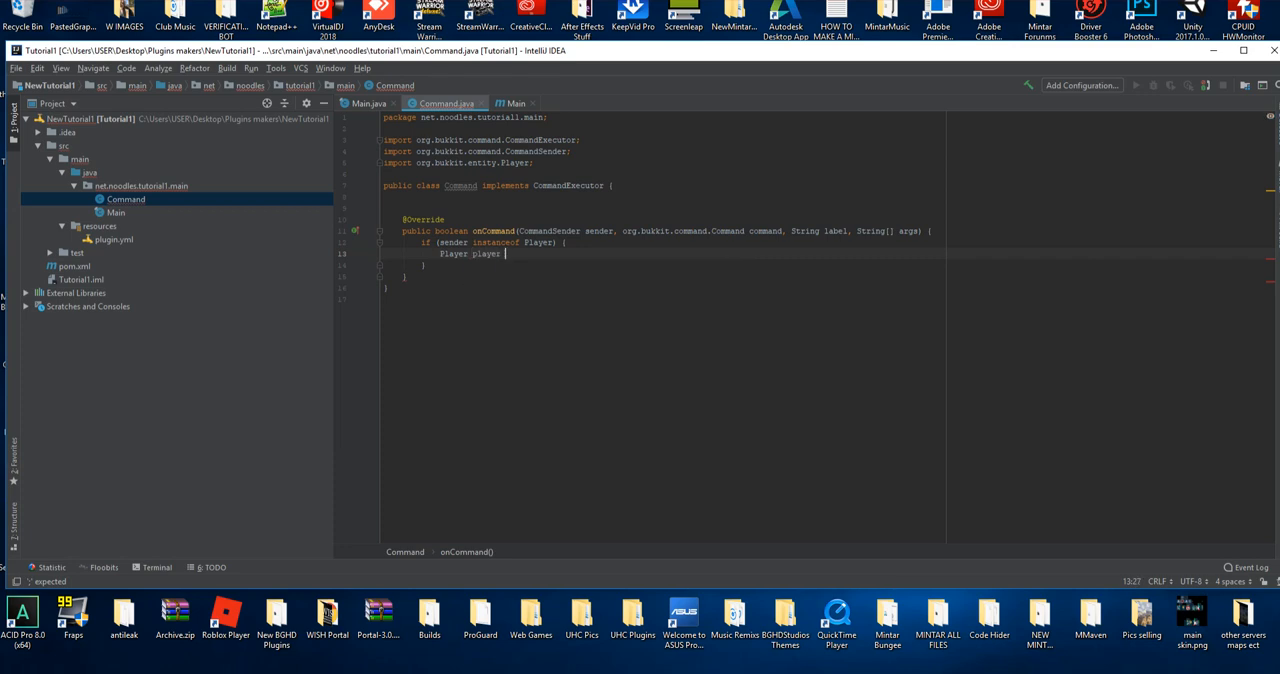
pyautogui.write('= sender;')
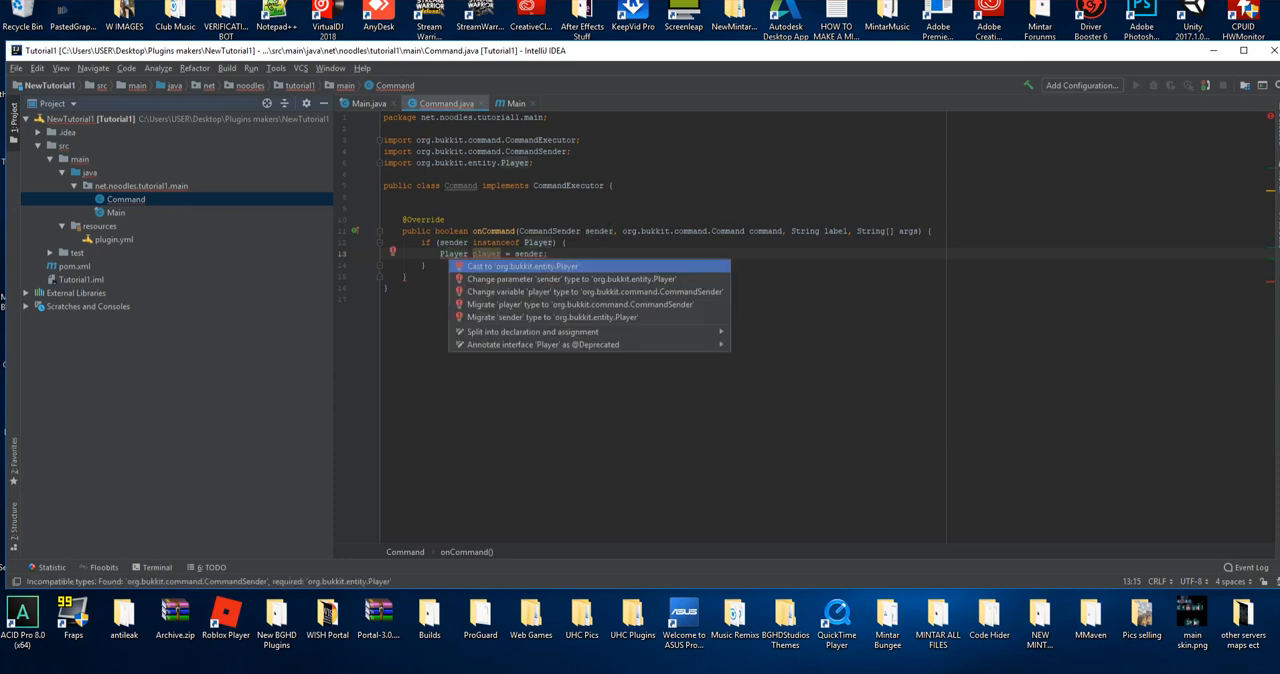
# Cast sender to Player, add placeholder comments, and end onCommand with return true;
pyautogui.click(524, 266)
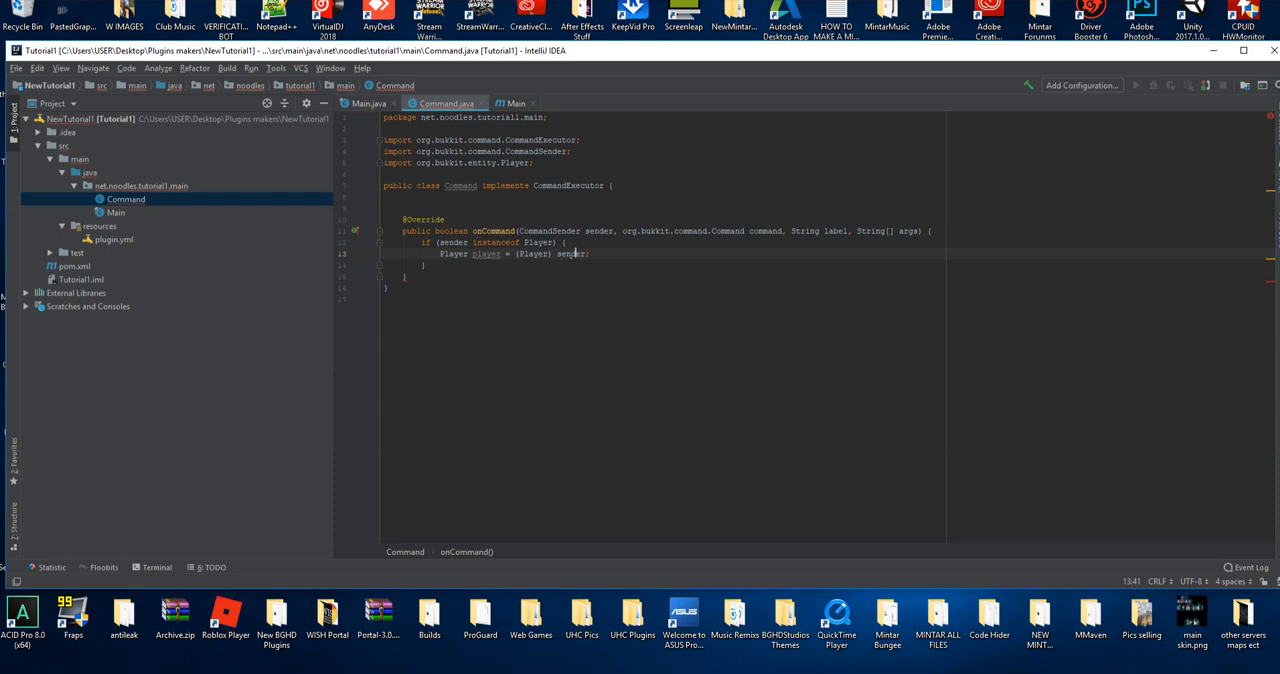
pyautogui.write(';')
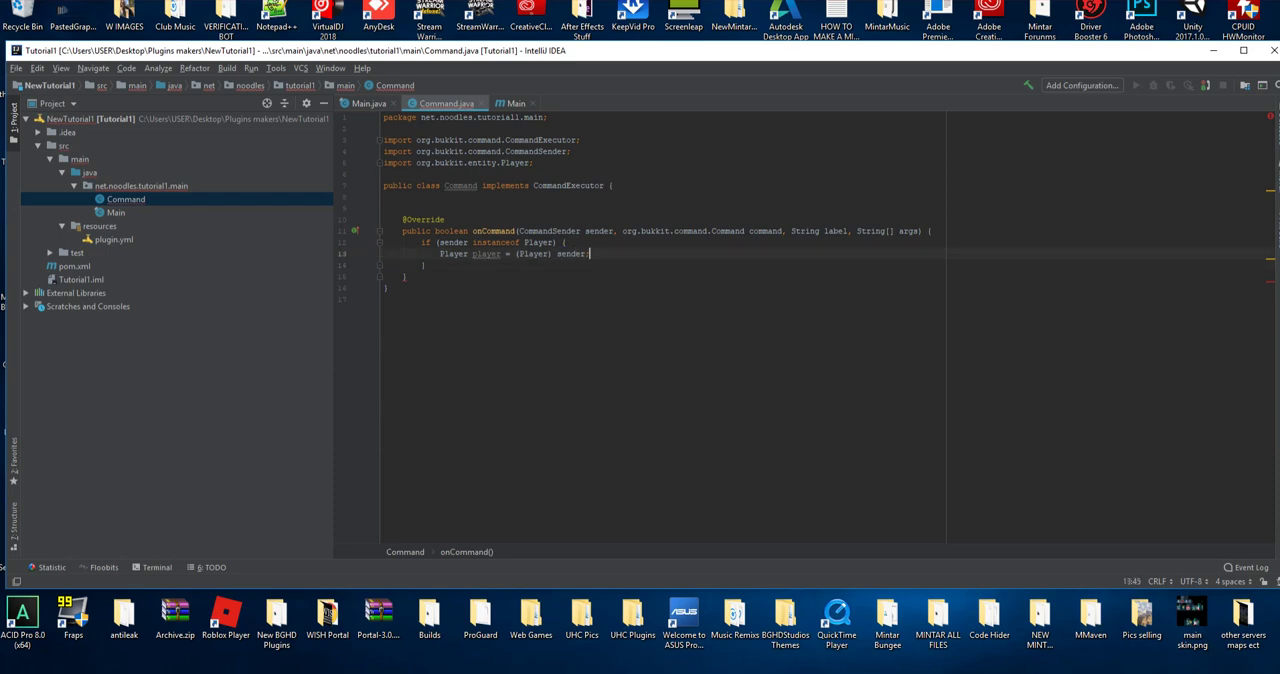
pyautogui.write('//DO SOme')
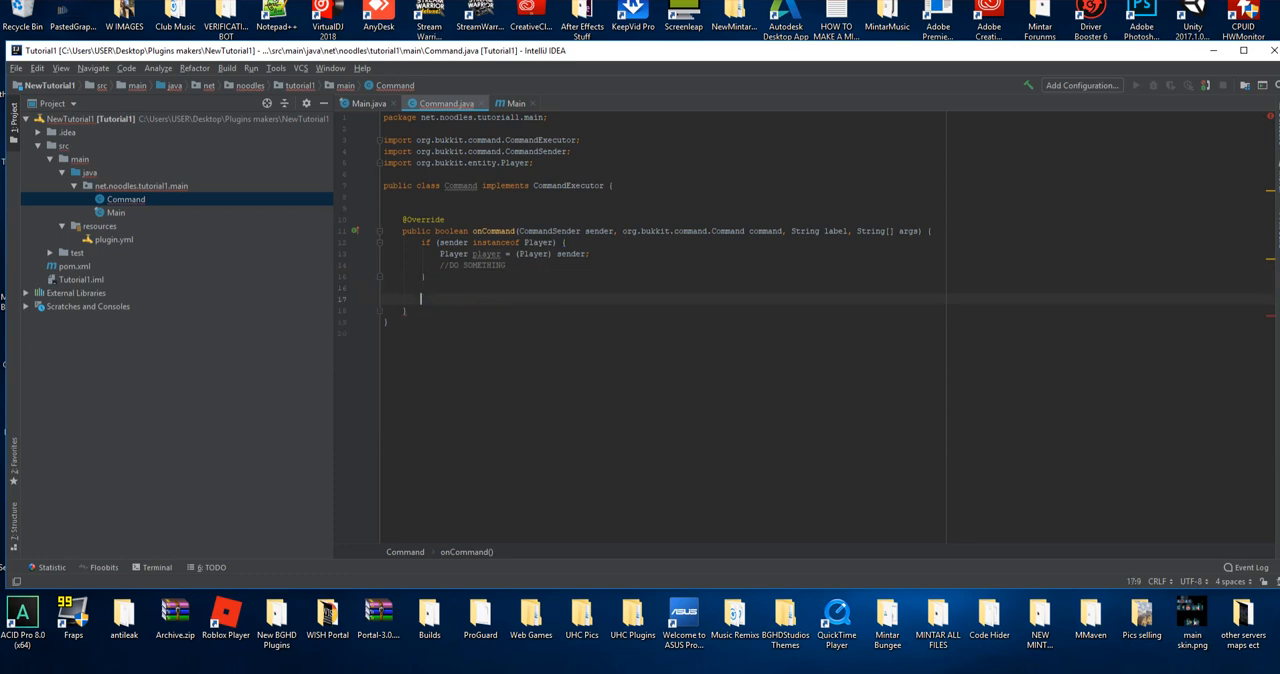
pyautogui.write('//USE INCORRECTLY DO SOMETHING')
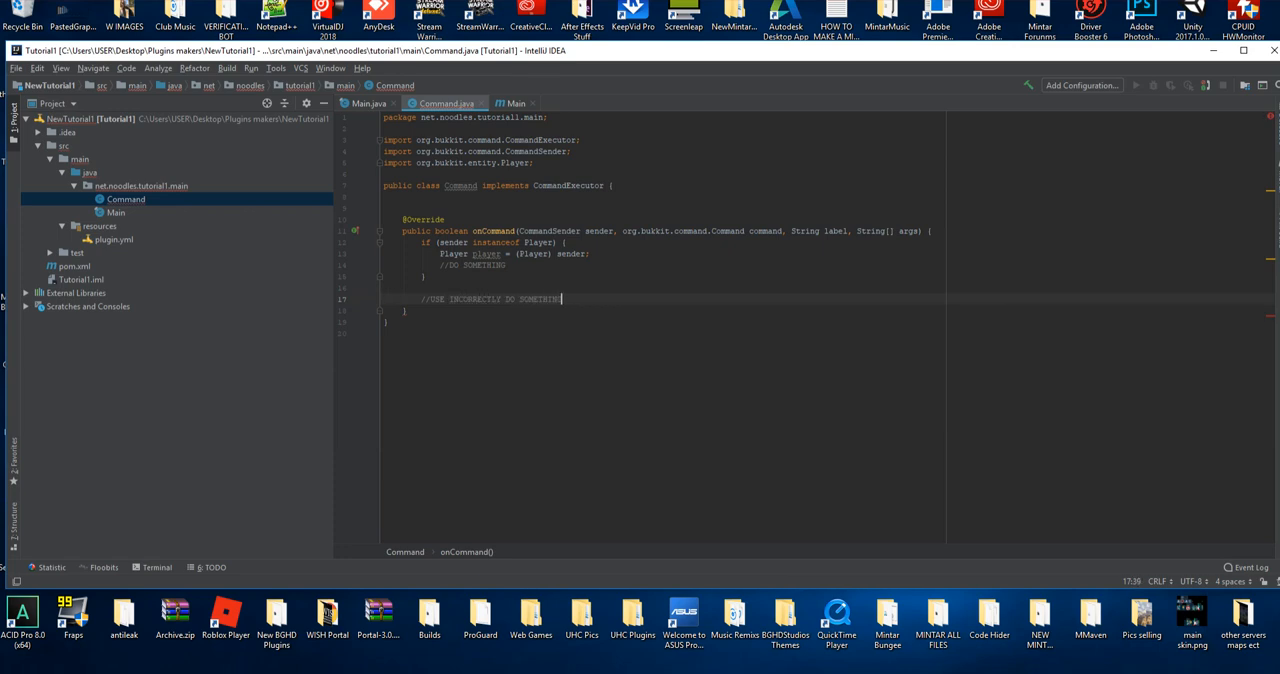
pyautogui.write('return')
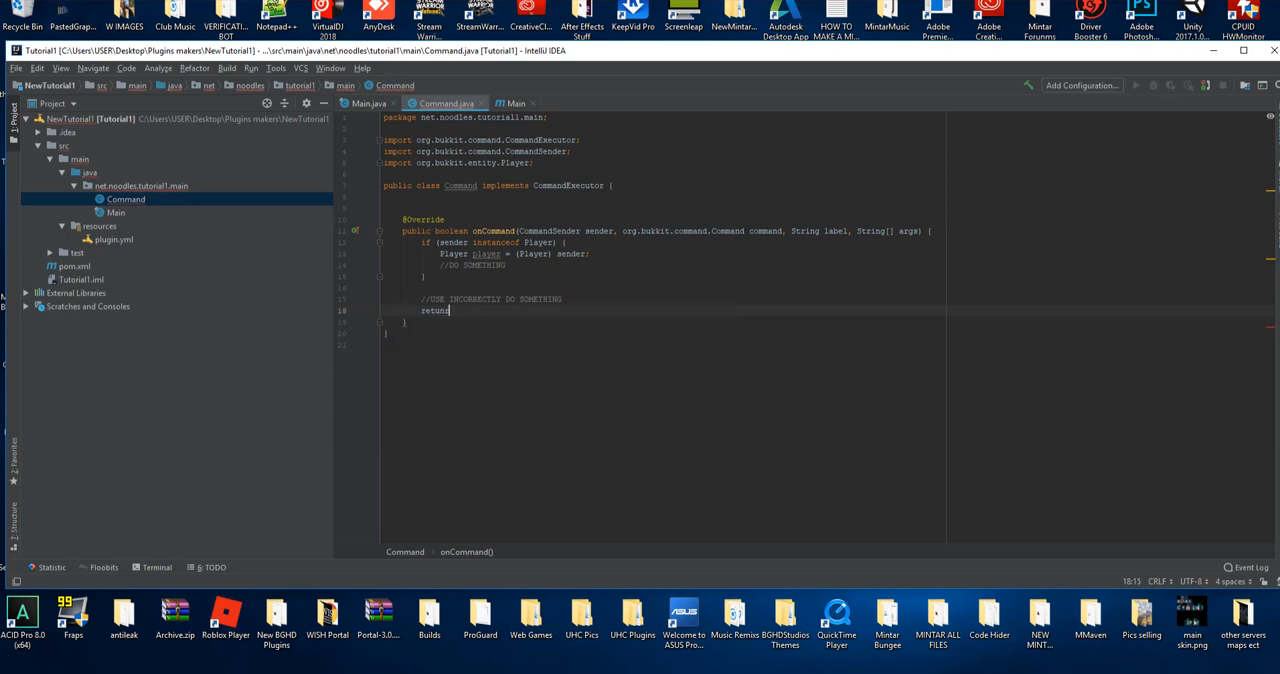
pyautogui.write('true;')
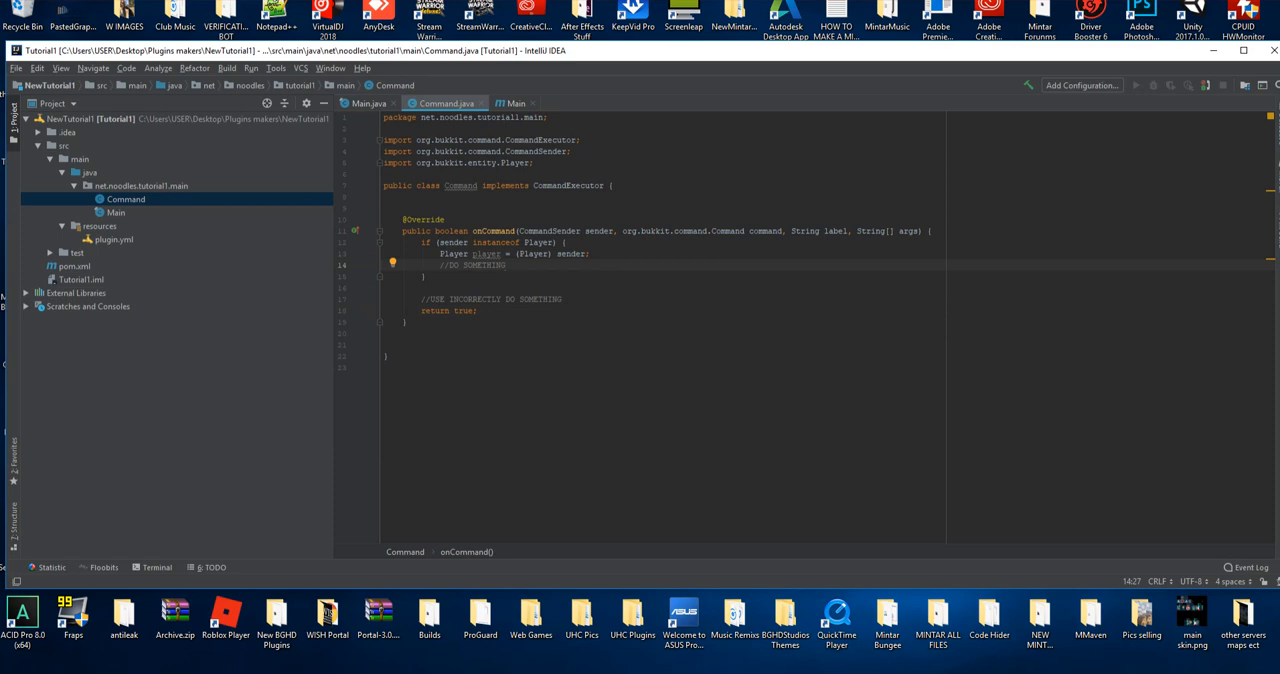
pyautogui.click(500, 264)
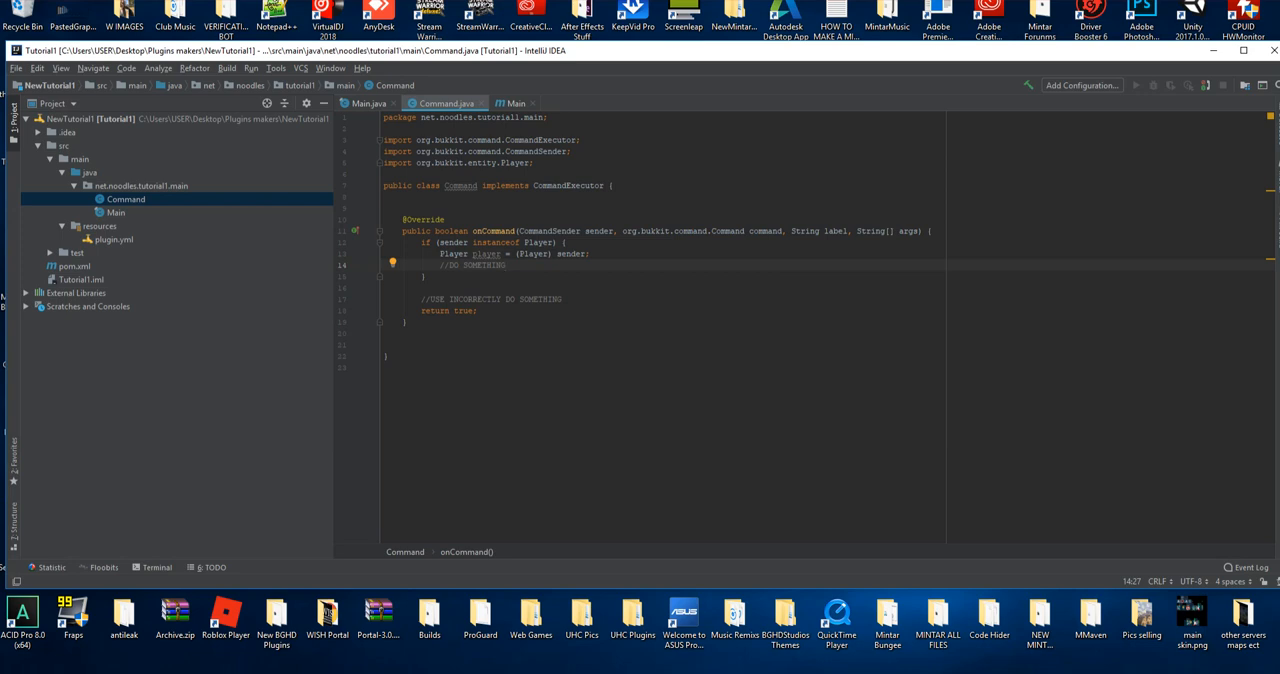
pyautogui.moveTo(1084, 244)
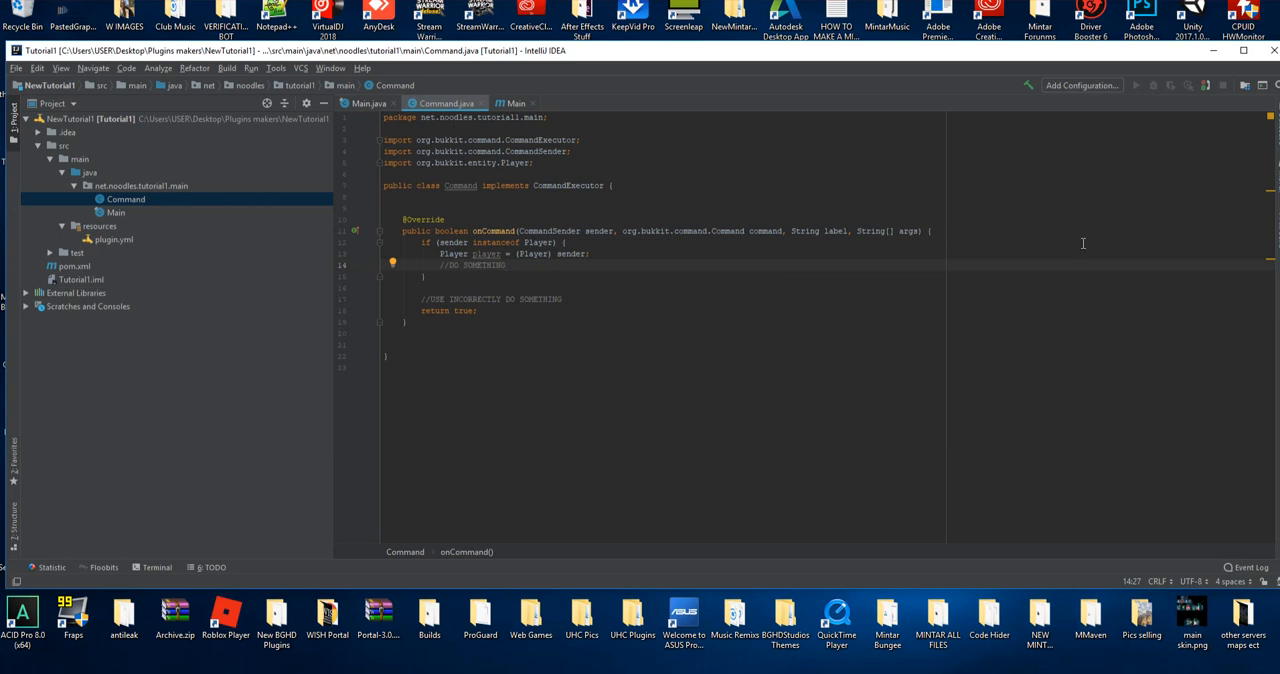
# Replace the placeholder with ItemStack diamond = new ItemStack(Material.DIAMOND);
pyautogui.doubleClick(470, 266)
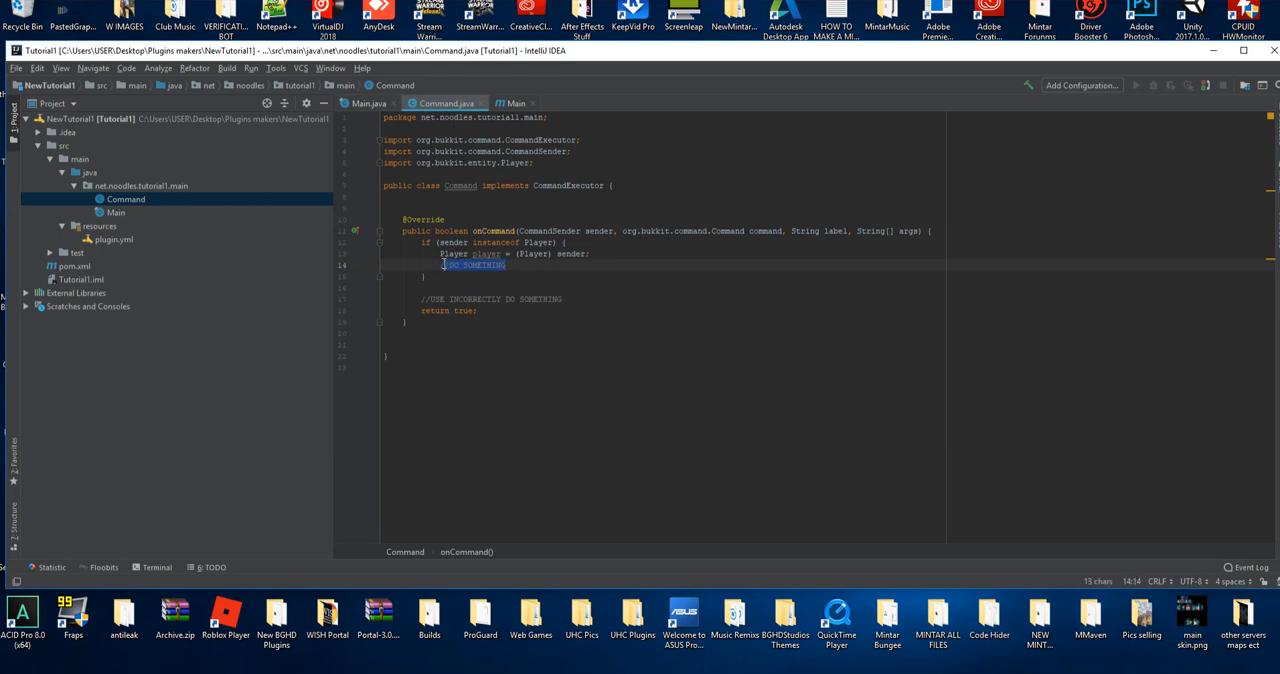
pyautogui.press('Delete')
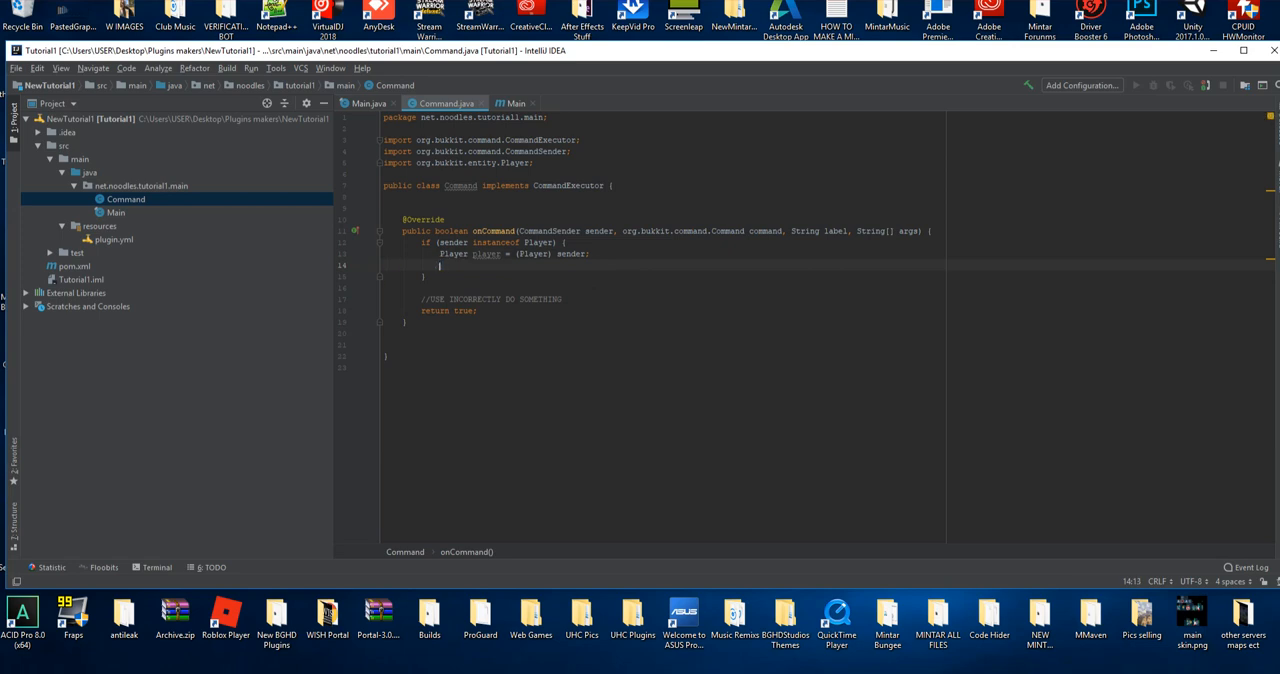
pyautogui.press('Enter')
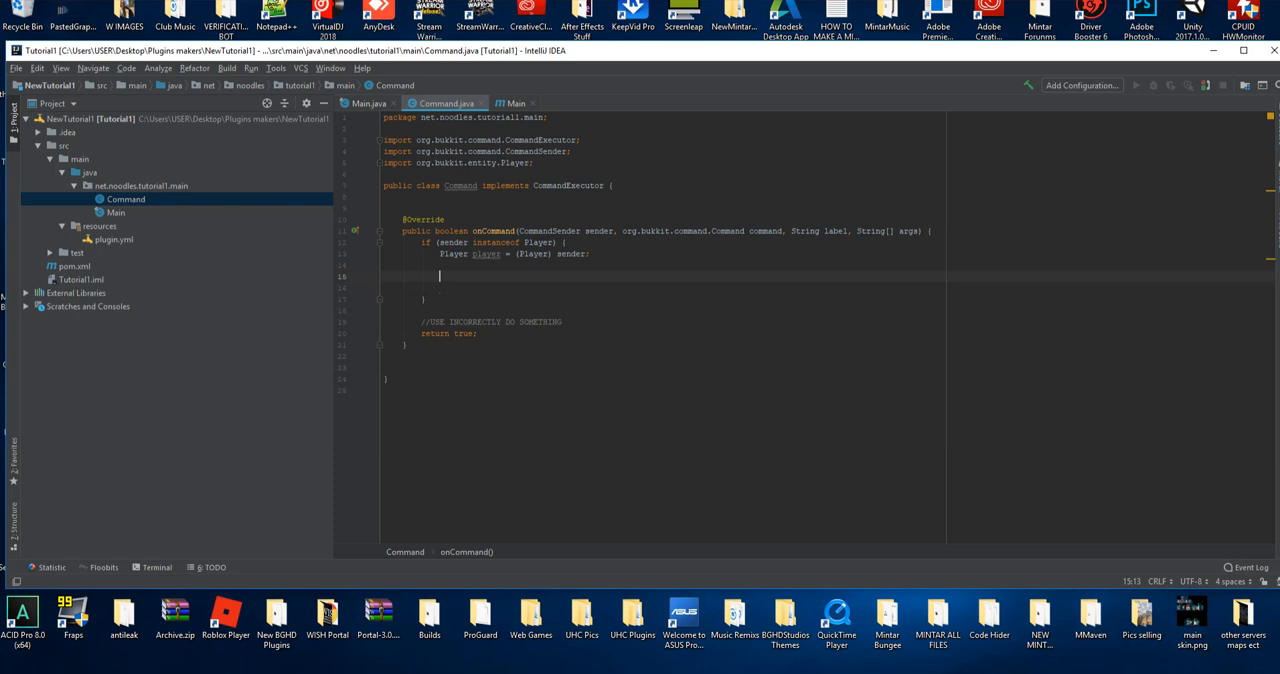
pyautogui.write('ItemStack')
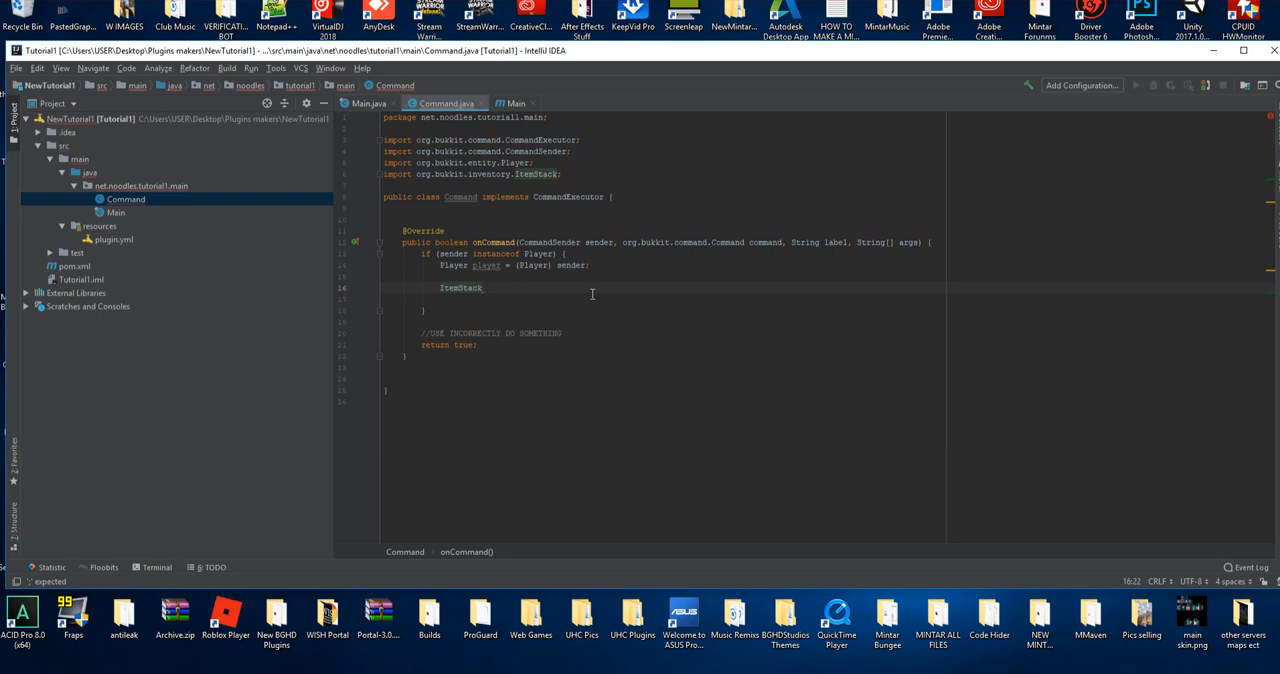
pyautogui.write('diamond')
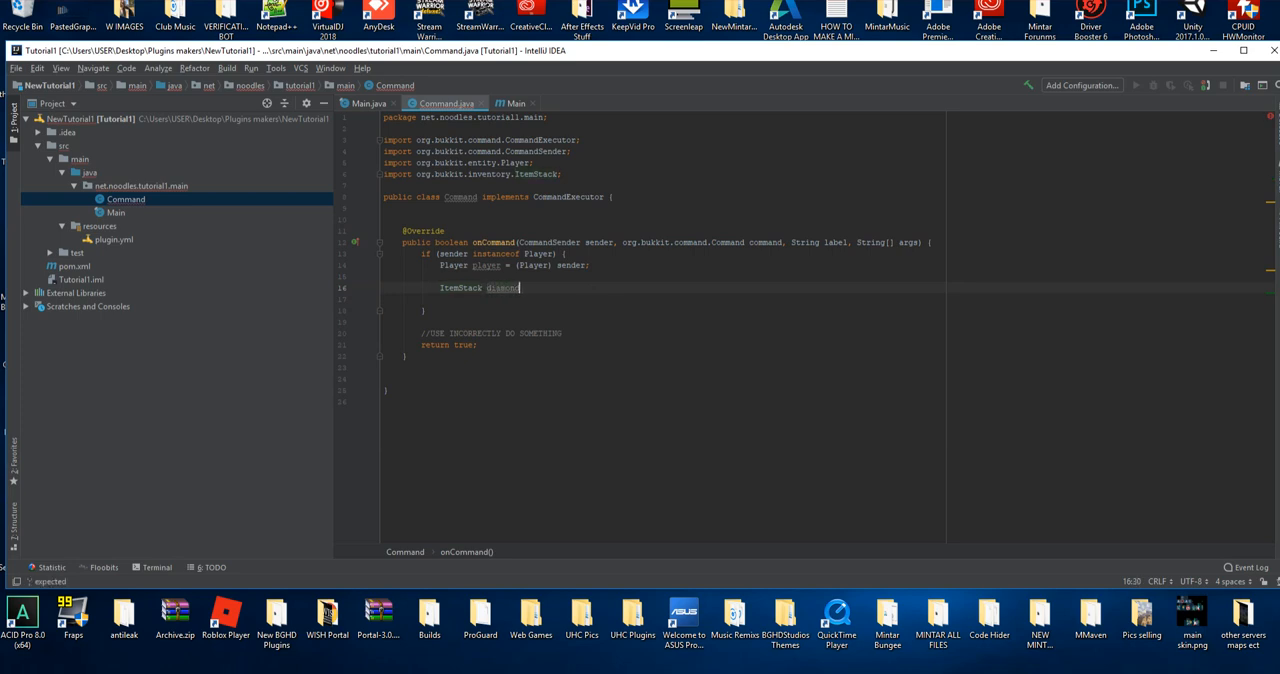
pyautogui.write('=')
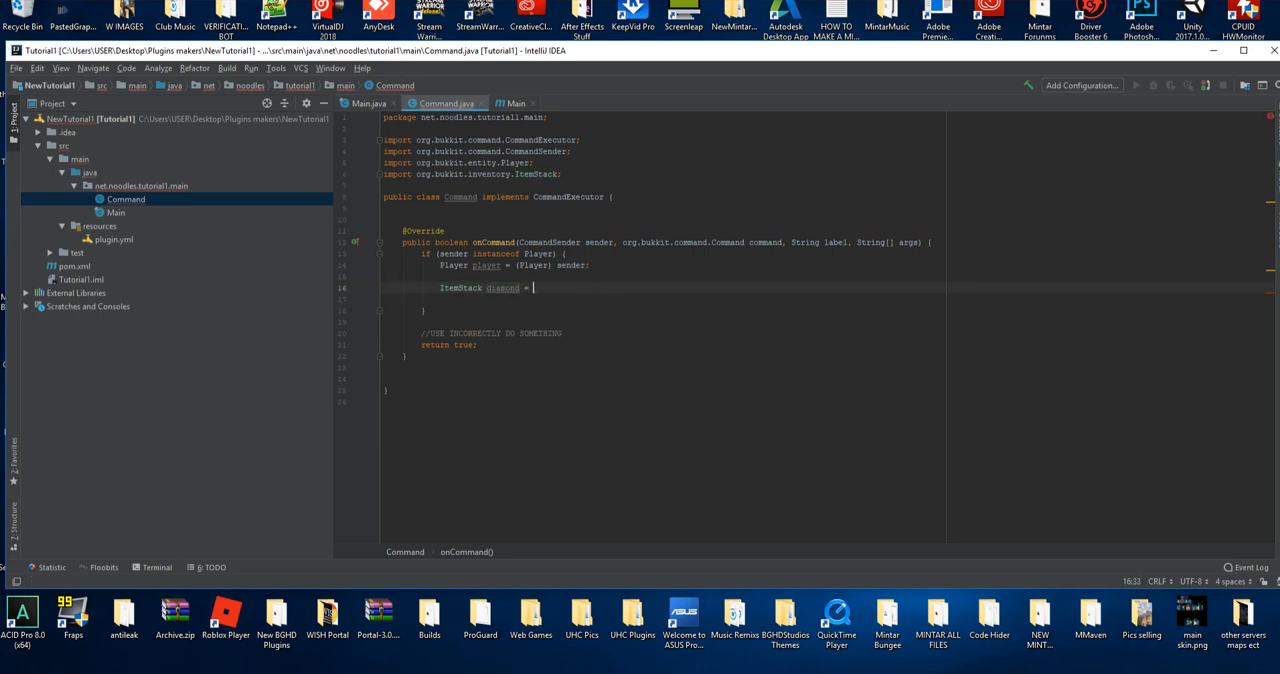
pyautogui.write('new ItemStack(')
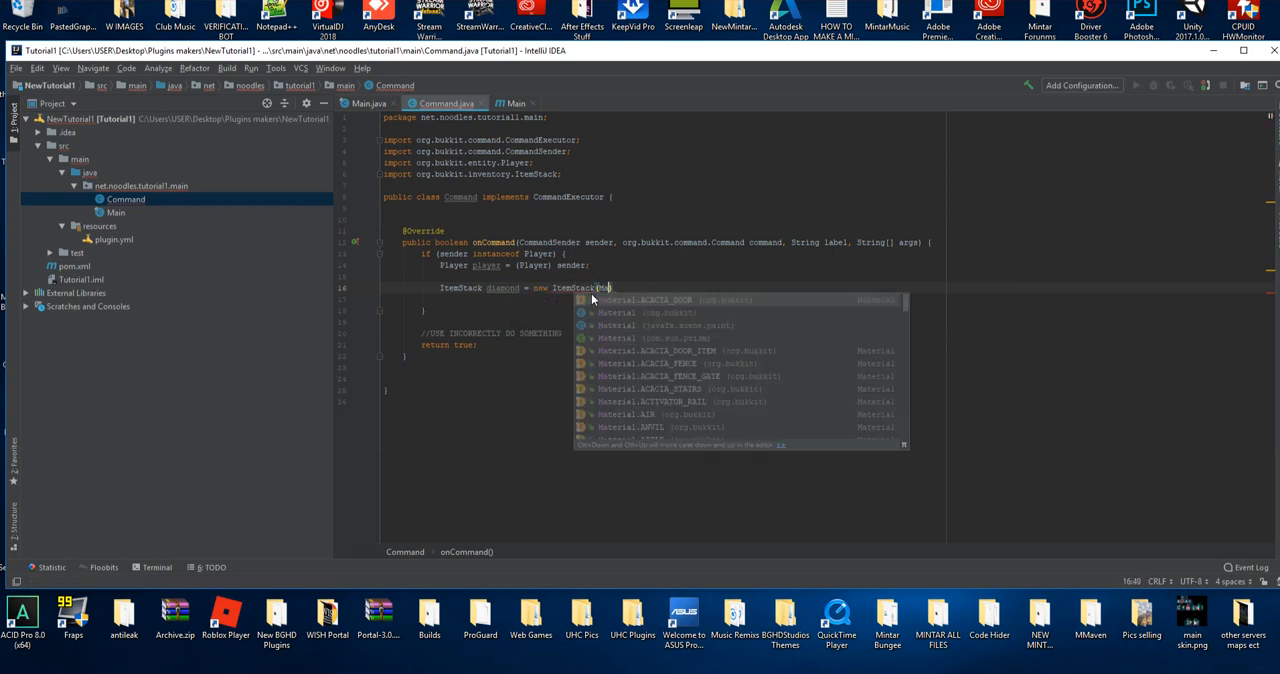
pyautogui.write('Material.')
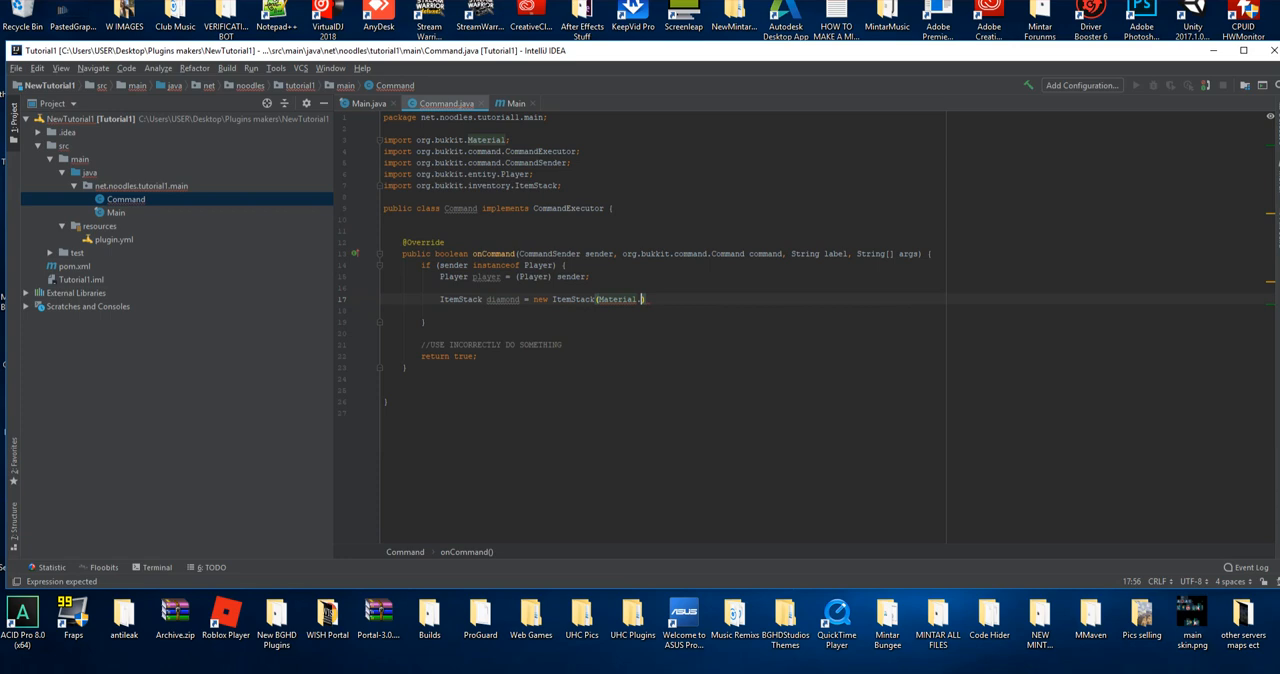
pyautogui.write('DIAMOND)')
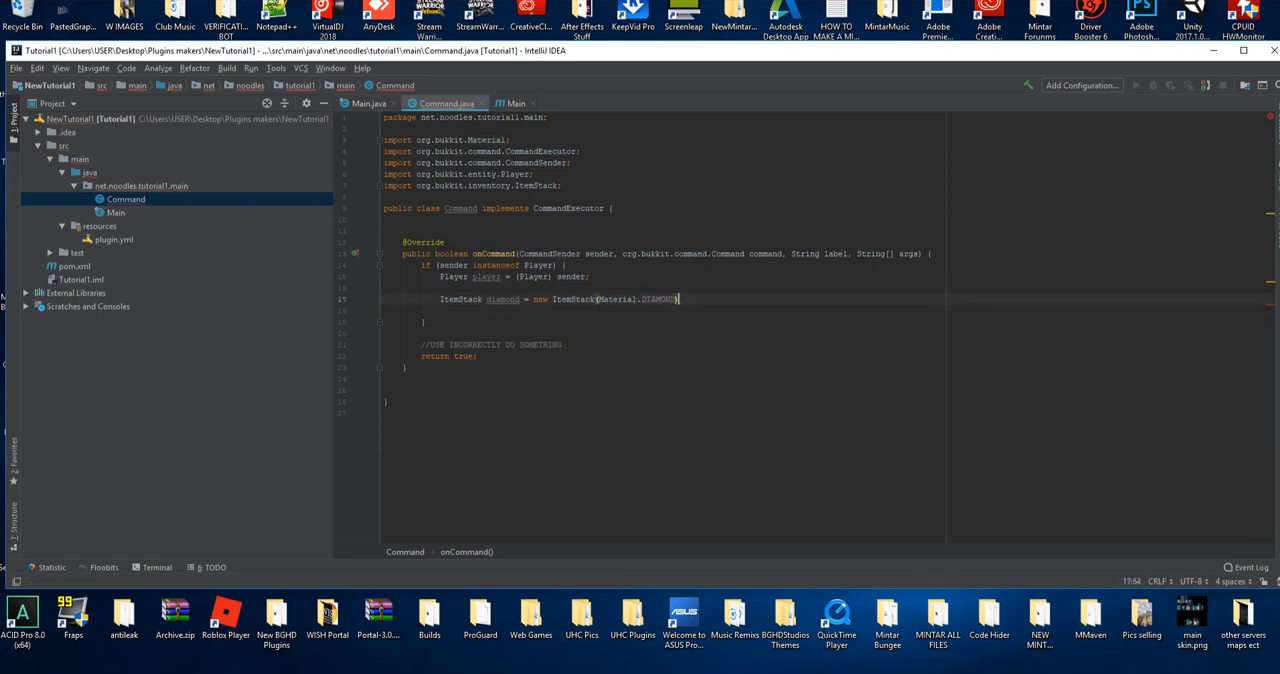
pyautogui.press('Enter')
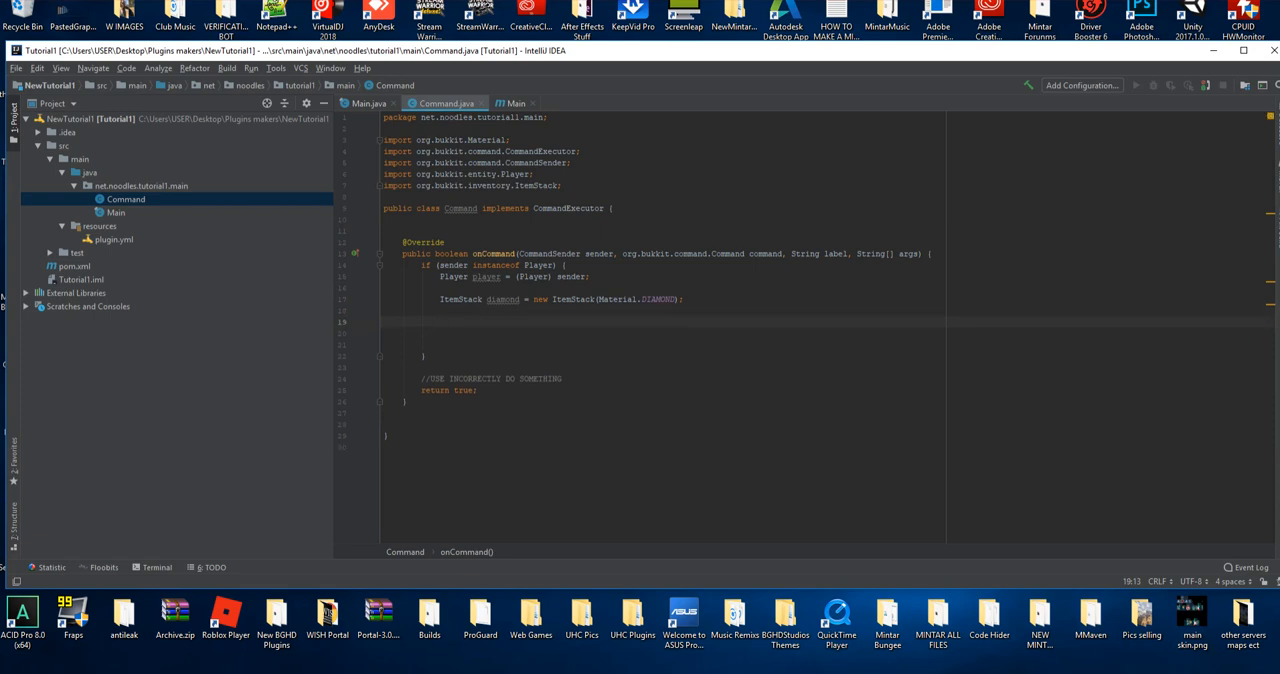
# Add ItemStack bricks = new ItemStack(Material.BRICKS); and bricks.setAmount(25);
pyautogui.write('It')
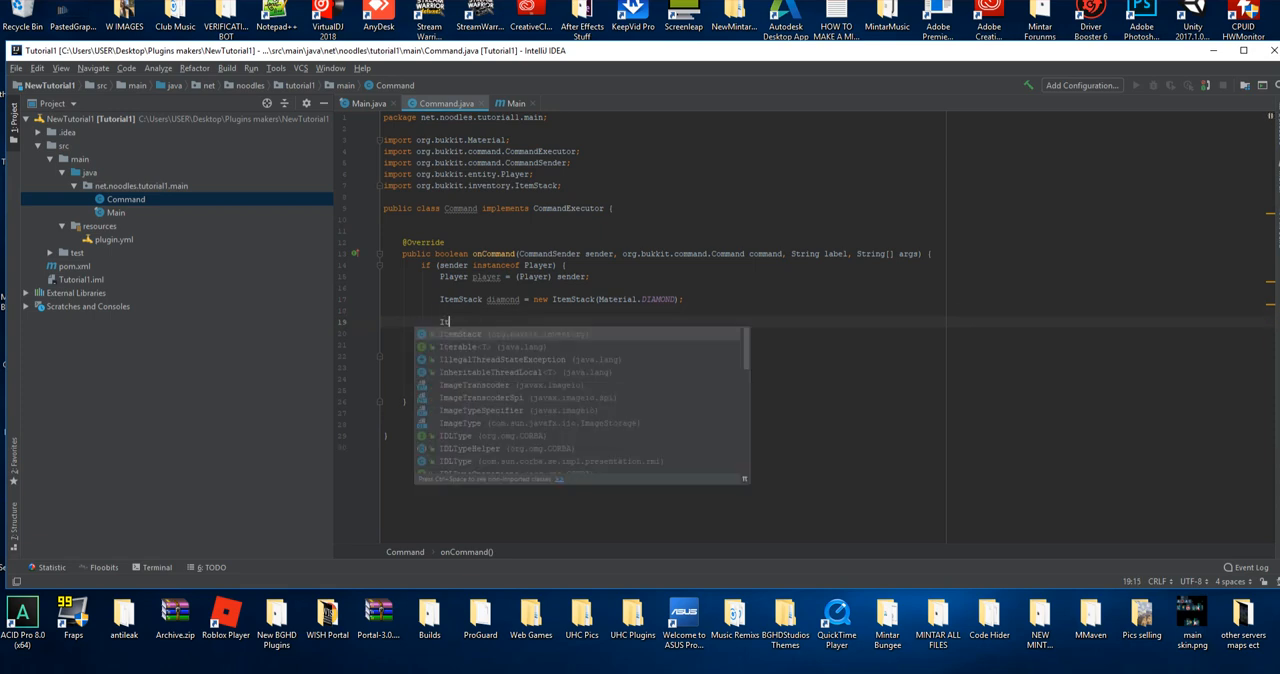
pyautogui.write('ItemStack(Material.')
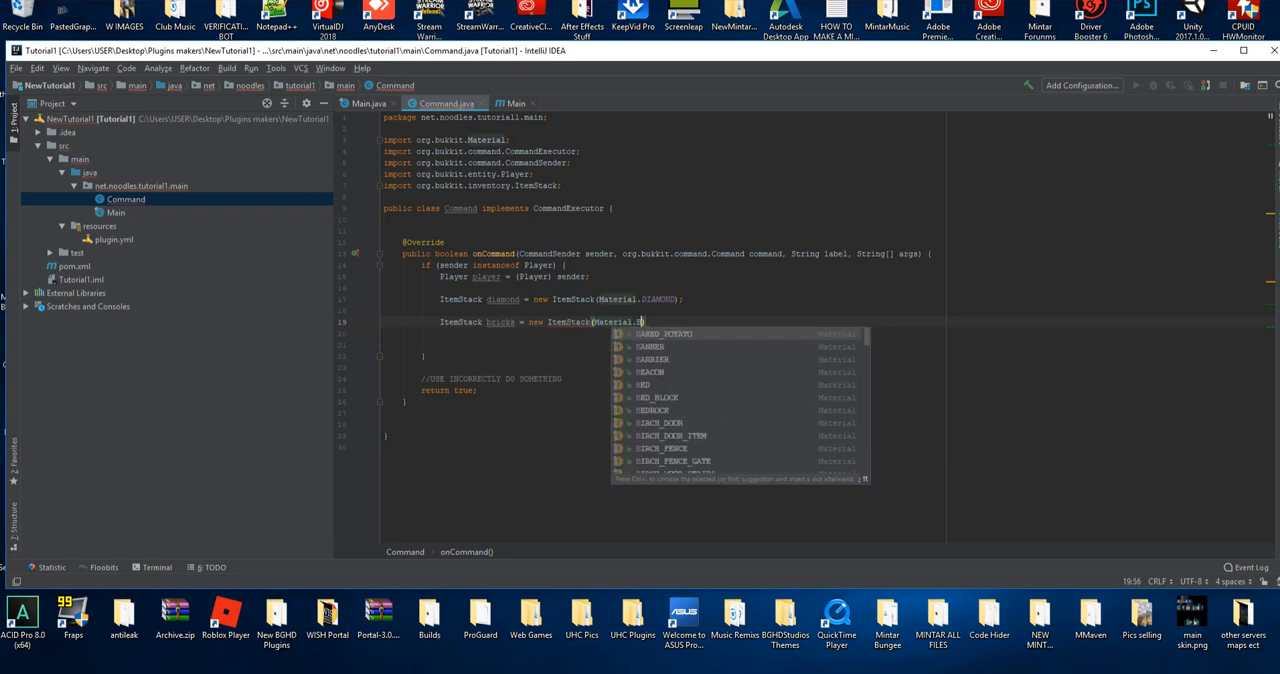
pyautogui.write('BRICK);')
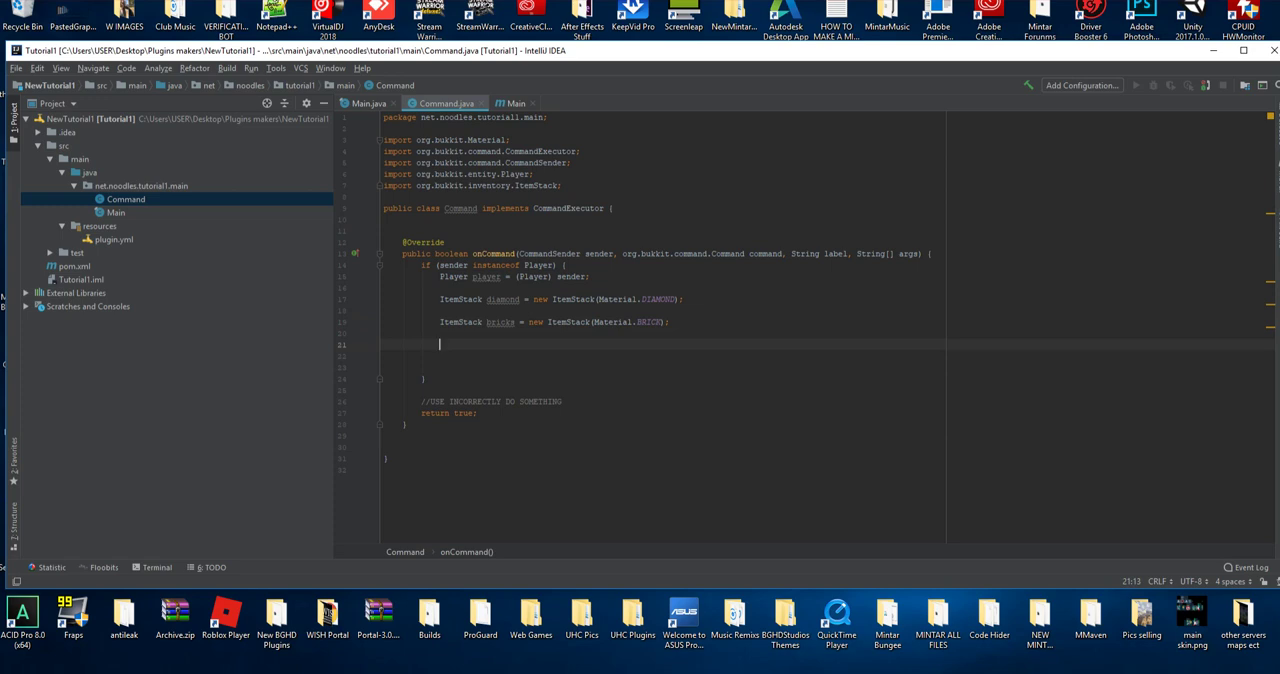
pyautogui.write('br')
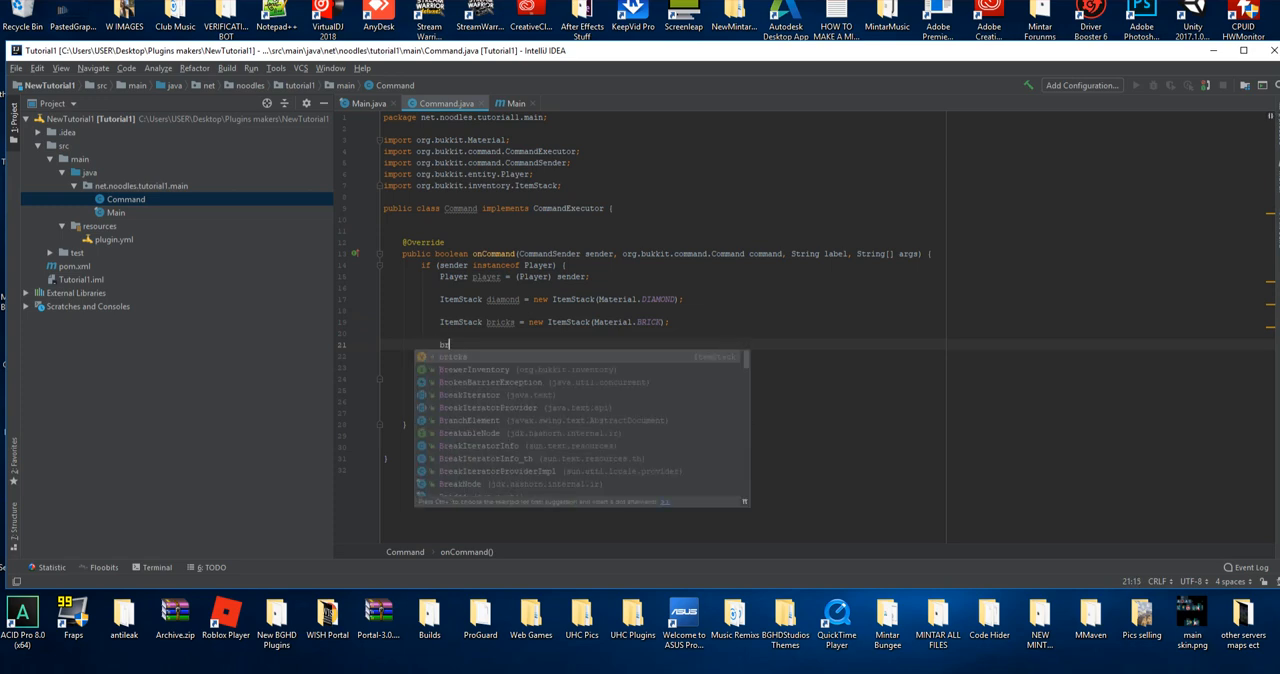
pyautogui.write('bricks.setAmount();')
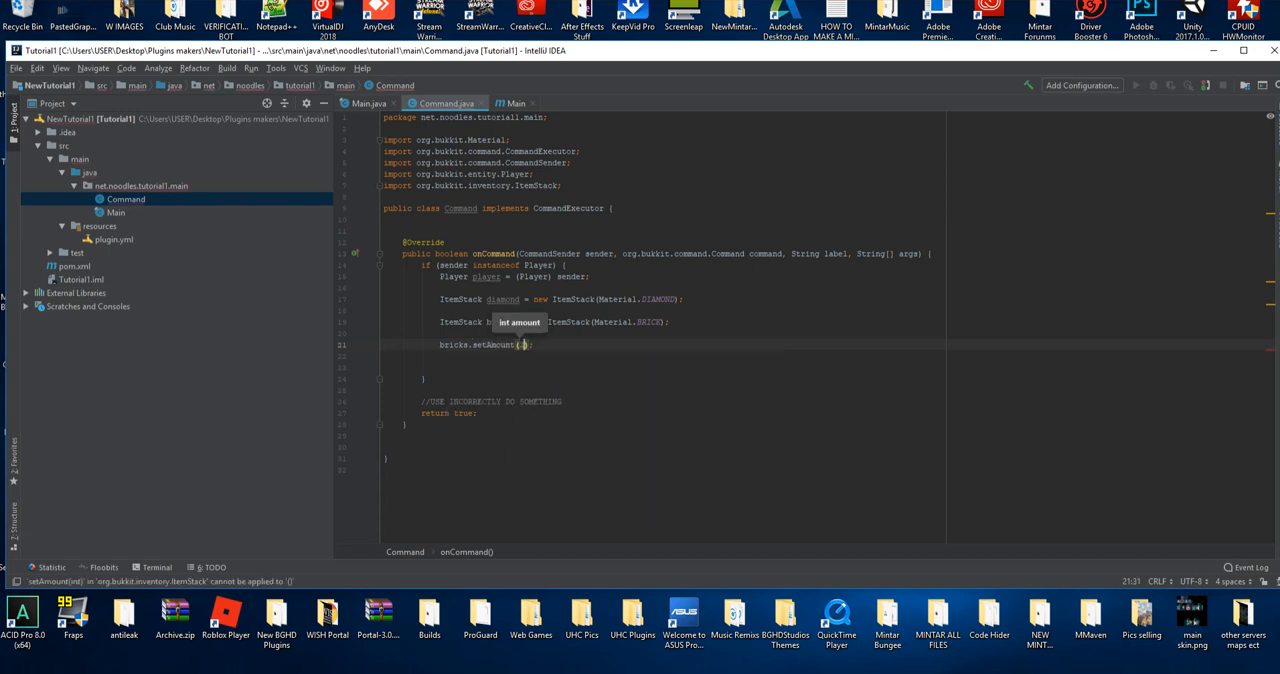
pyautogui.write('25')
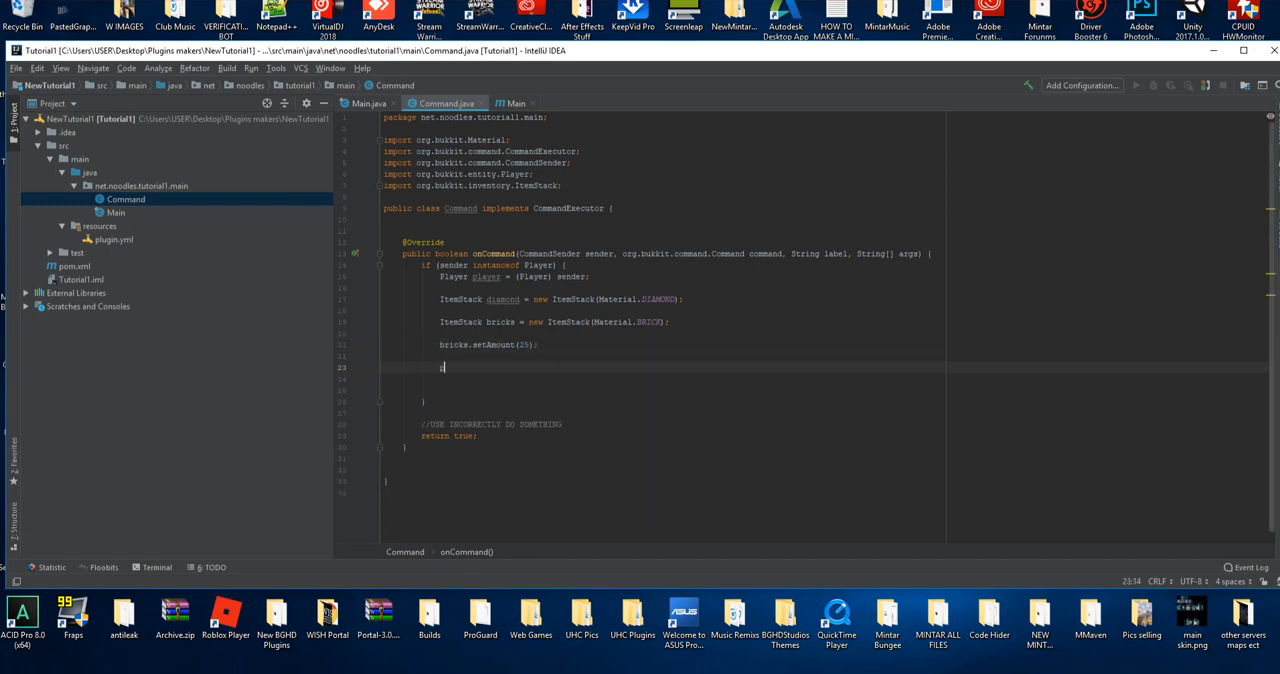
# Write player.getInventory().addItem(bricks, diamond); and select the diamond variable name
pyautogui.write('player.')
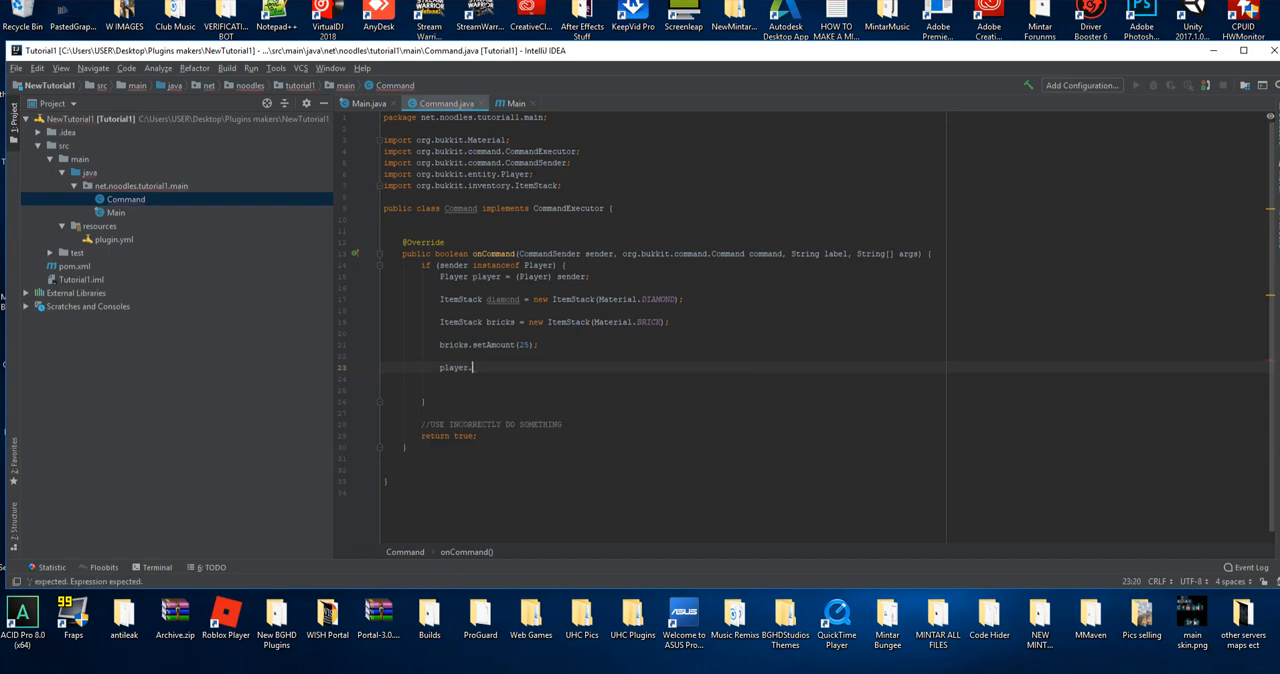
pyautogui.write('.')
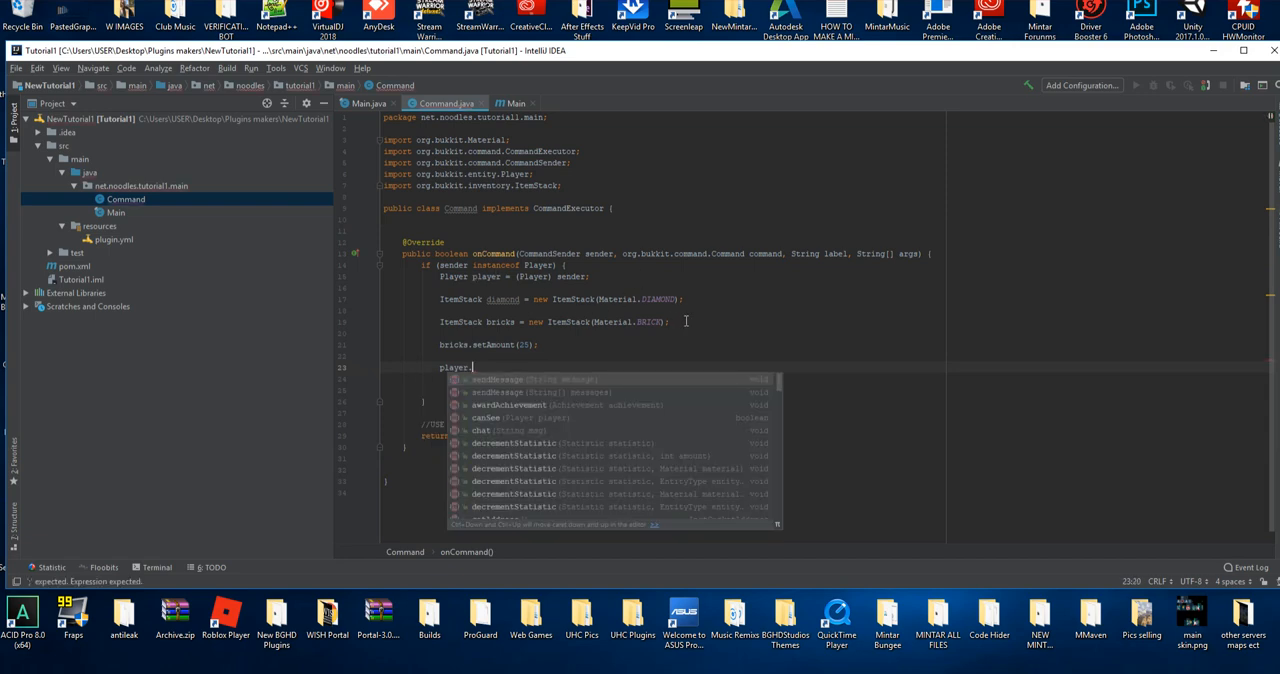
pyautogui.write('.get')
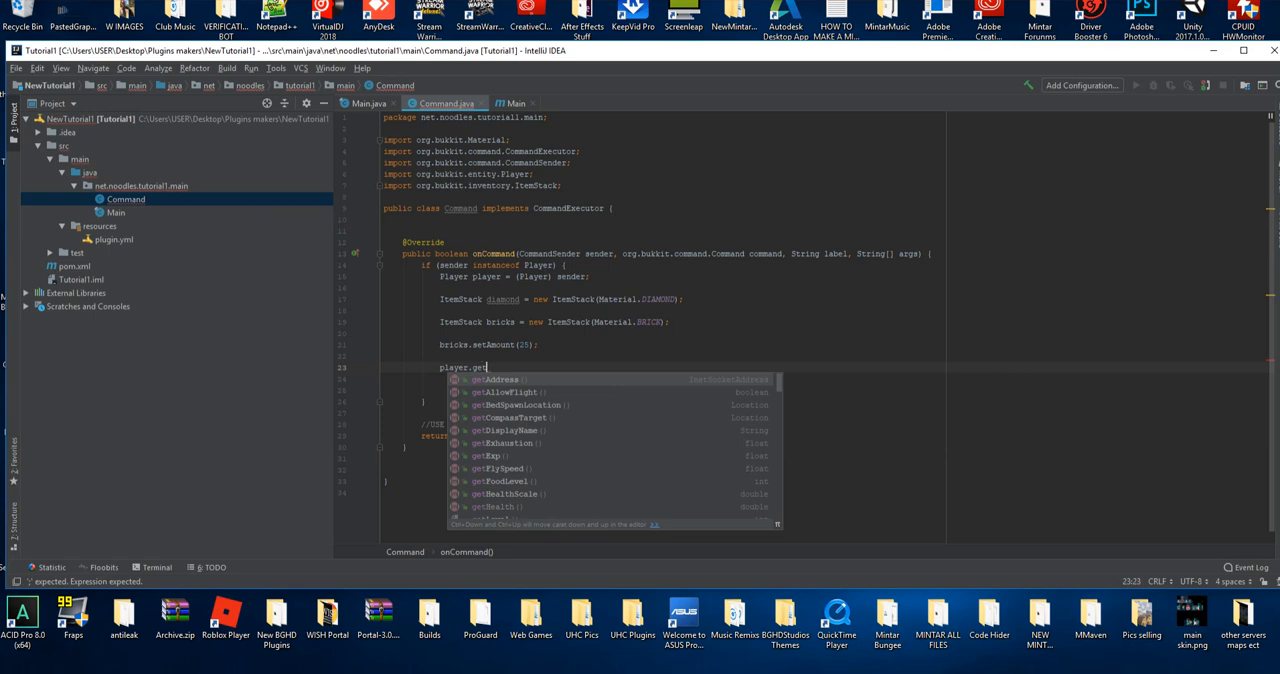
pyautogui.write('In')
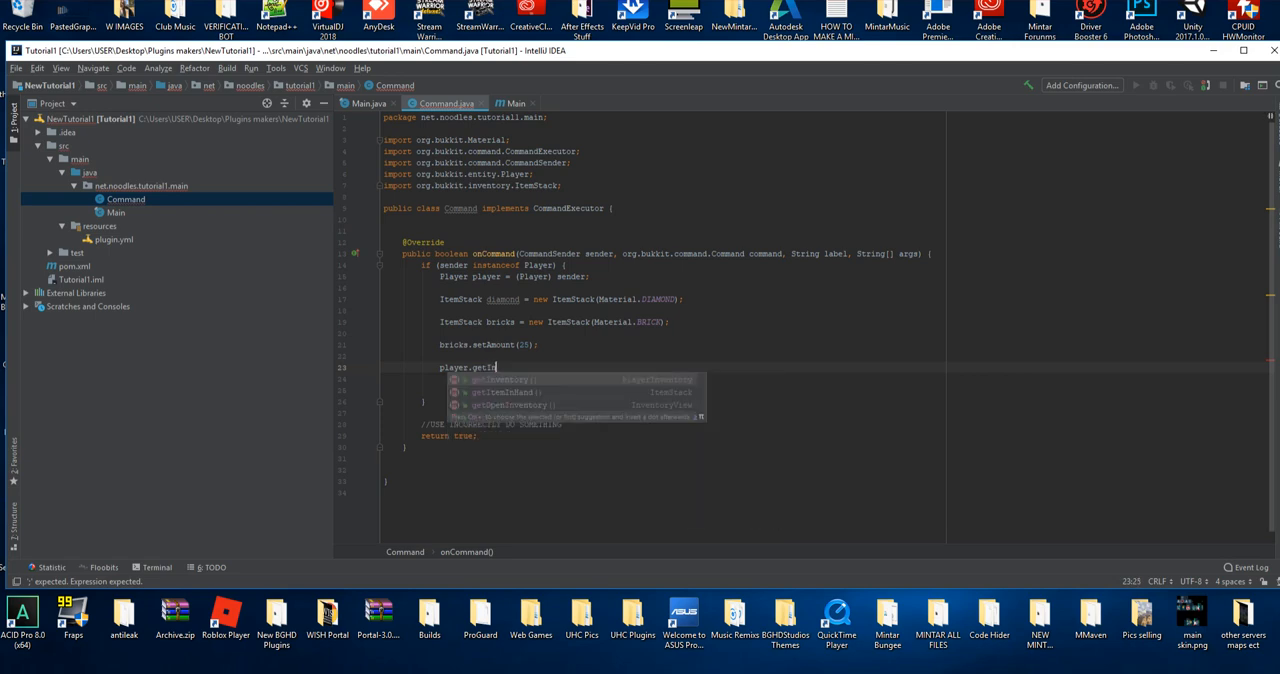
pyautogui.write('I')
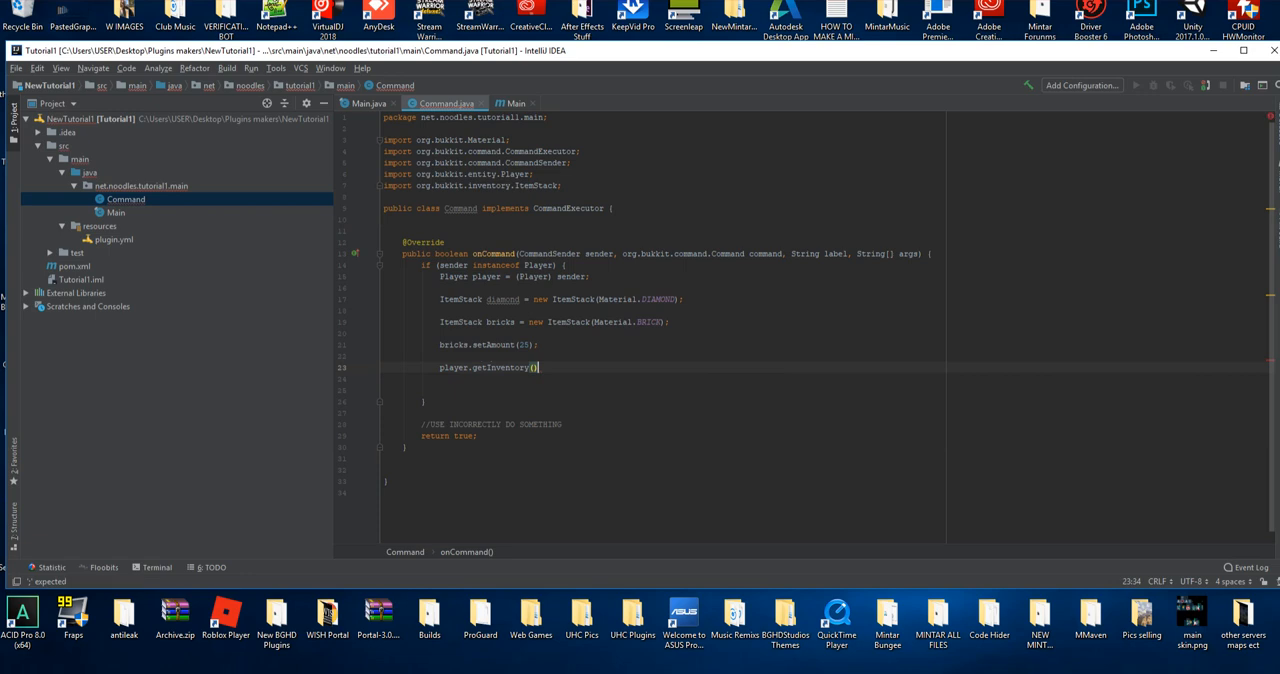
pyautogui.write('.addItem(')
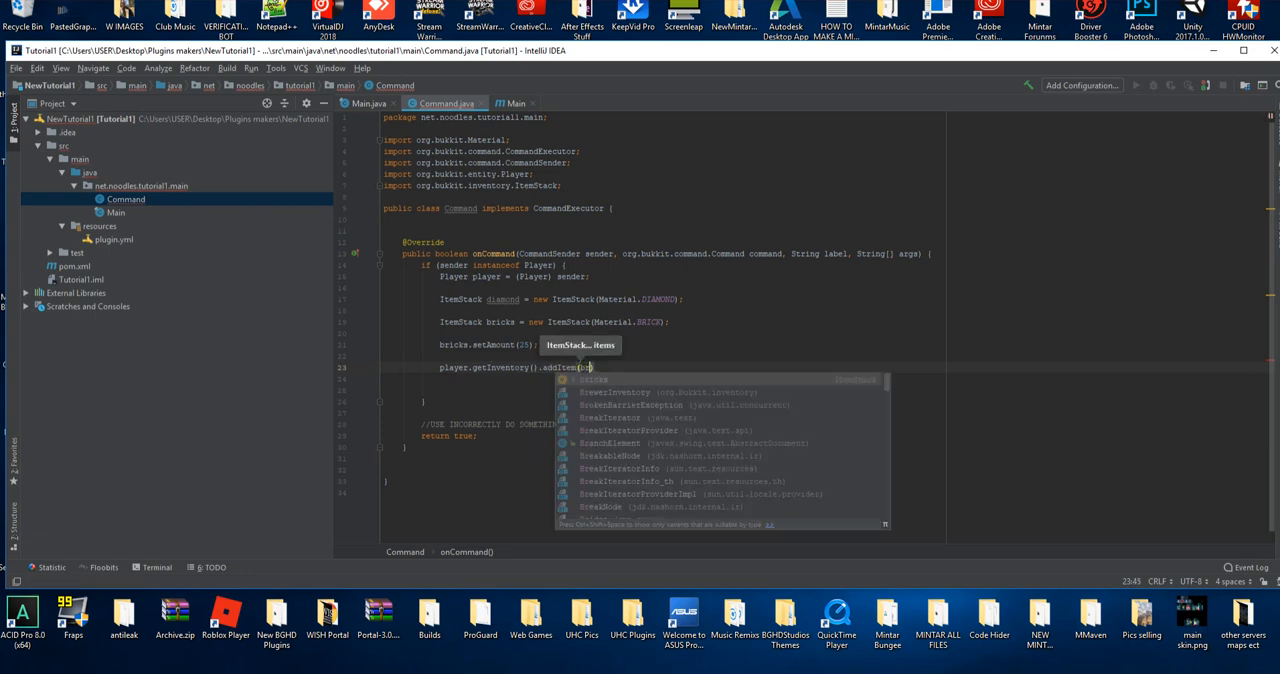
pyautogui.write('bricks, di')
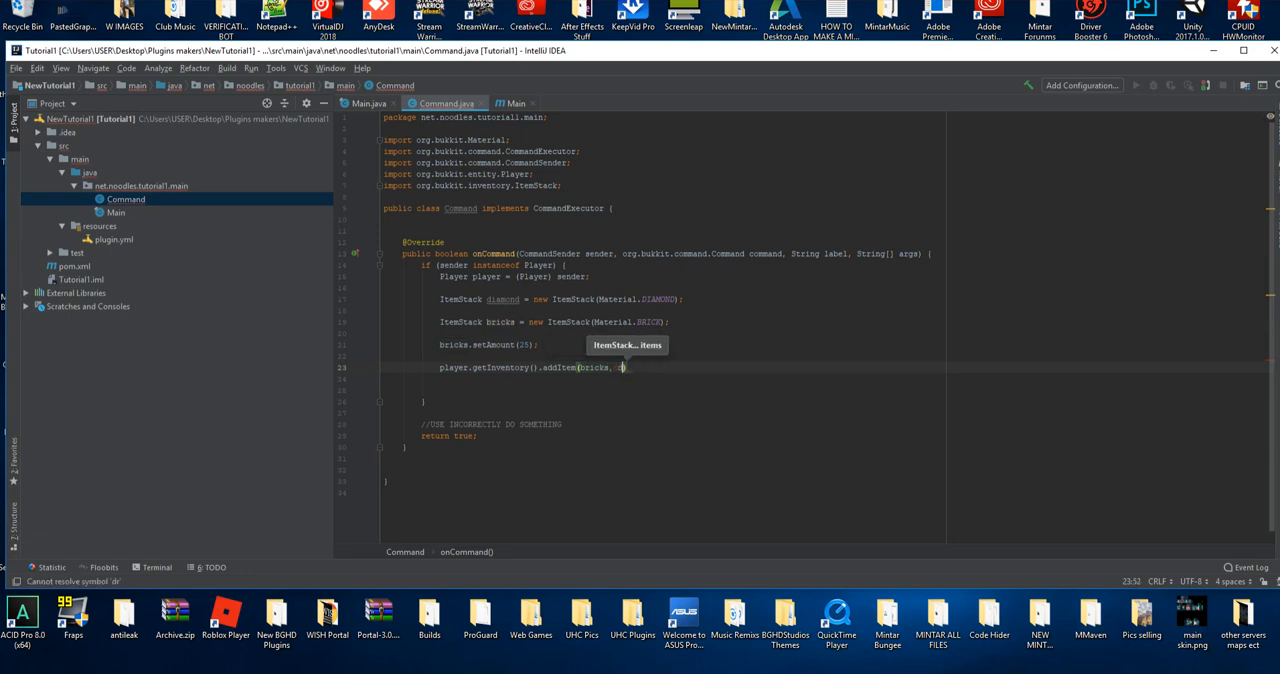
pyautogui.write('diamond')
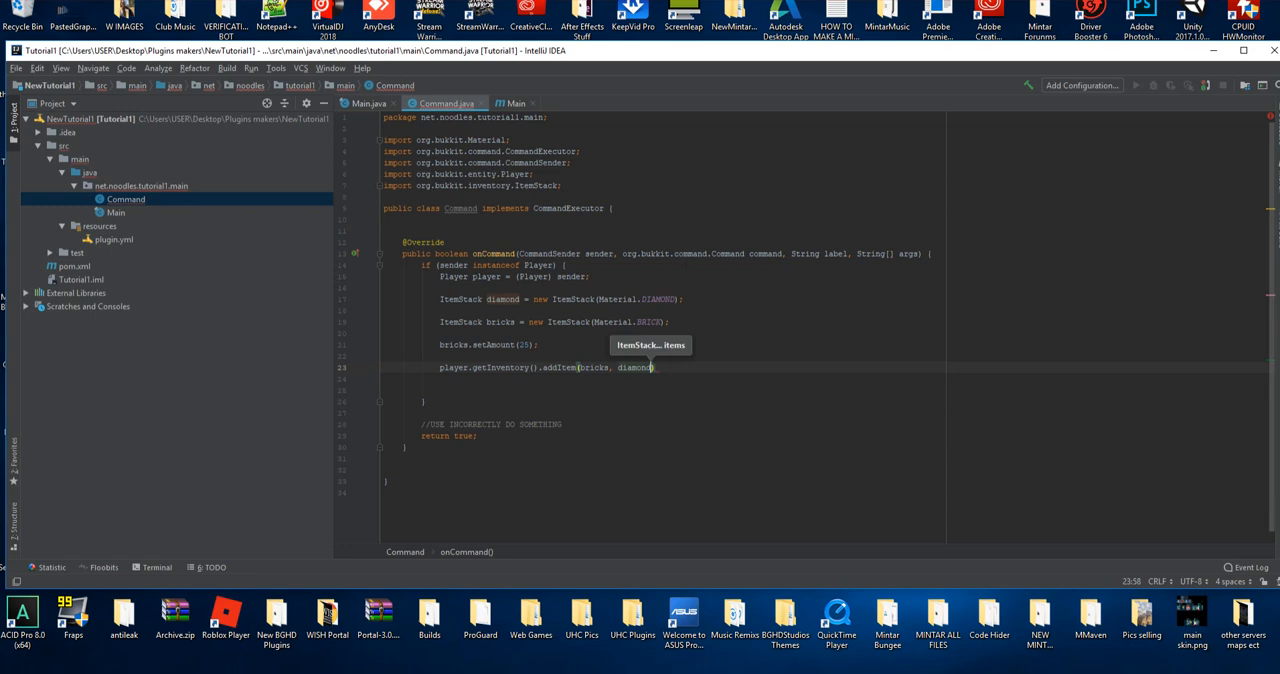
pyautogui.write(');')
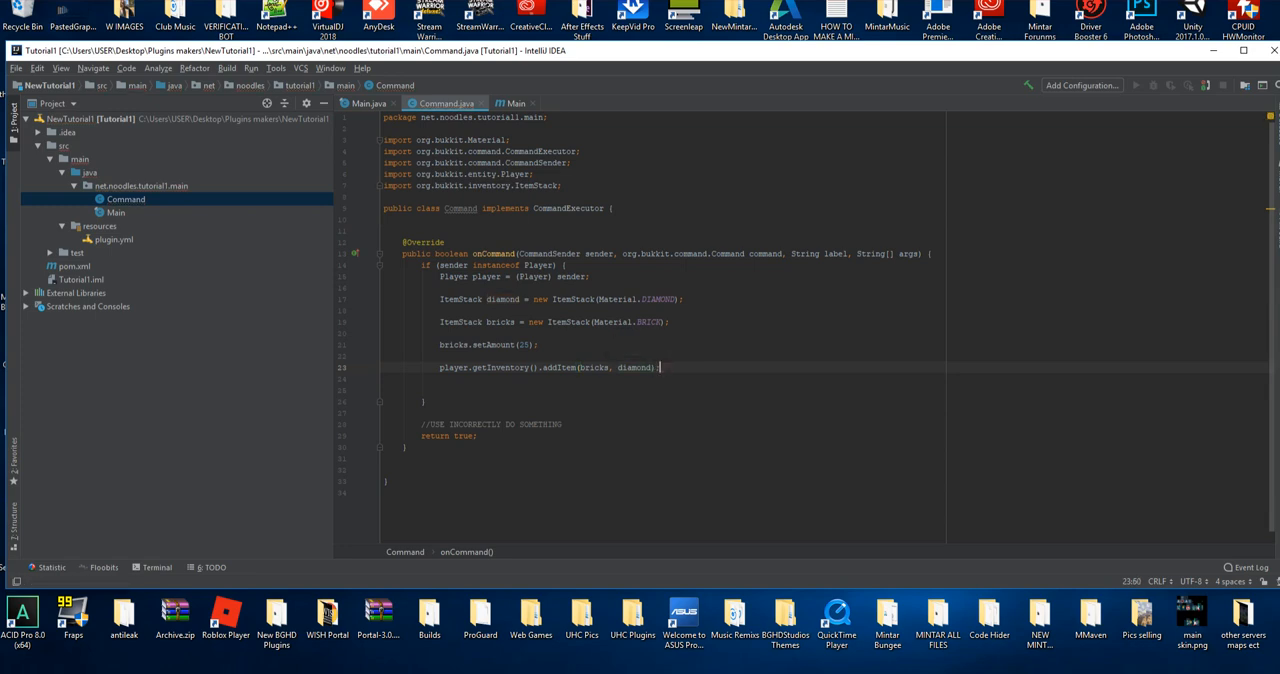
pyautogui.doubleClick(500, 300)
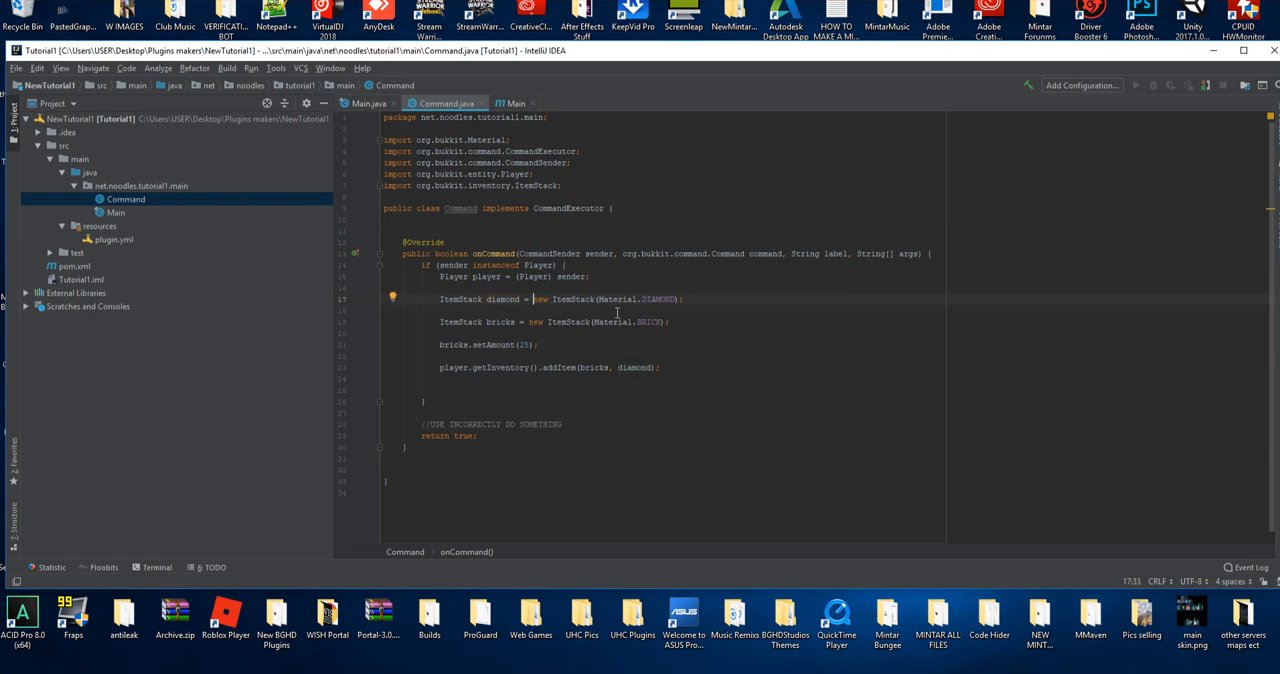
pyautogui.moveTo(644, 310)
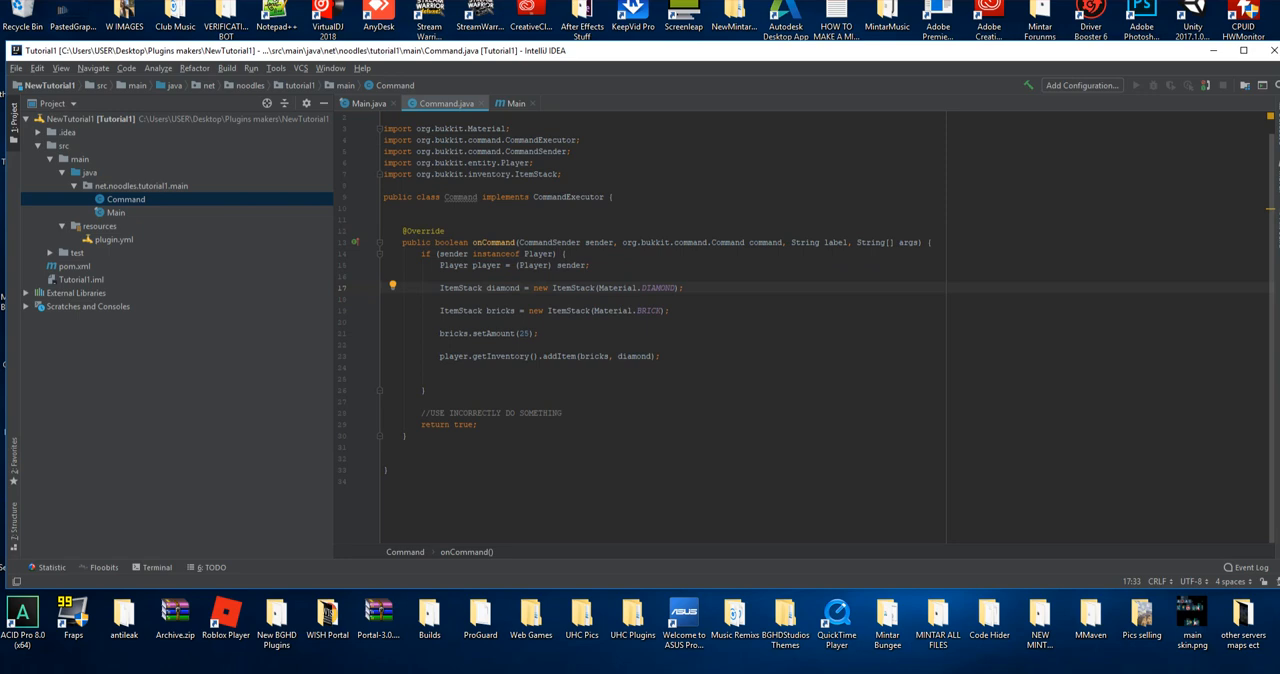
# Remove the blank lines between the item statements and begin a player.sendMessage call
pyautogui.moveTo(440, 304); pyautogui.dragTo(660, 356)
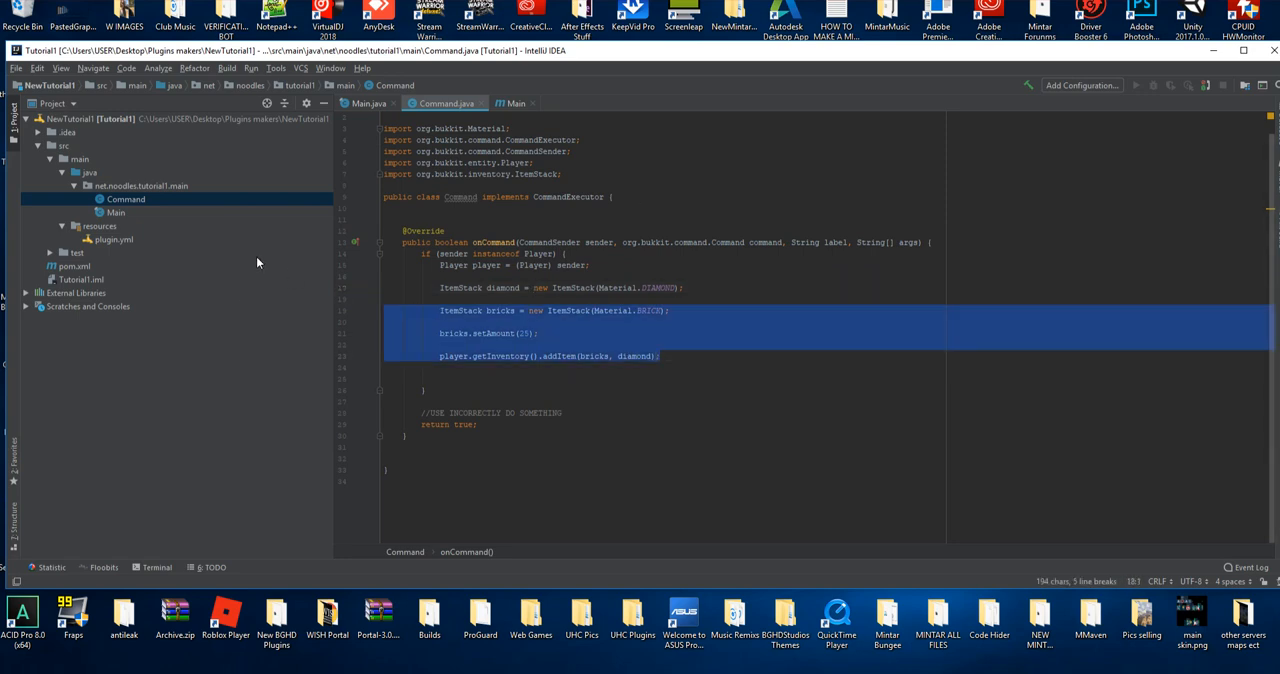
pyautogui.click(624, 344)
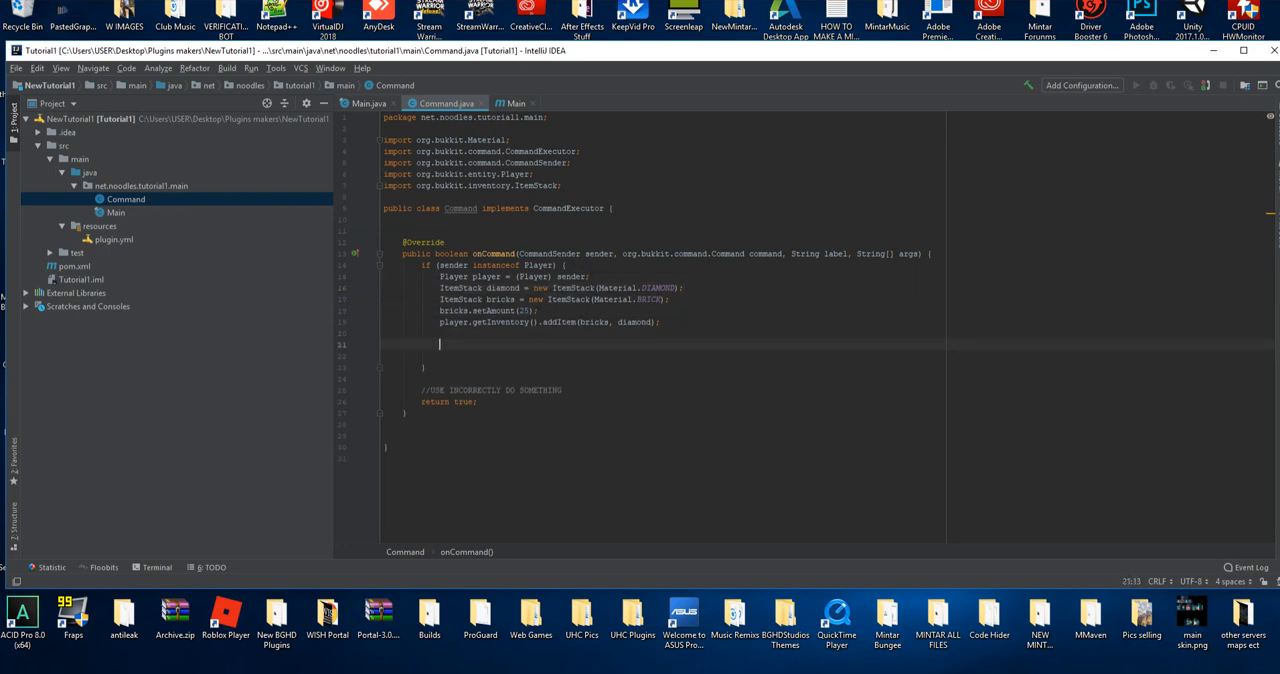
pyautogui.write('player.sendMessage();')
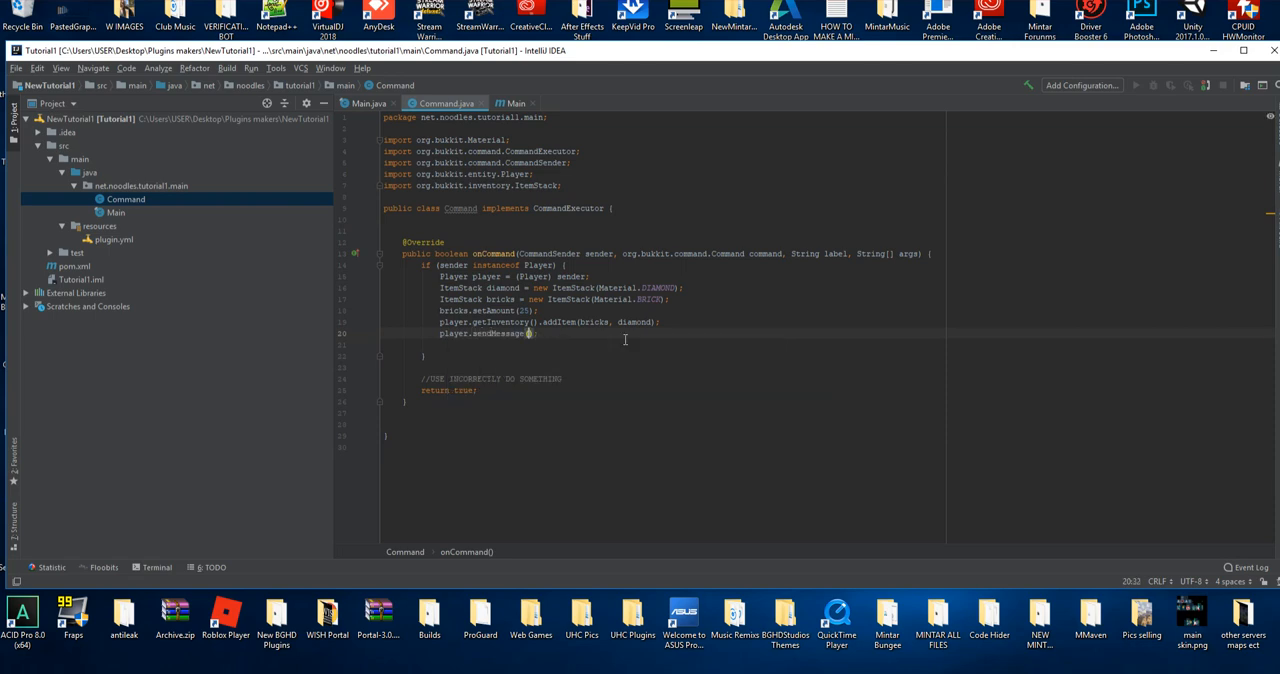
# Send the player a ChatColor.GREEN "You got free stuff!" message, switching from RED
pyautogui.write('ChatColor')
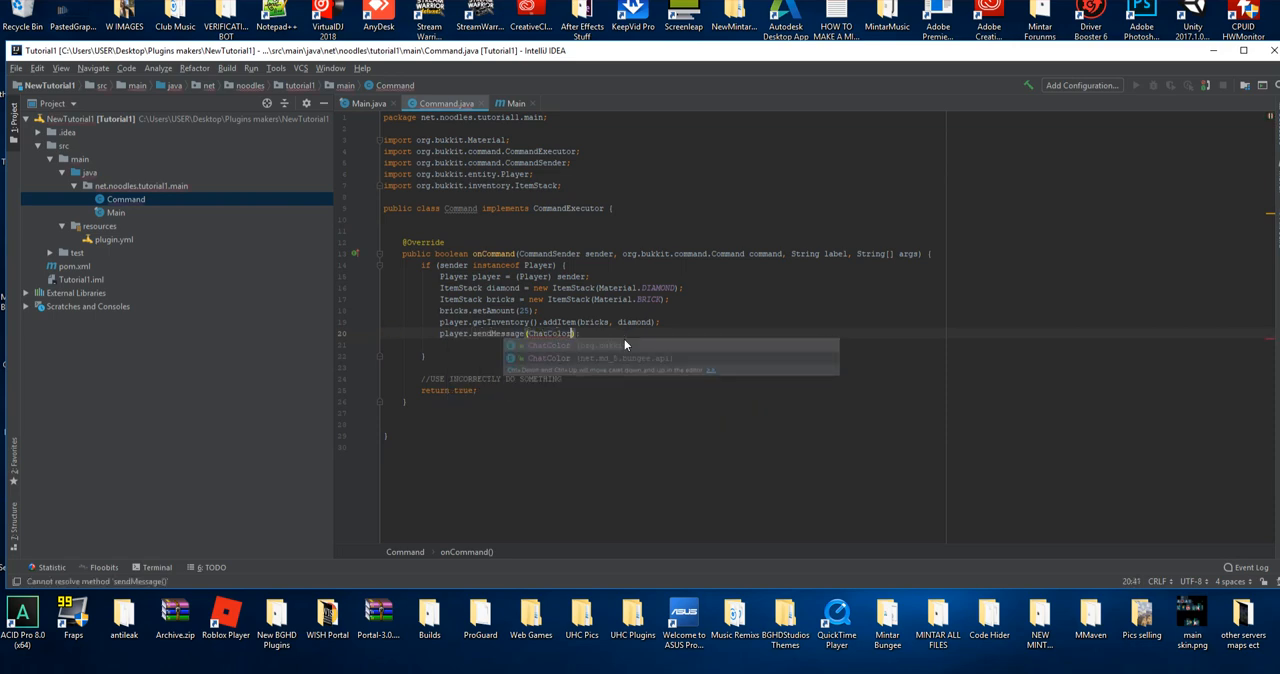
pyautogui.write('RED')
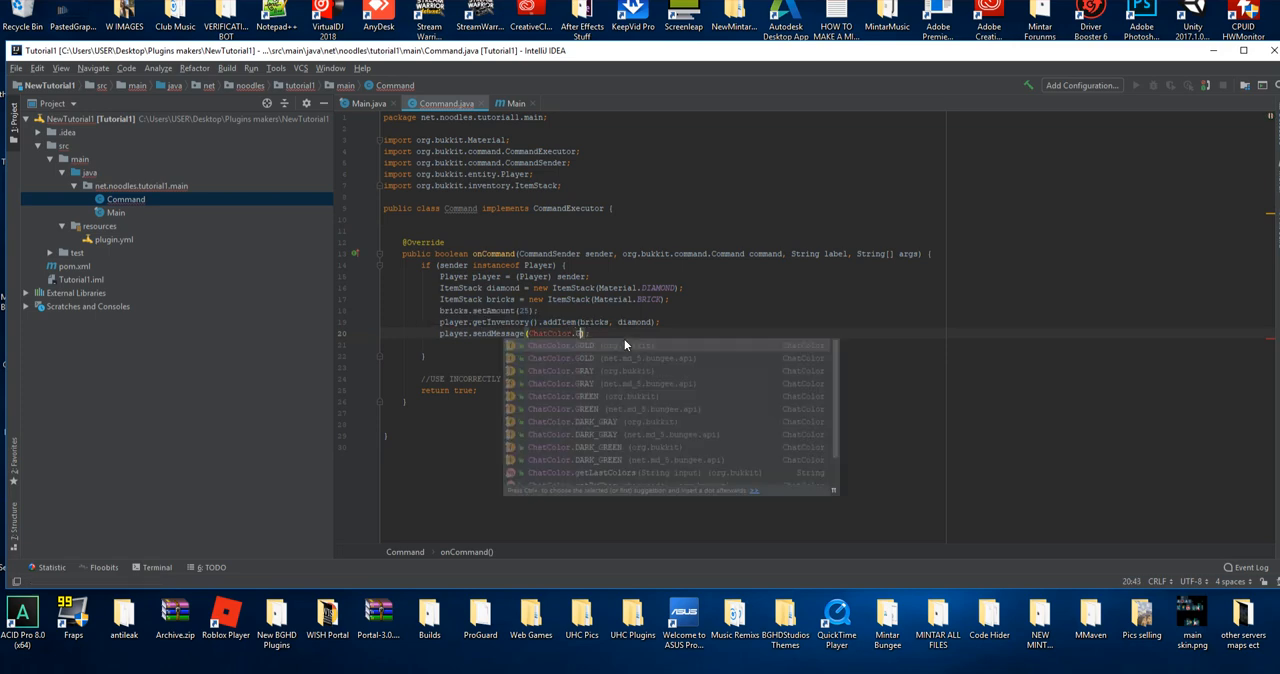
pyautogui.write('GREEN + "You g')
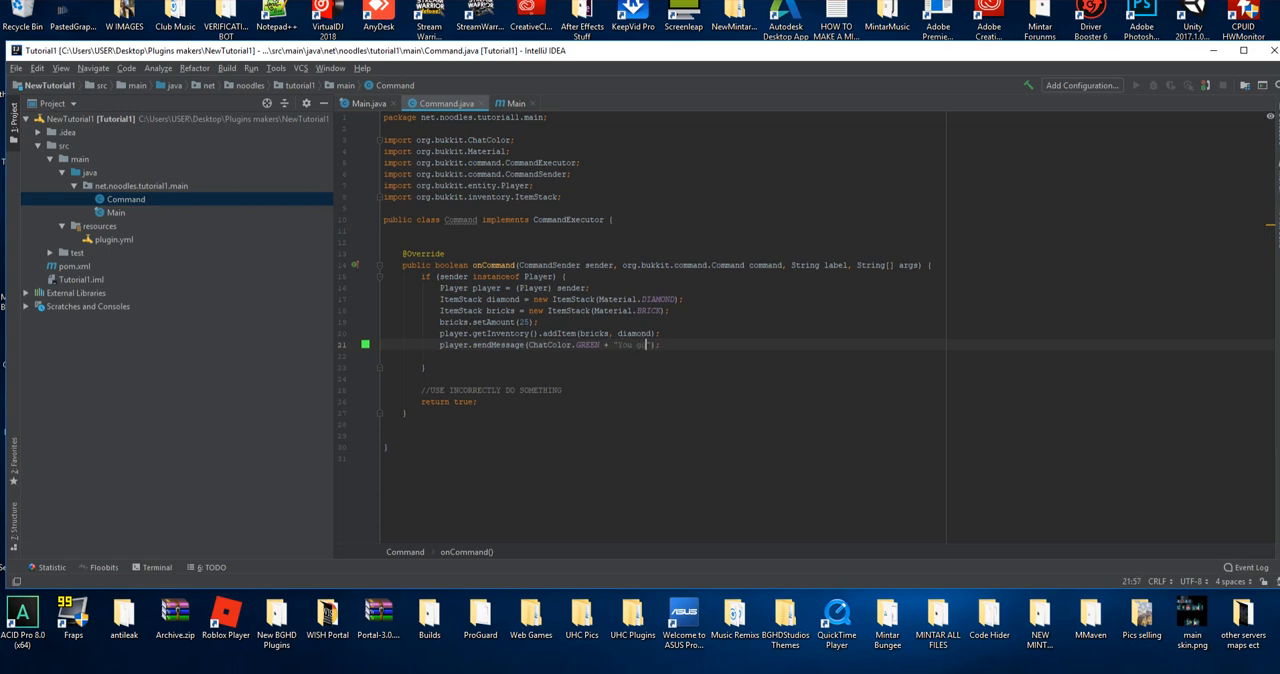
pyautogui.write('free stuff!')
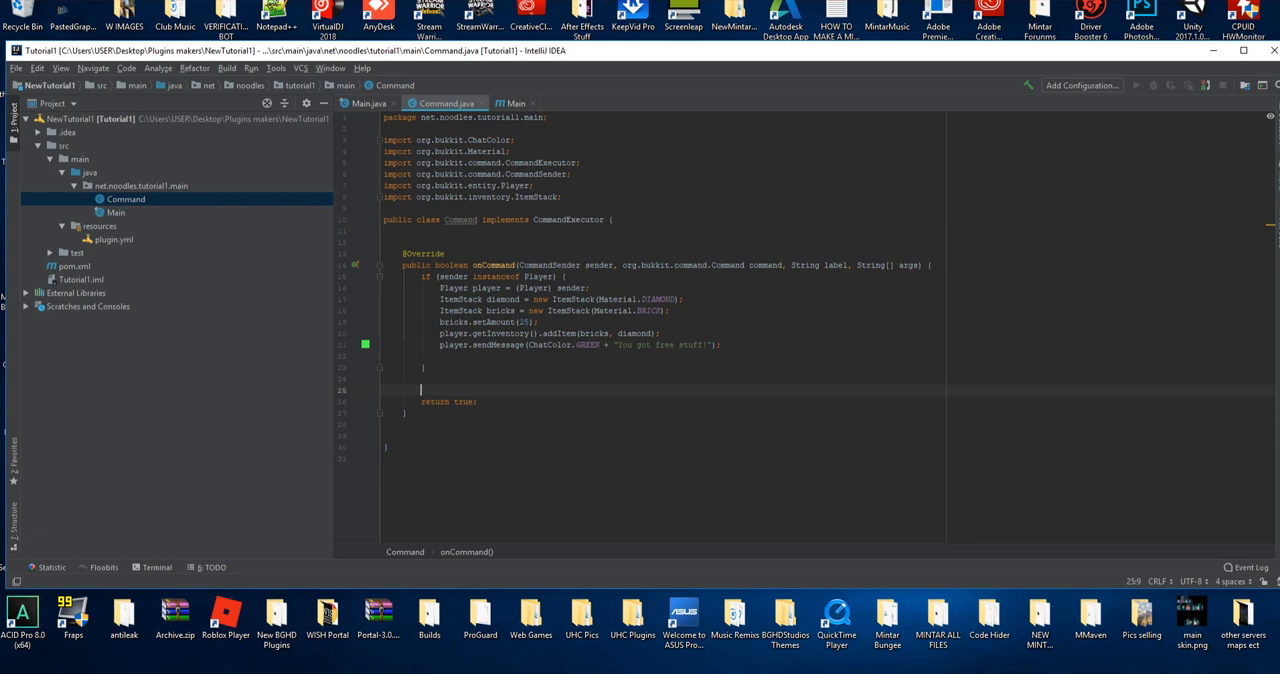
# Complete the player.sendMessage line for the green "You got free stuff!" message
pyautogui.write('player.send')
pyautogui.write('if (command')
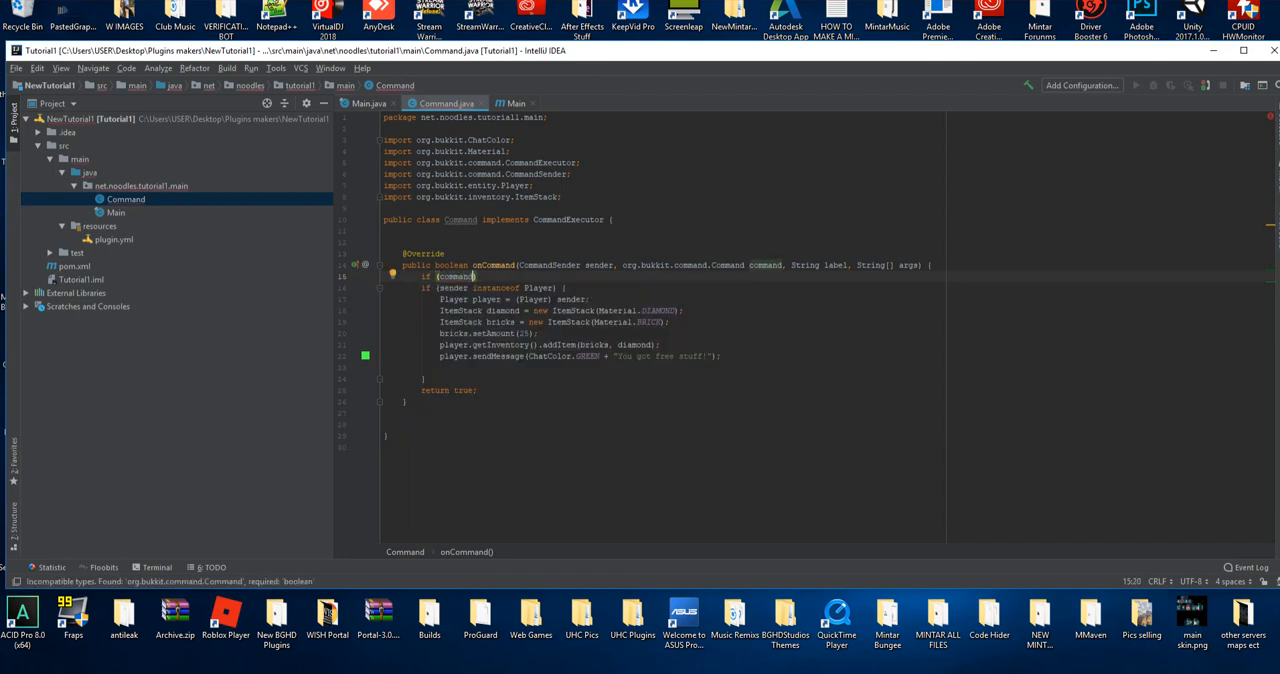
# Wrap the handler in if (command.getName().equalsIgnoreCase("tutorial"))
pyautogui.write('.getName(')
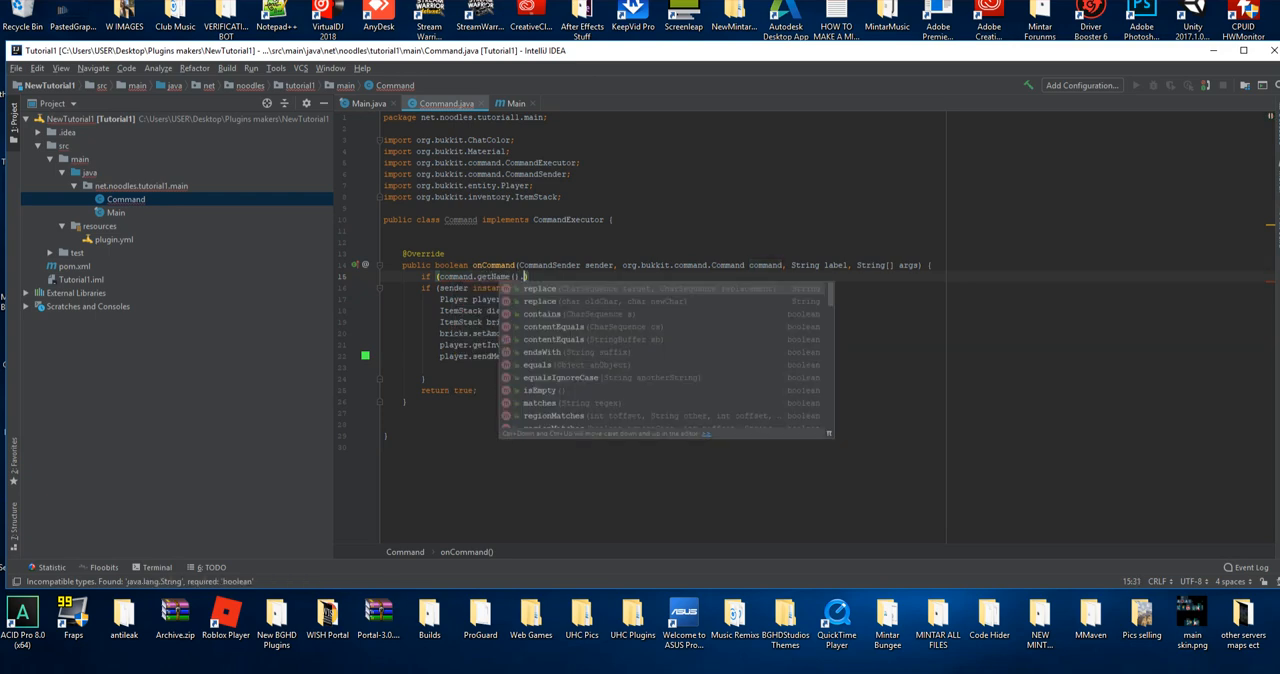
pyautogui.write('equalsIgnoreCase("')
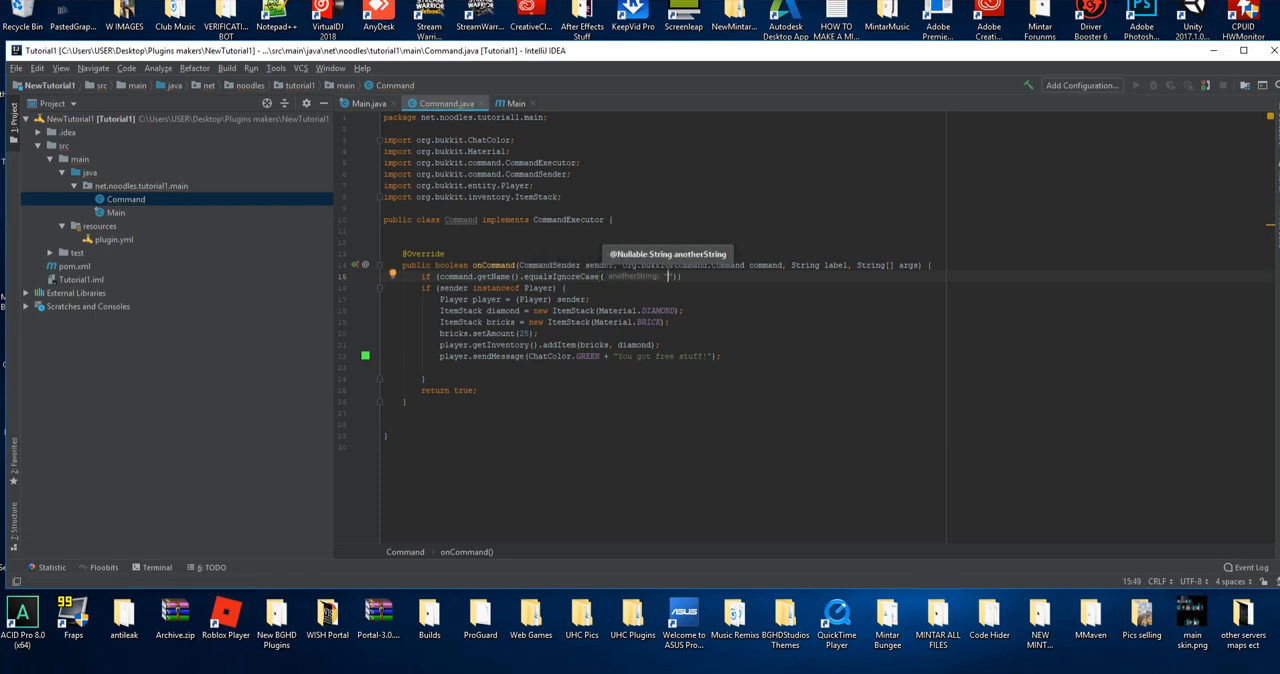
pyautogui.write('tutorial')
pyautogui.write('if (')
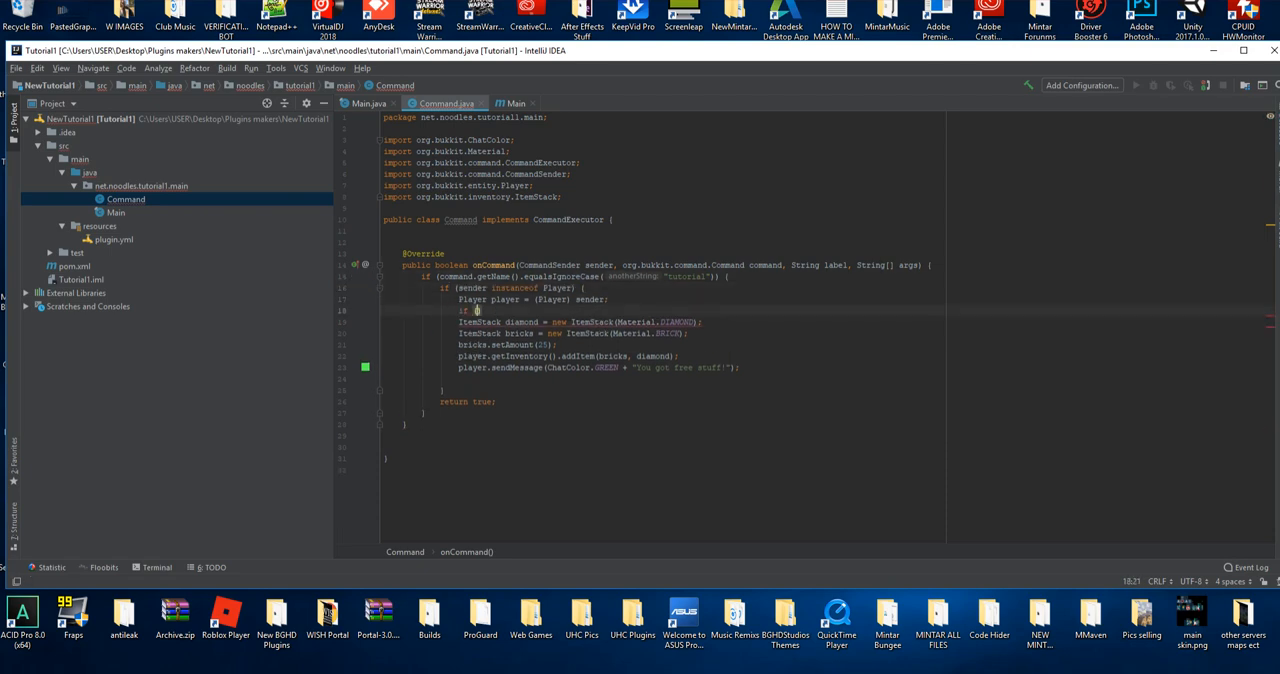
# Guard the item code with if (sender.hasPermission("tutorial")) and return true inside it
pyautogui.write('sender.hasPermission(')
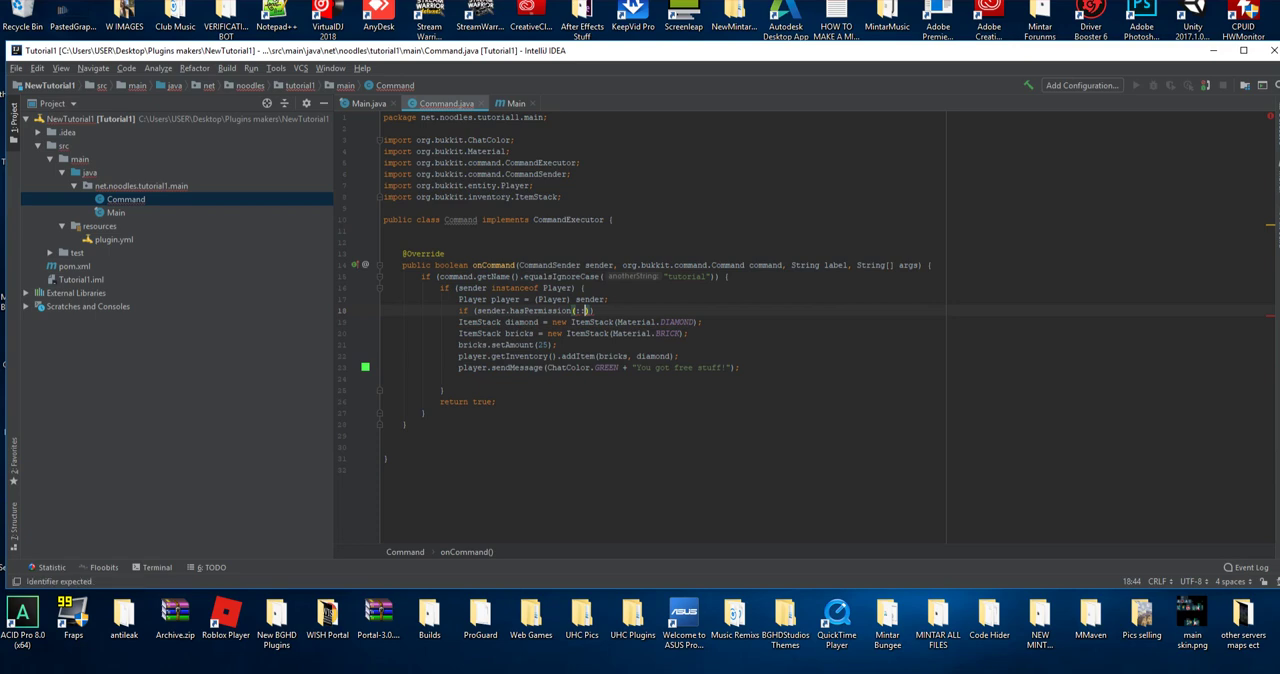
pyautogui.write('name ""')
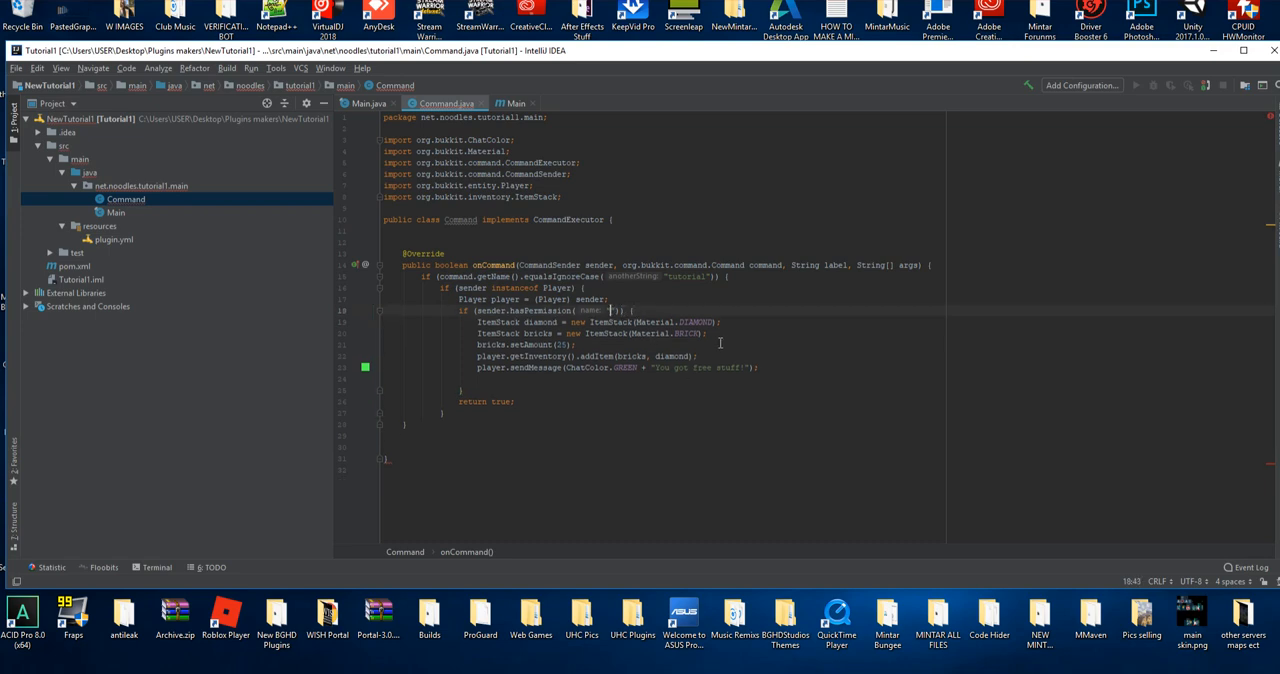
pyautogui.write('tutorial1')
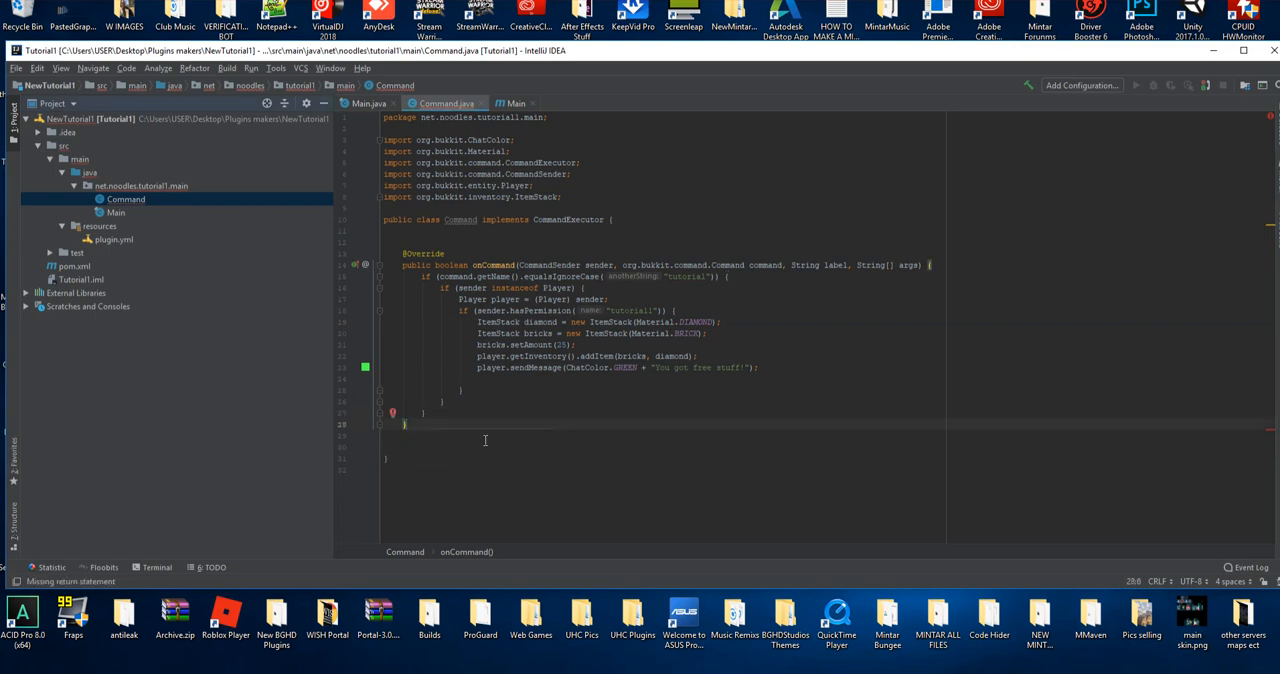
pyautogui.write('return true;')
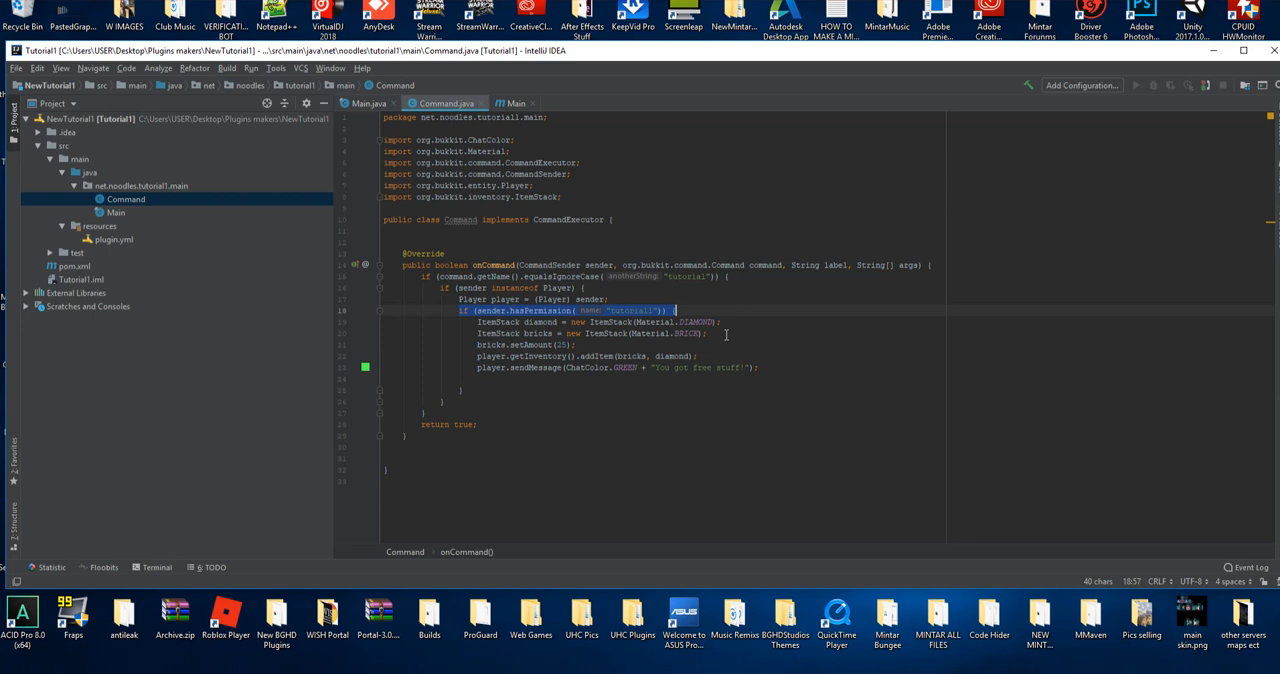
pyautogui.click(814, 370)
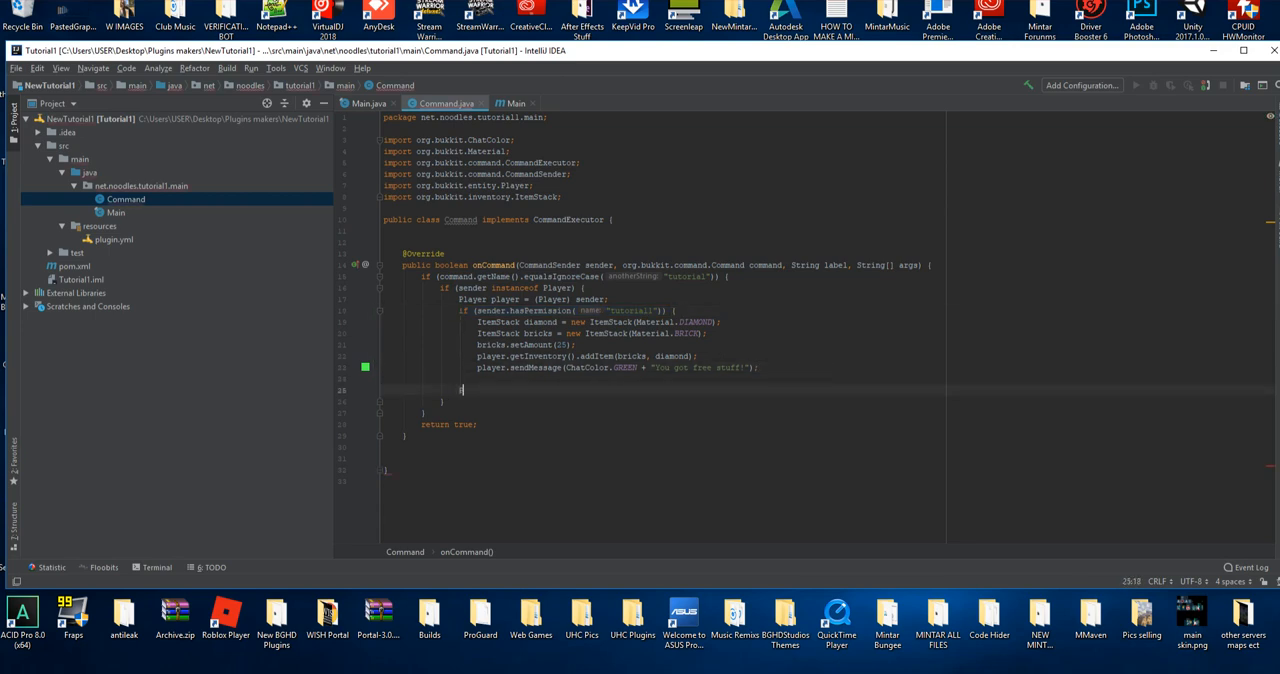
# Add an else branch that sends the player a ChatColor.RED message
pyautogui.write('else')
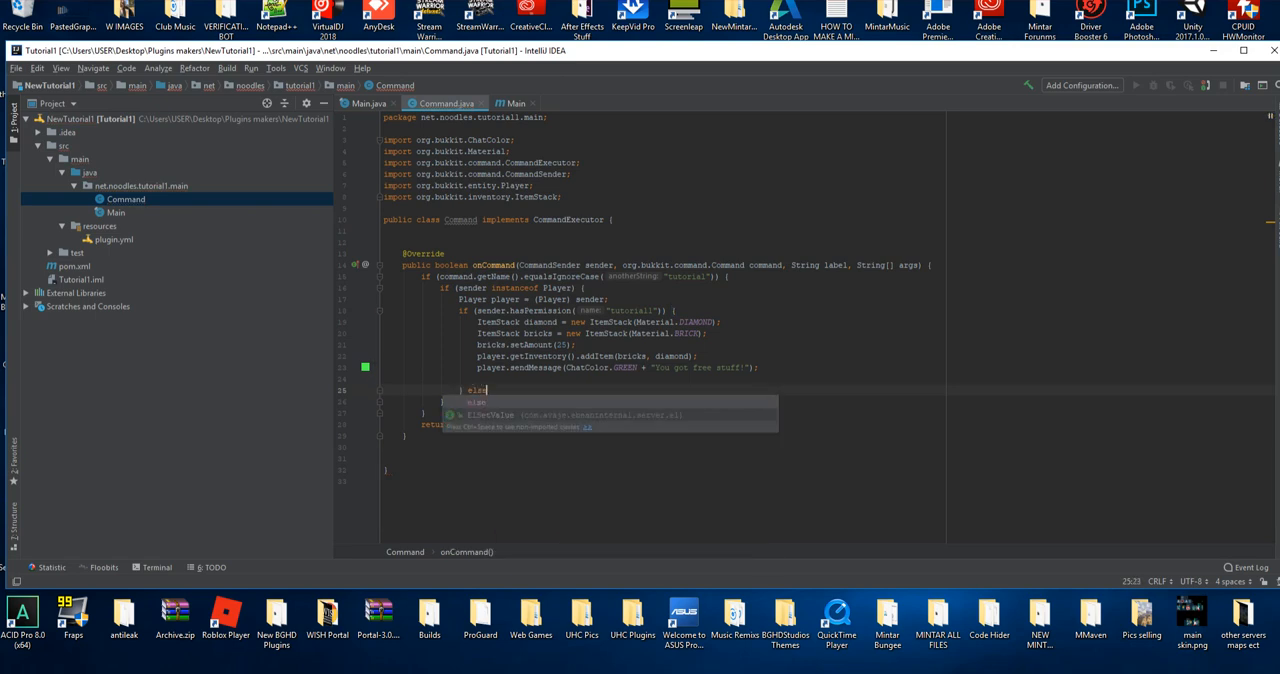
pyautogui.write('{')
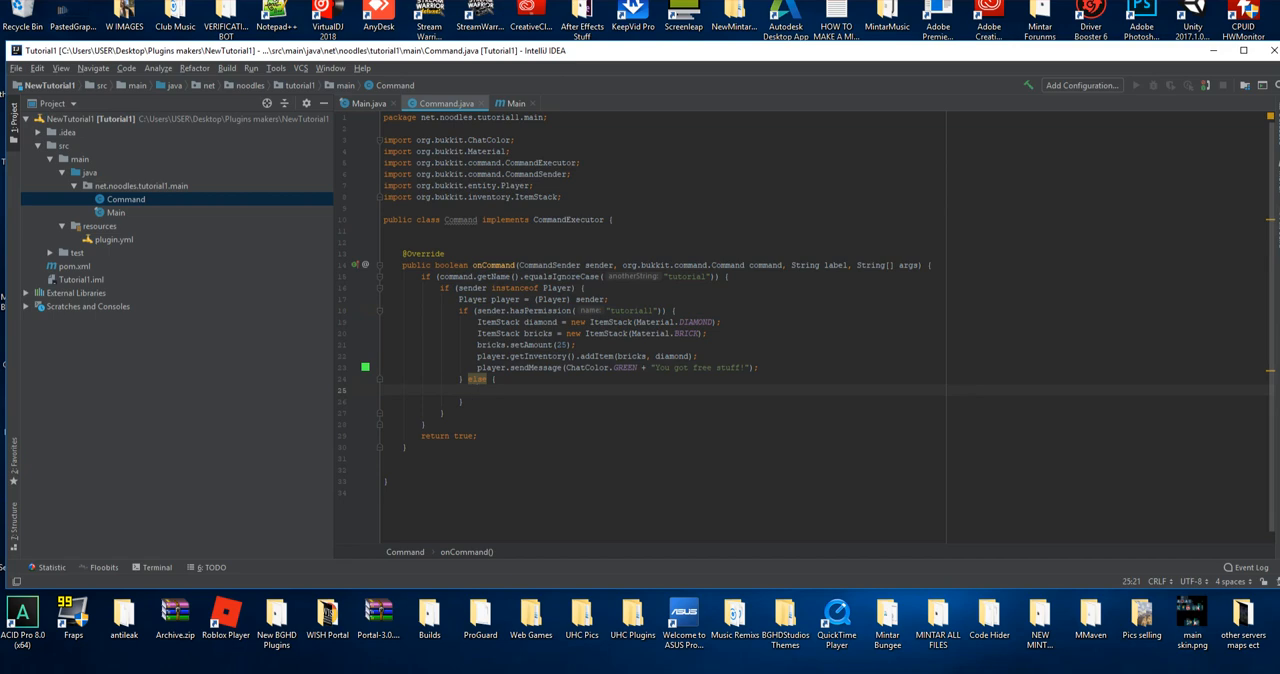
pyautogui.write('player.sendMessage();')
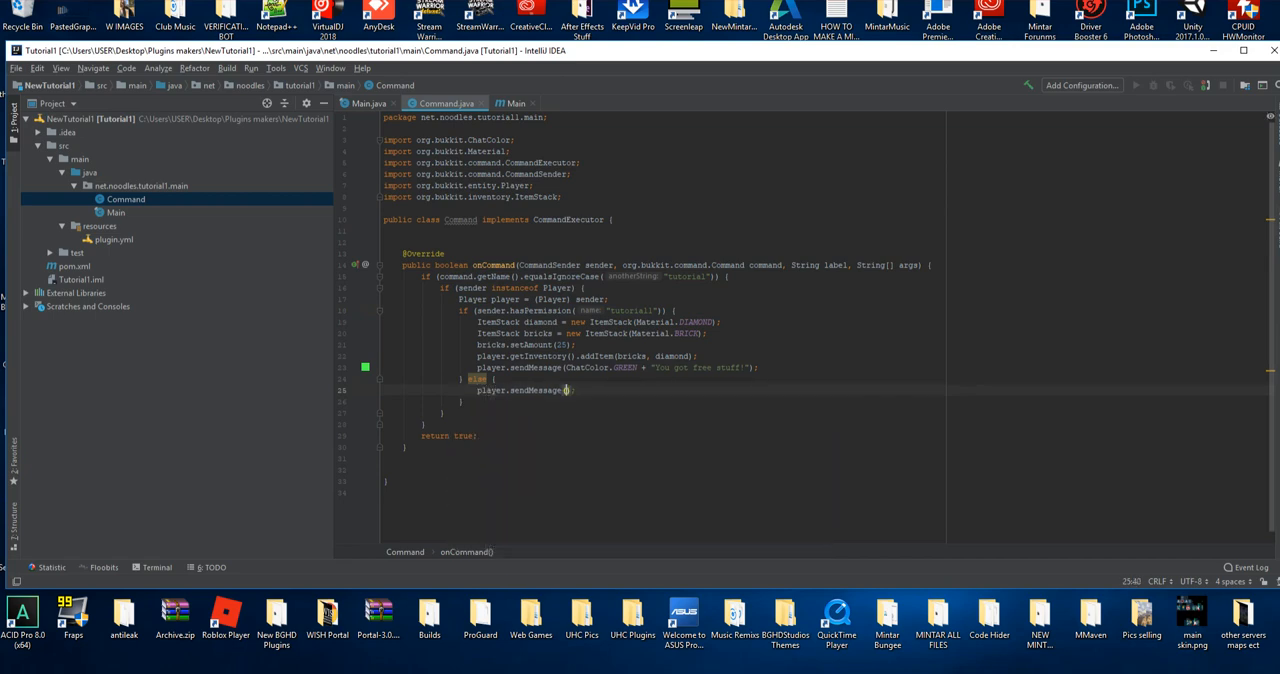
pyautogui.write('chat')
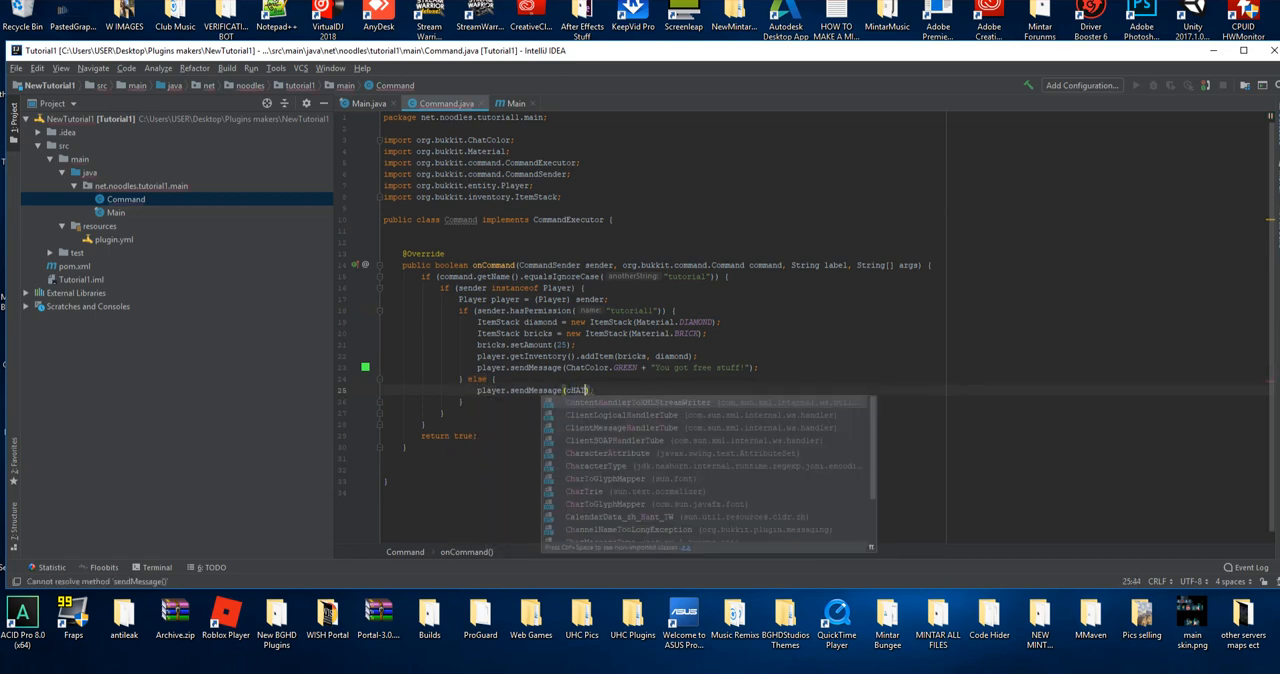
pyautogui.write('ChatColor.red')
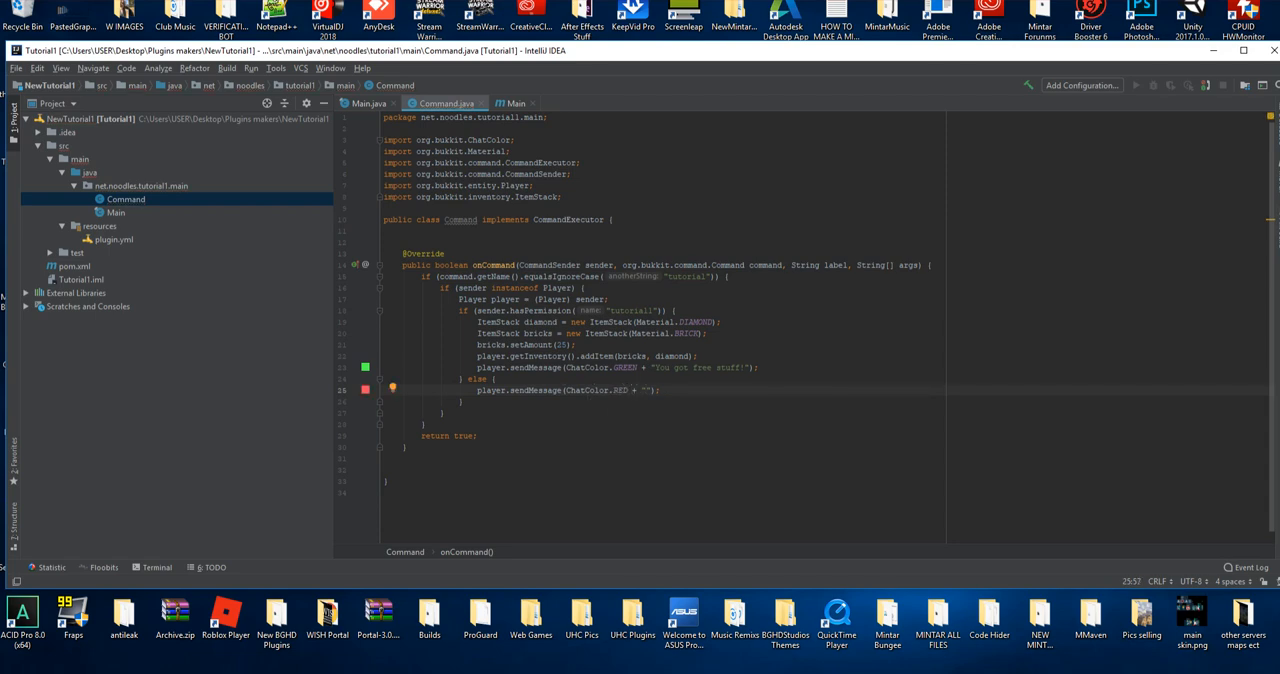
# Set the message text to "YOU DO NOT HAVE PERMISSION TO RUN THIS COMMAND"
pyautogui.write('YOU DO NOT')
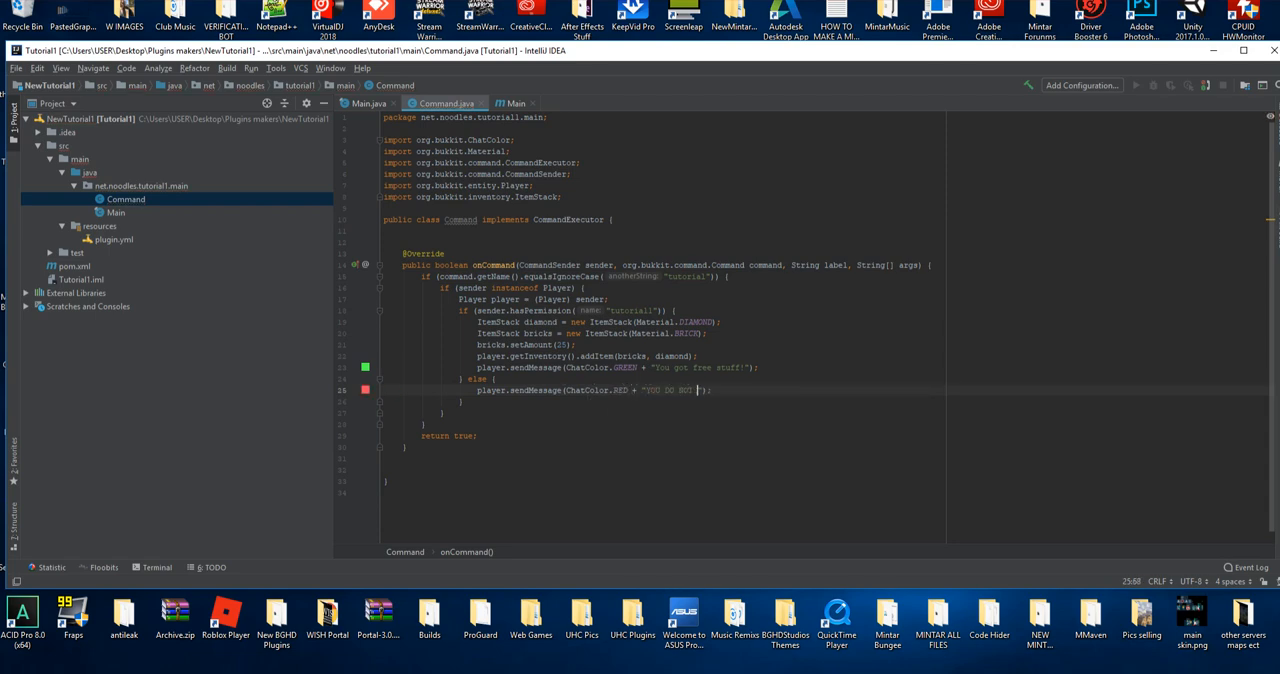
pyautogui.write('HAVE PERMISSION TO')
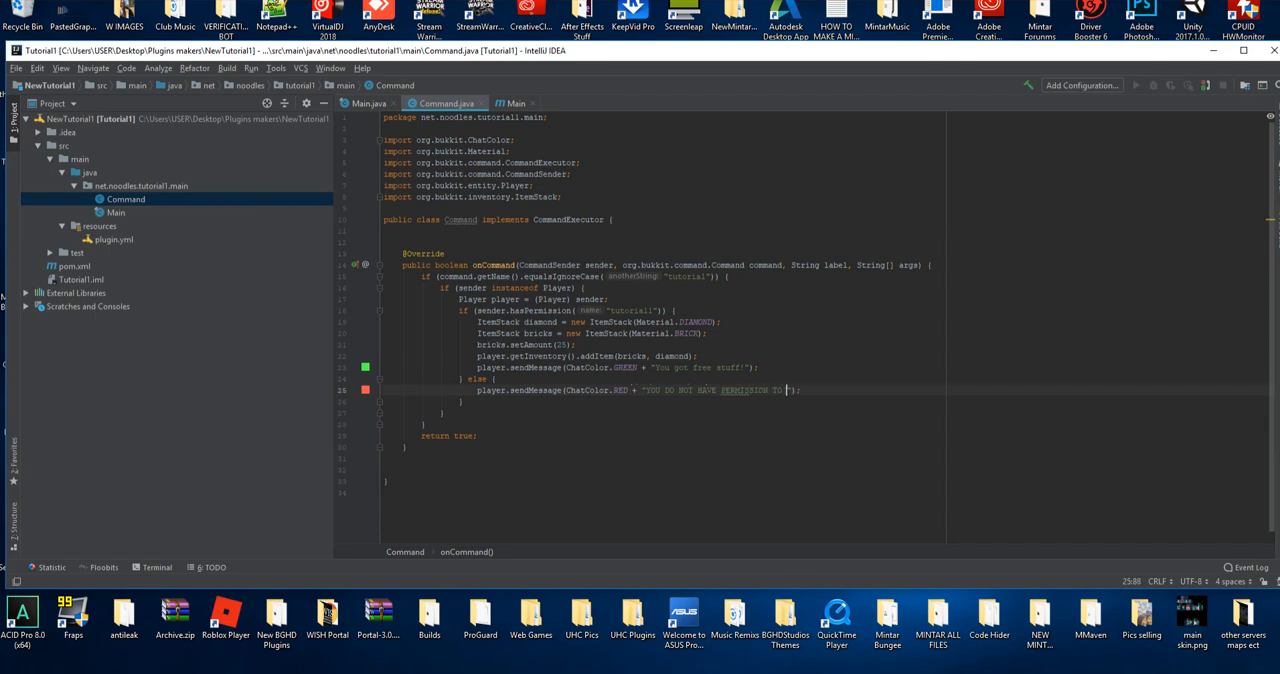
pyautogui.write('RUN THIS COMMAND')
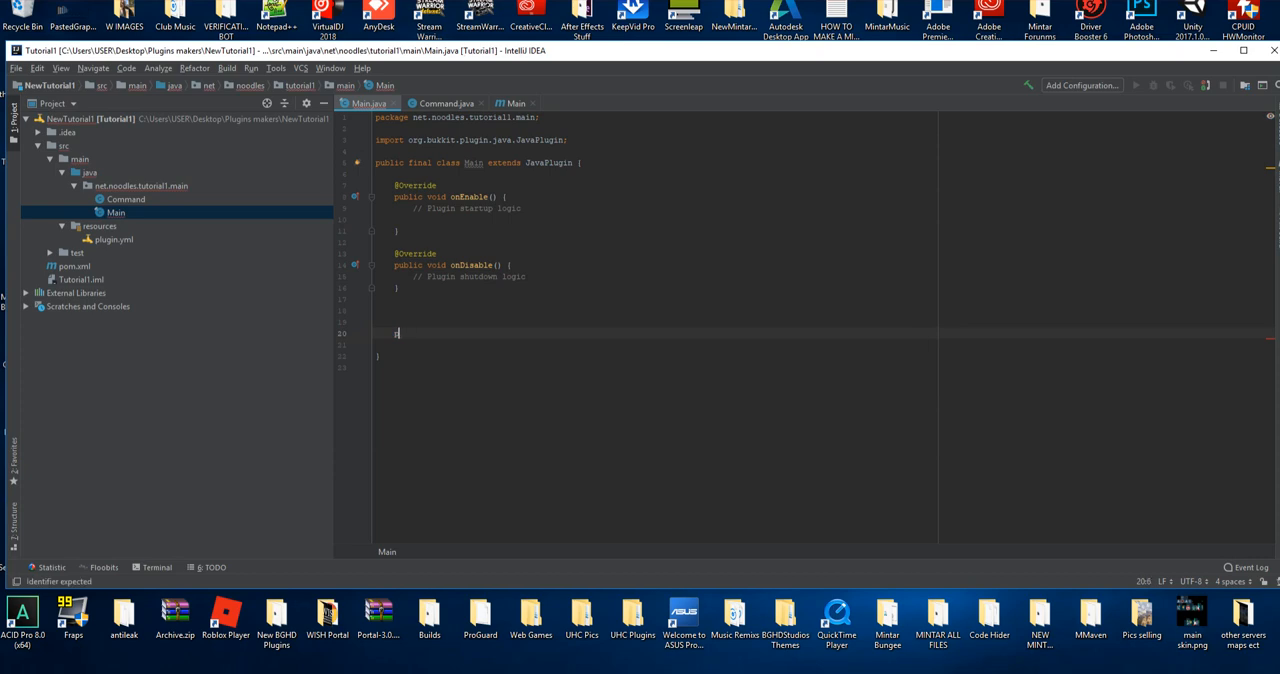
# Add registerCommands() in Main.java setting getCommand("tutorial")'s executor to new Command()
pyautogui.write('public void')
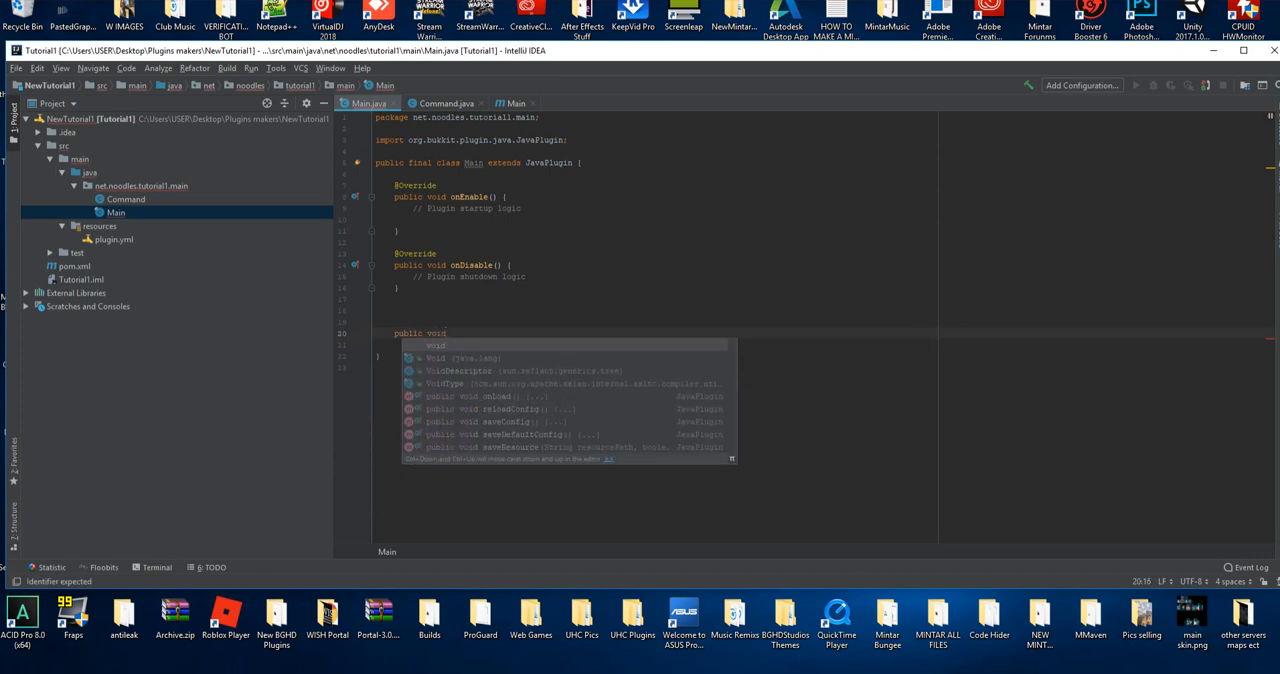
pyautogui.write('registerCommands() {')
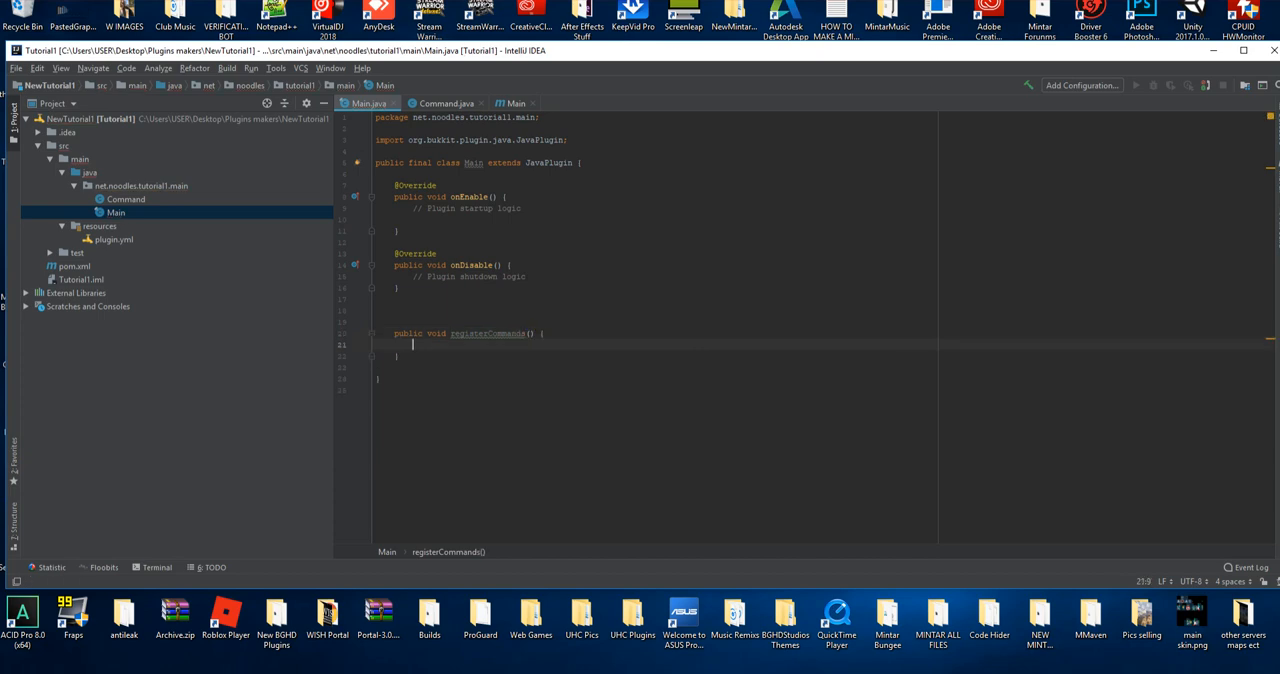
pyautogui.write('getCommand()')
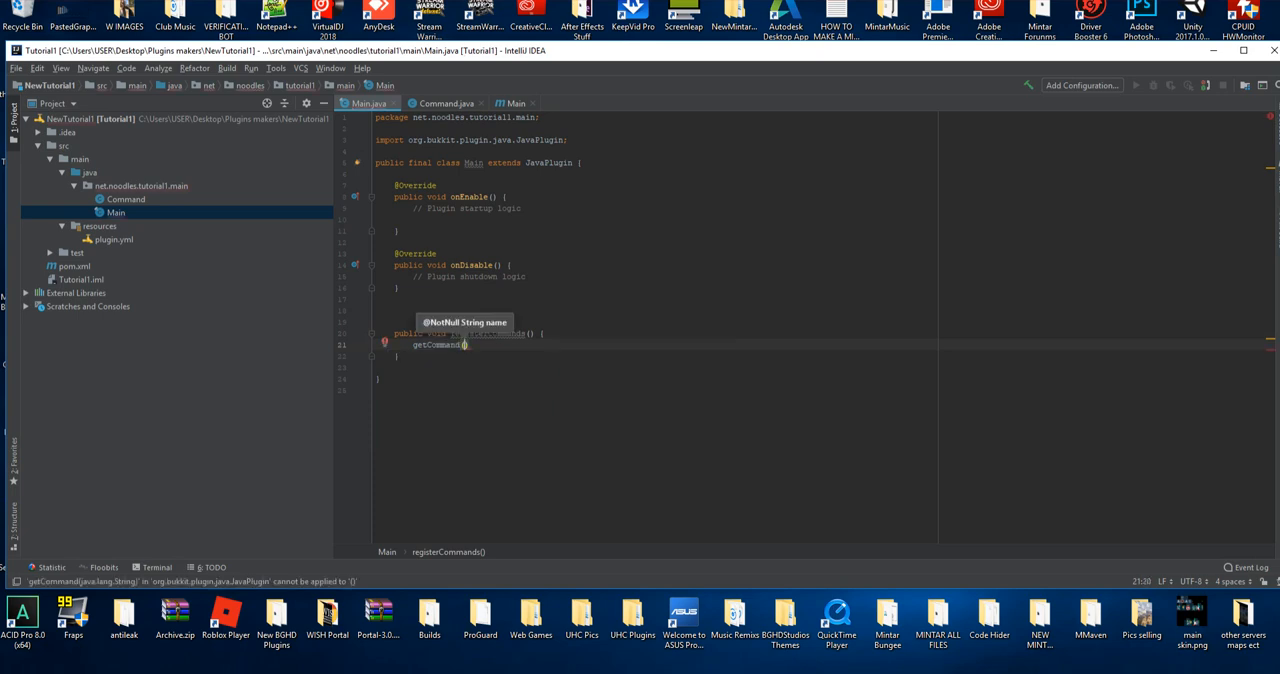
pyautogui.write('name')
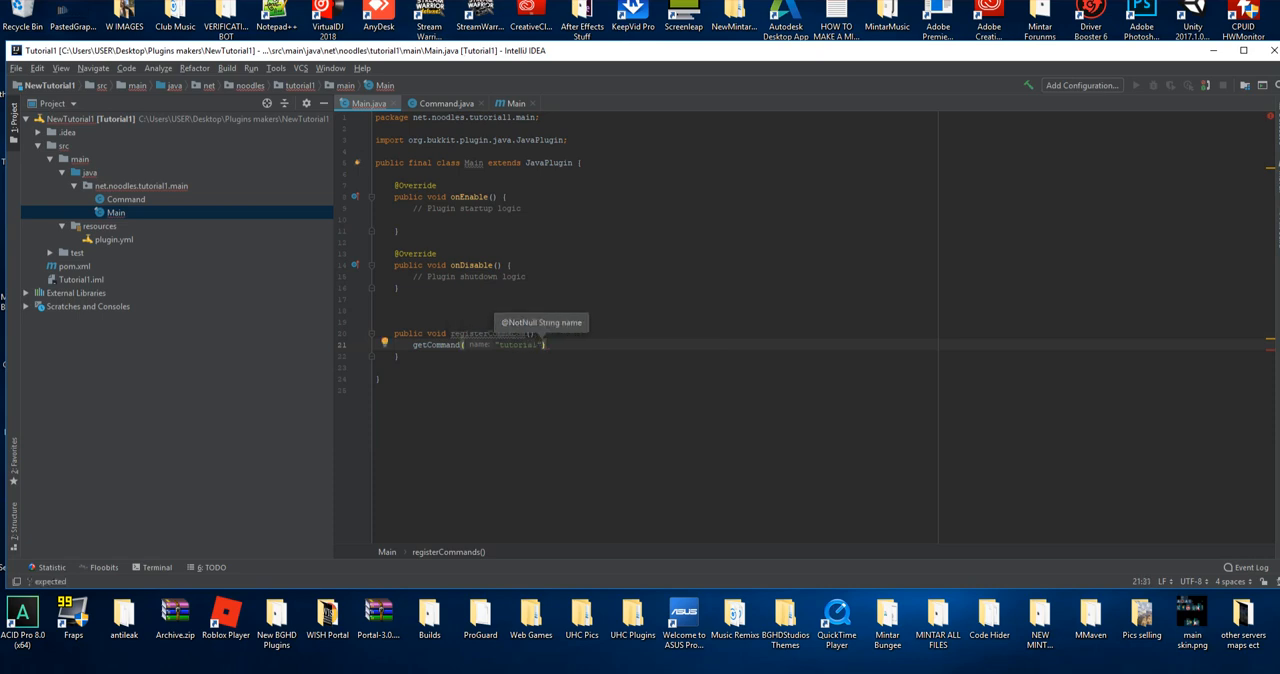
pyautogui.write('.setExecutor();')
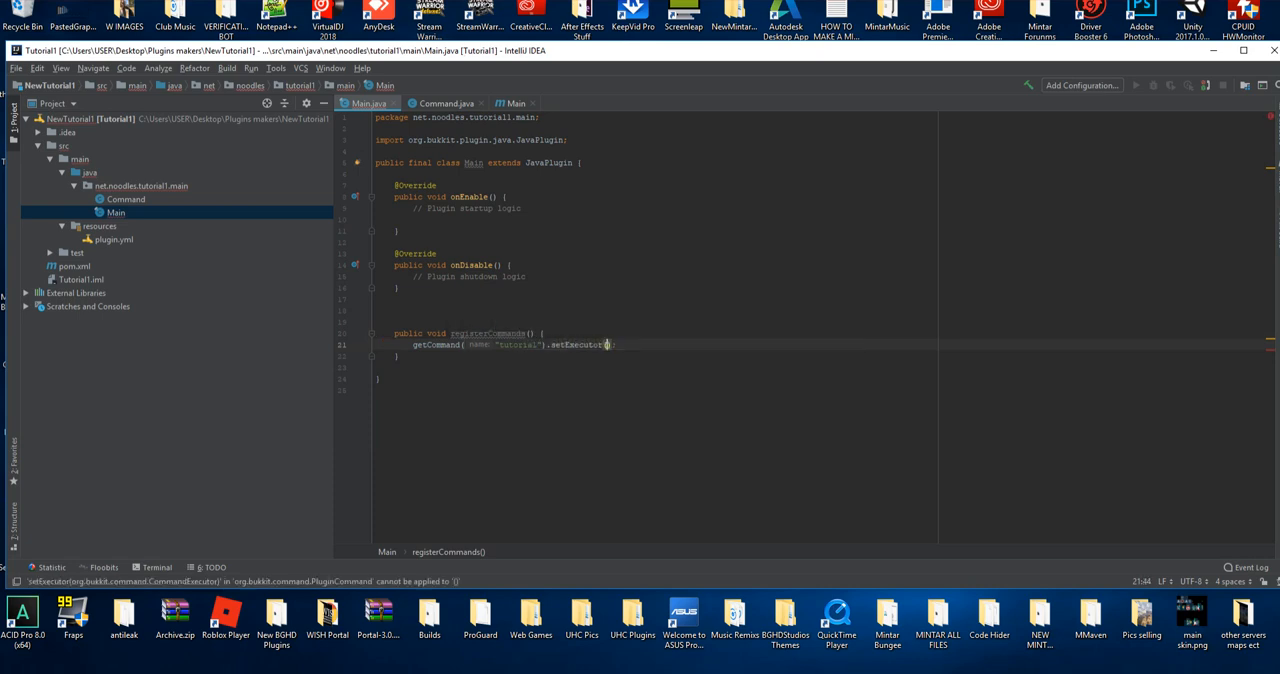
pyautogui.write('new')
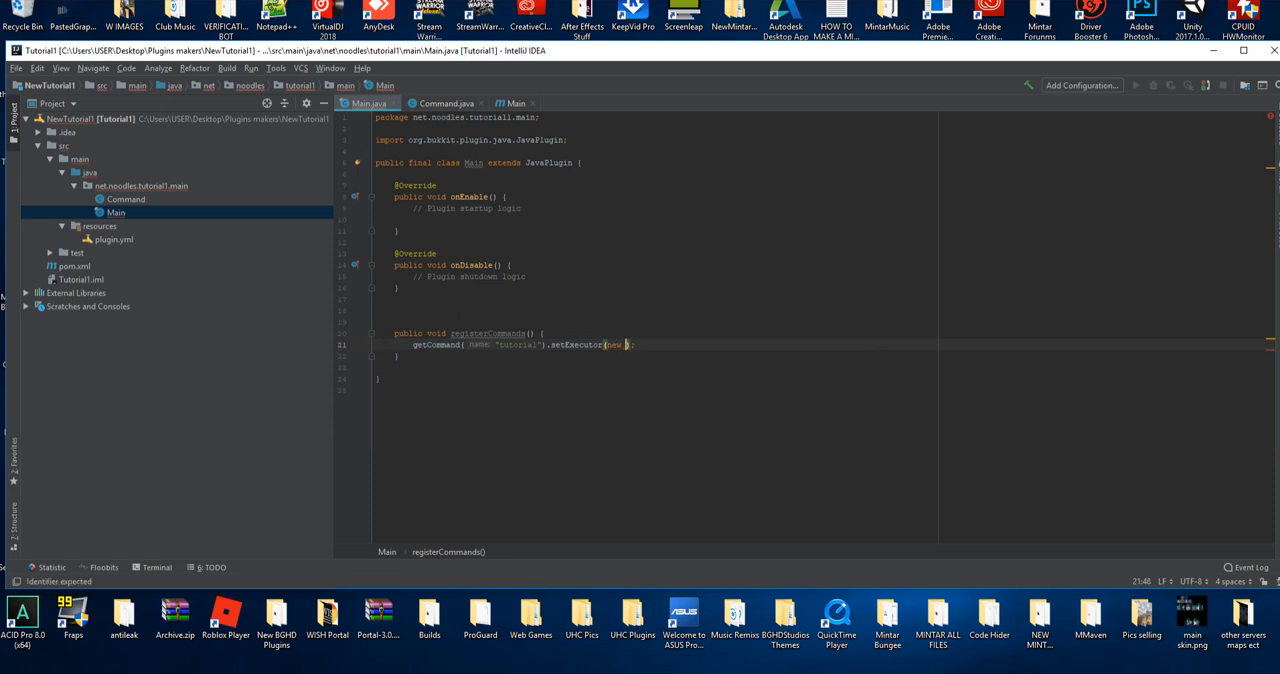
pyautogui.write('Command()')
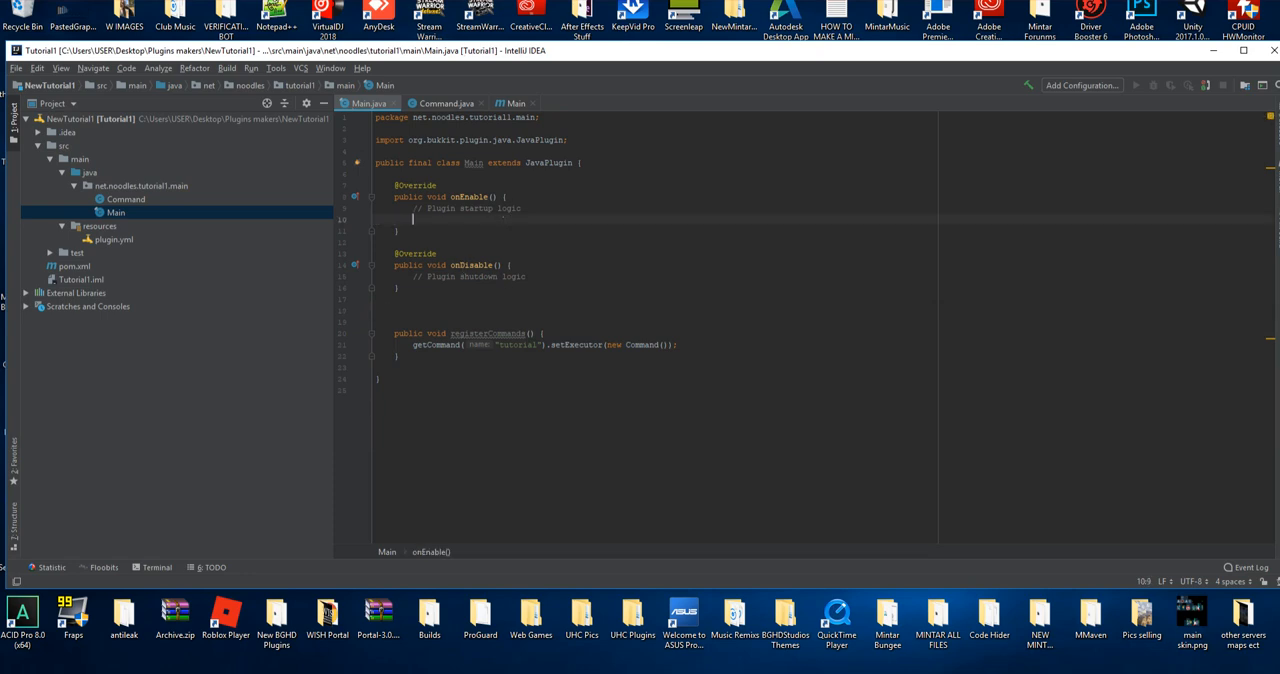
# Call registerCommands(); from onEnable
pyautogui.write('registerCommands();')
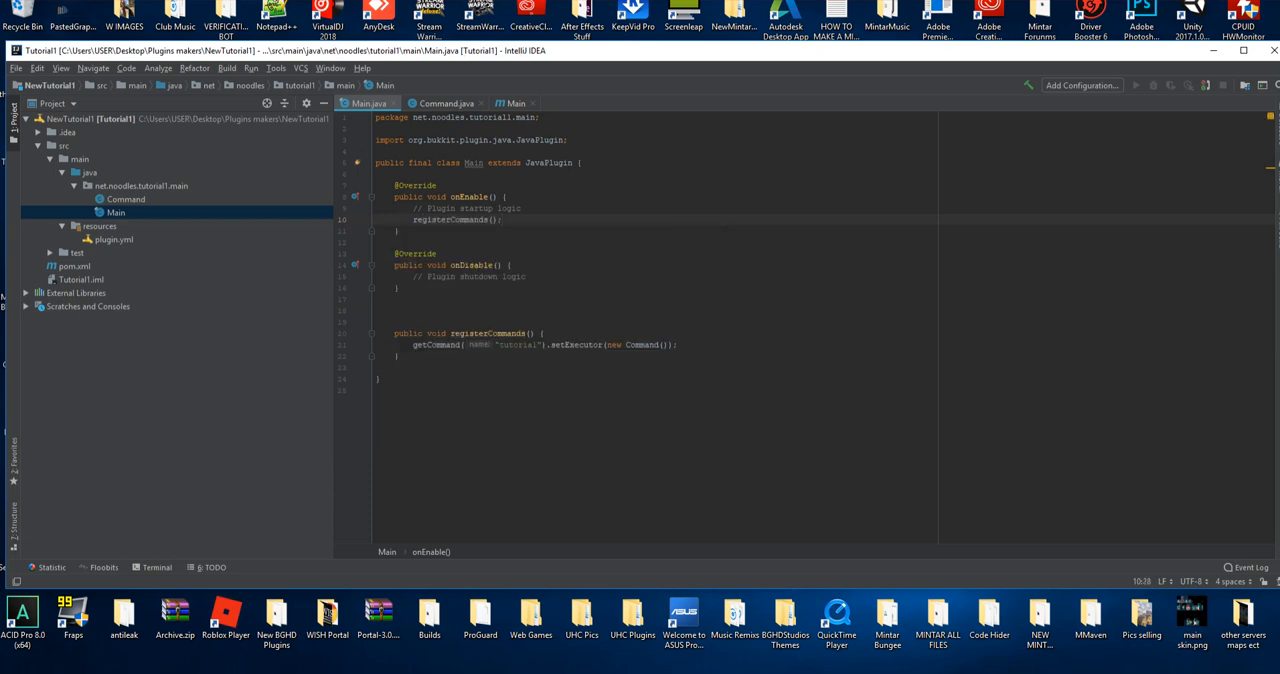
pyautogui.moveTo(218, 242)
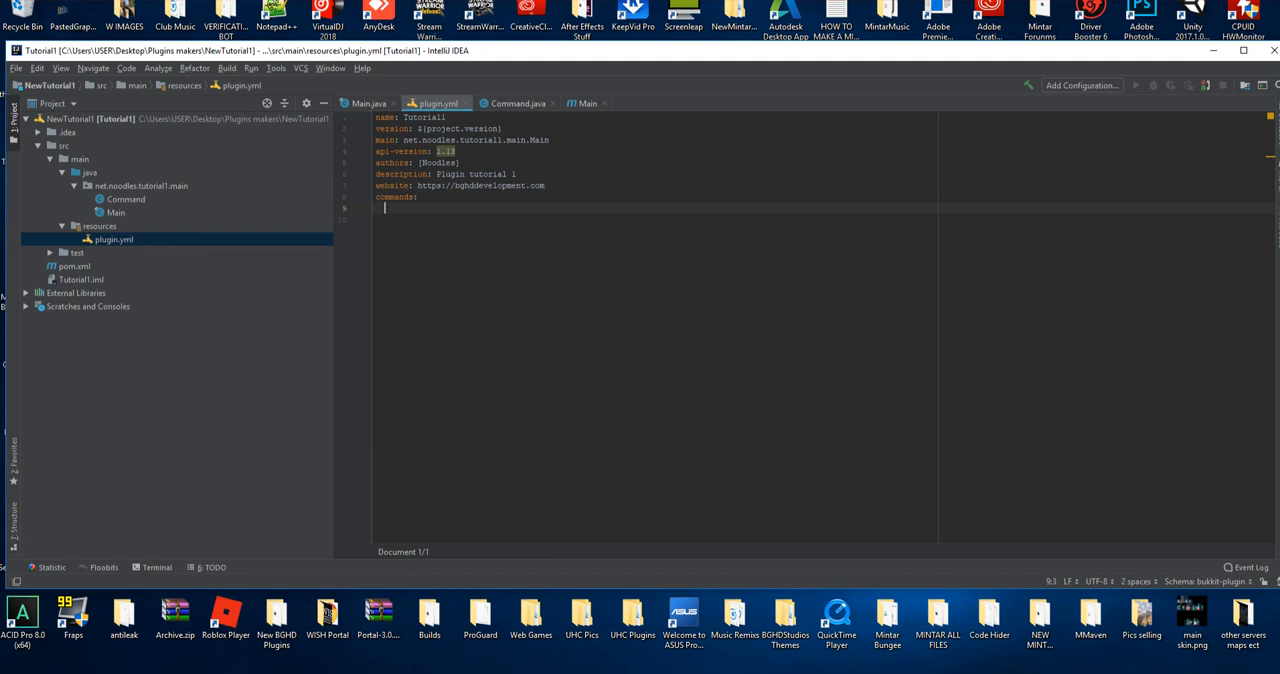
# Add a tutorial entry under commands: in plugin.yml and return to Main.java
pyautogui.write('tutorial:')
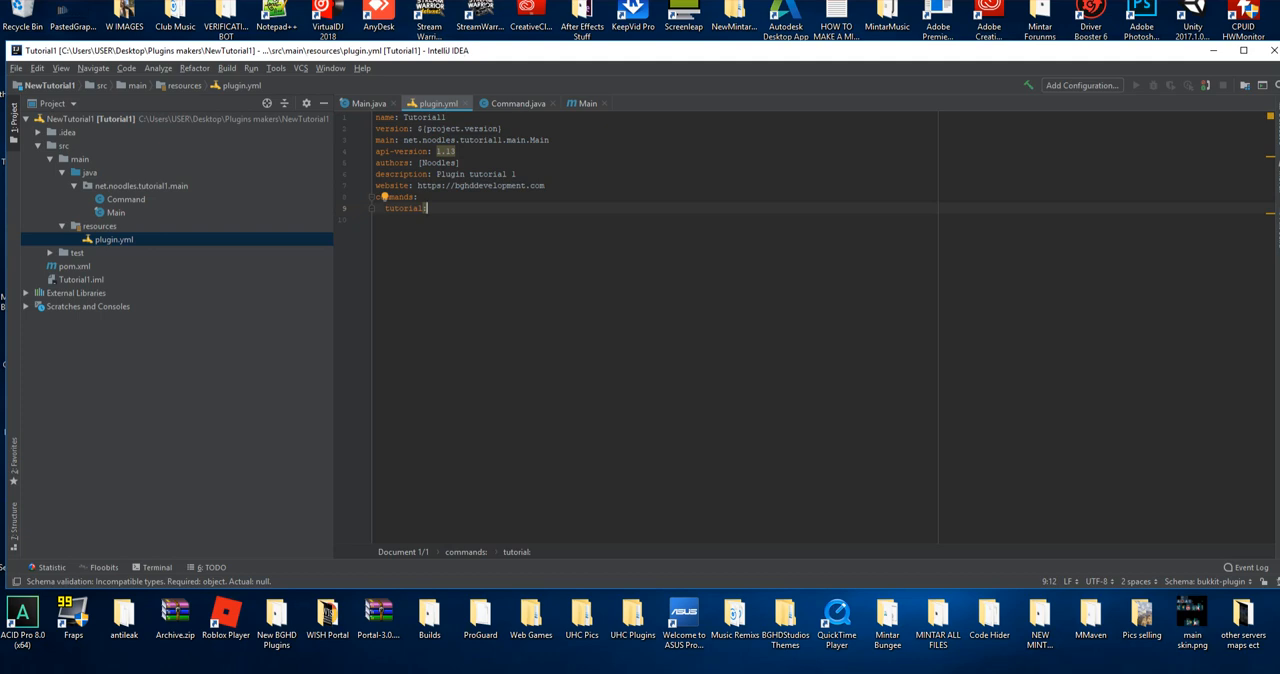
pyautogui.click(368, 104)
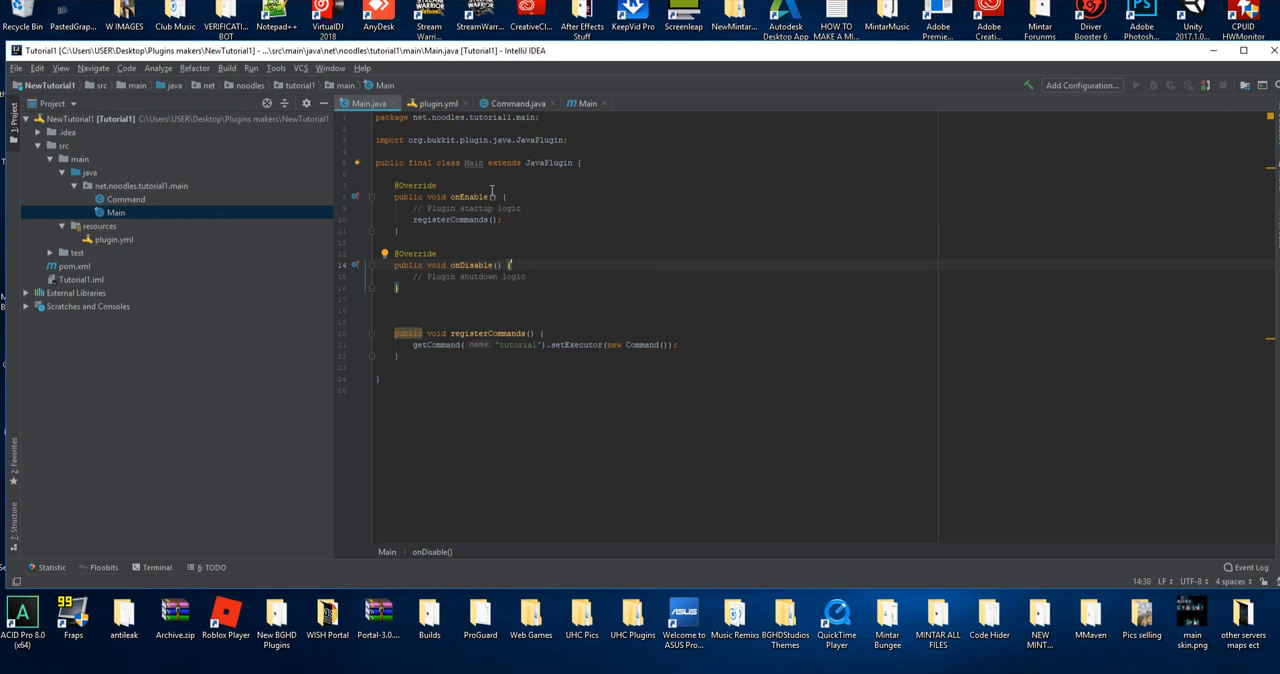
# Create a new jar-from-modules artifact named Tutorial in Project Structure
pyautogui.click(16, 68)
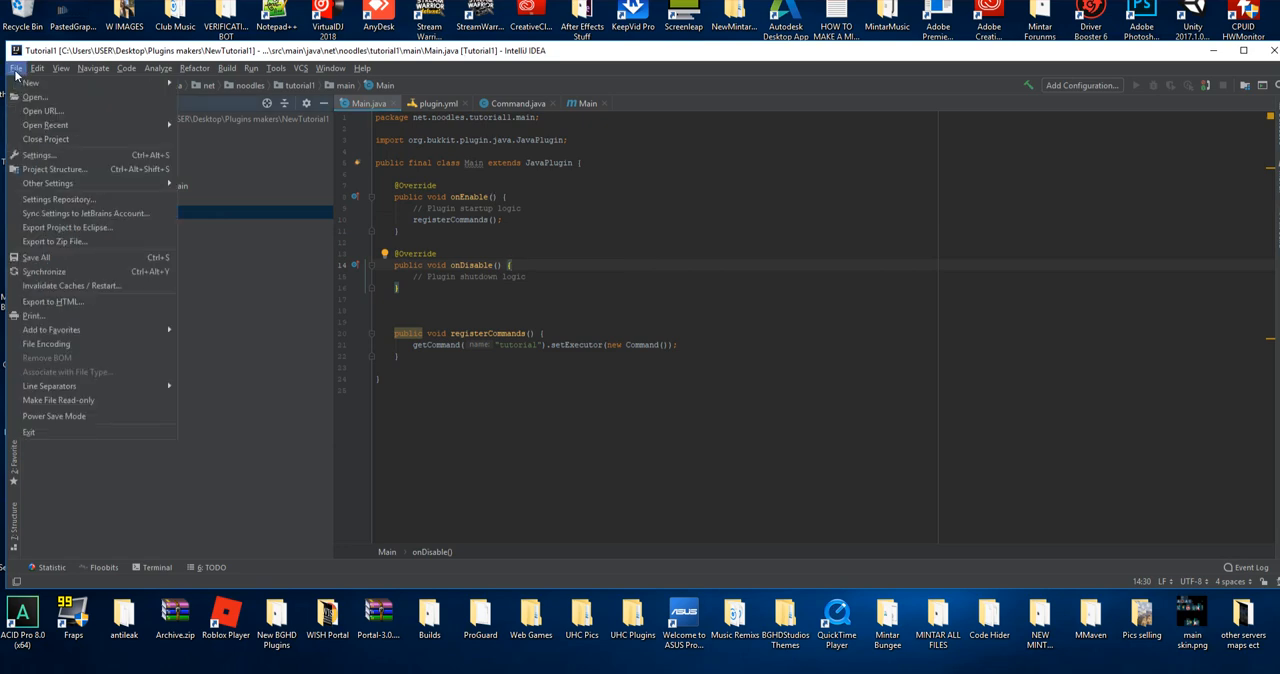
pyautogui.click(54, 168)
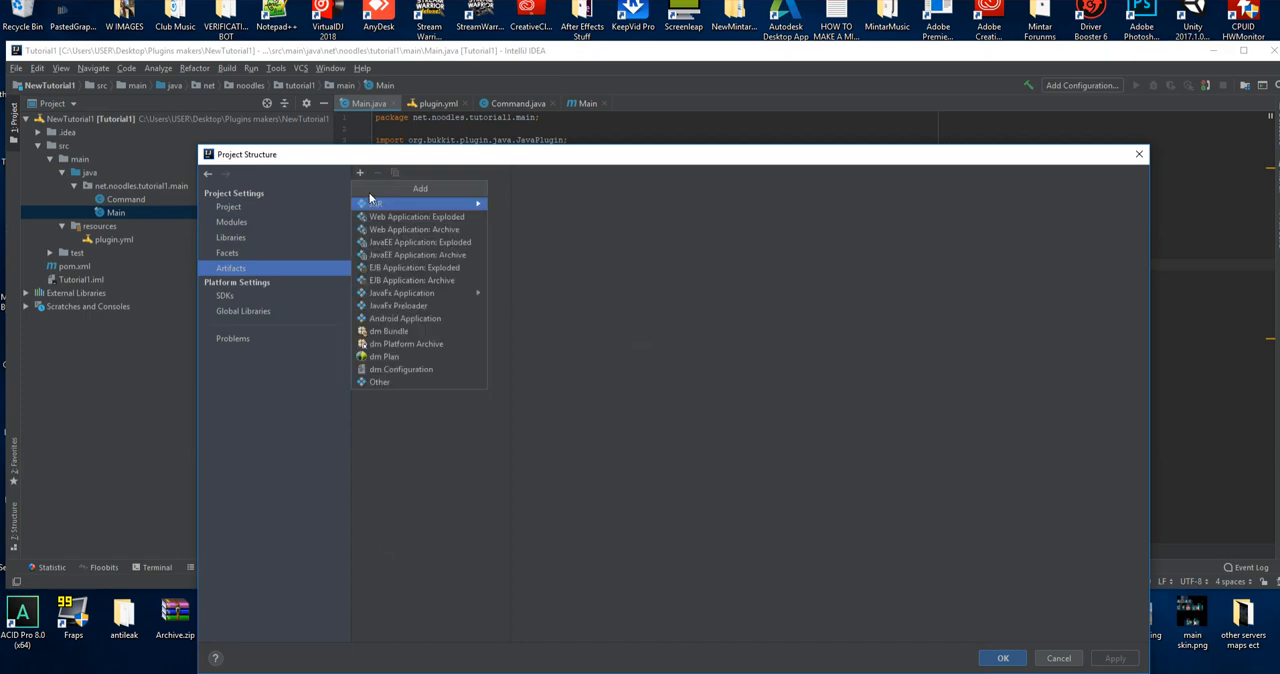
pyautogui.click(374, 204)
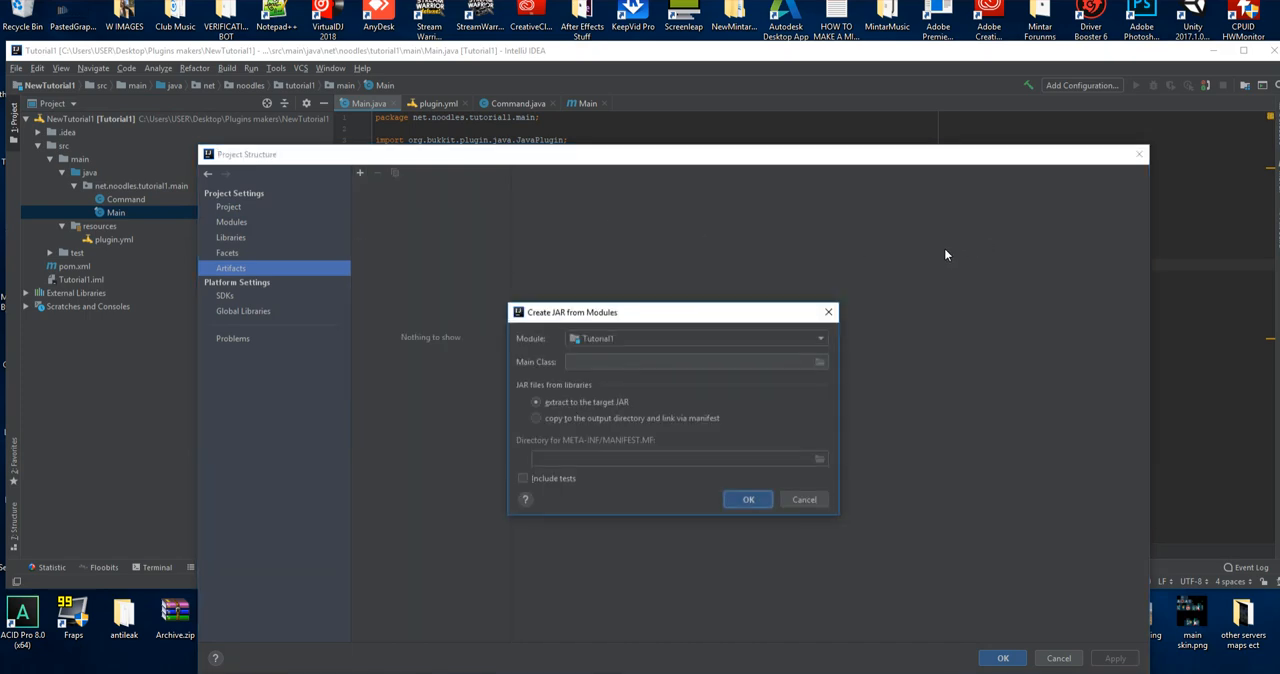
pyautogui.click(748, 500)
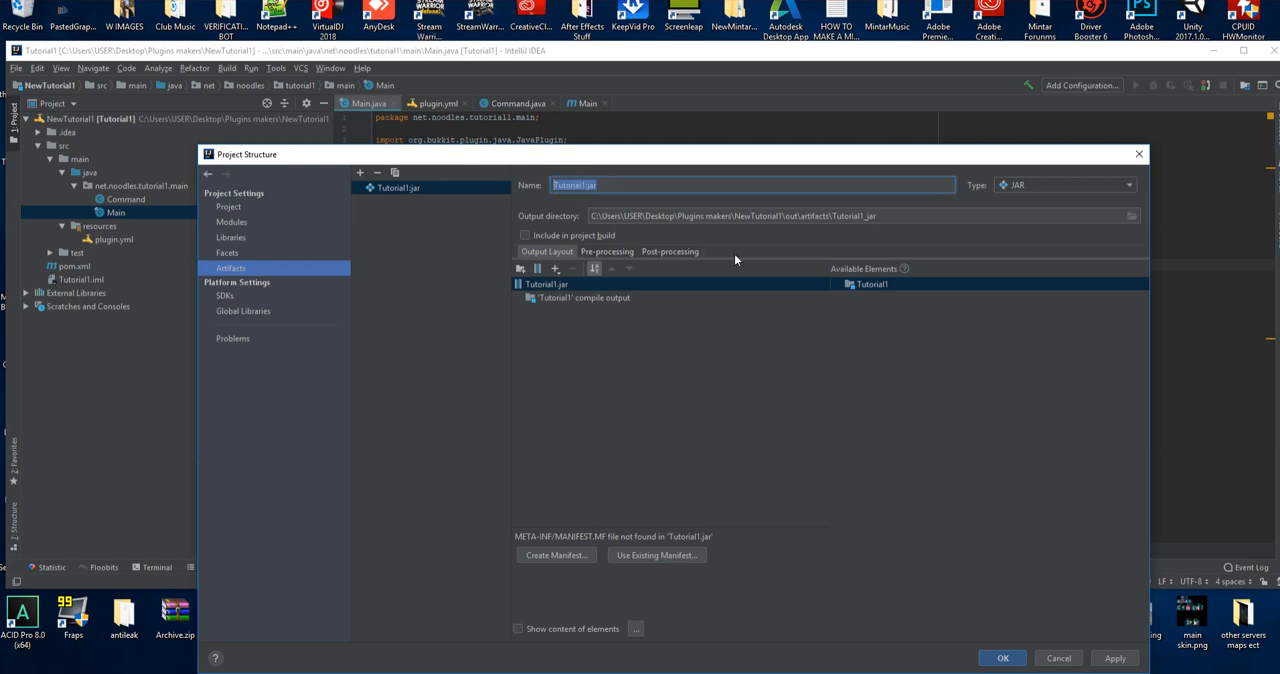
pyautogui.write('Tutorial')
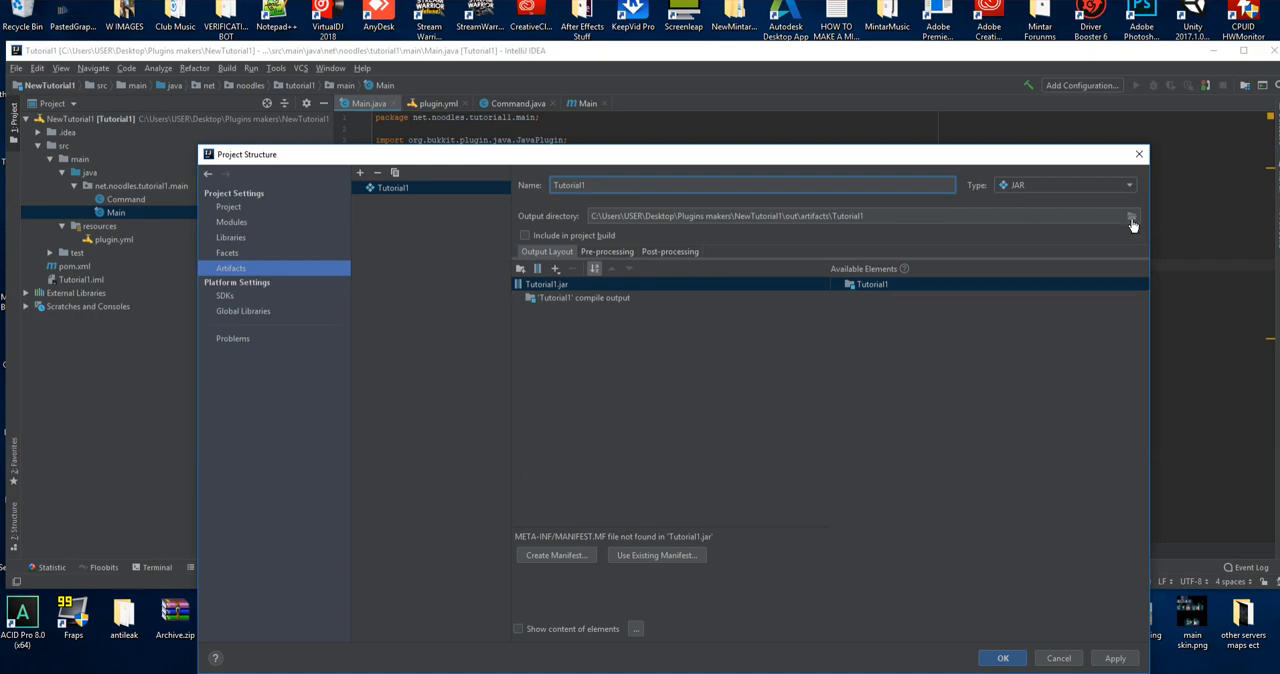
# Point the jar output to the Development tutorials folder and include the Tutorial1 compile output
pyautogui.click(1132, 220)
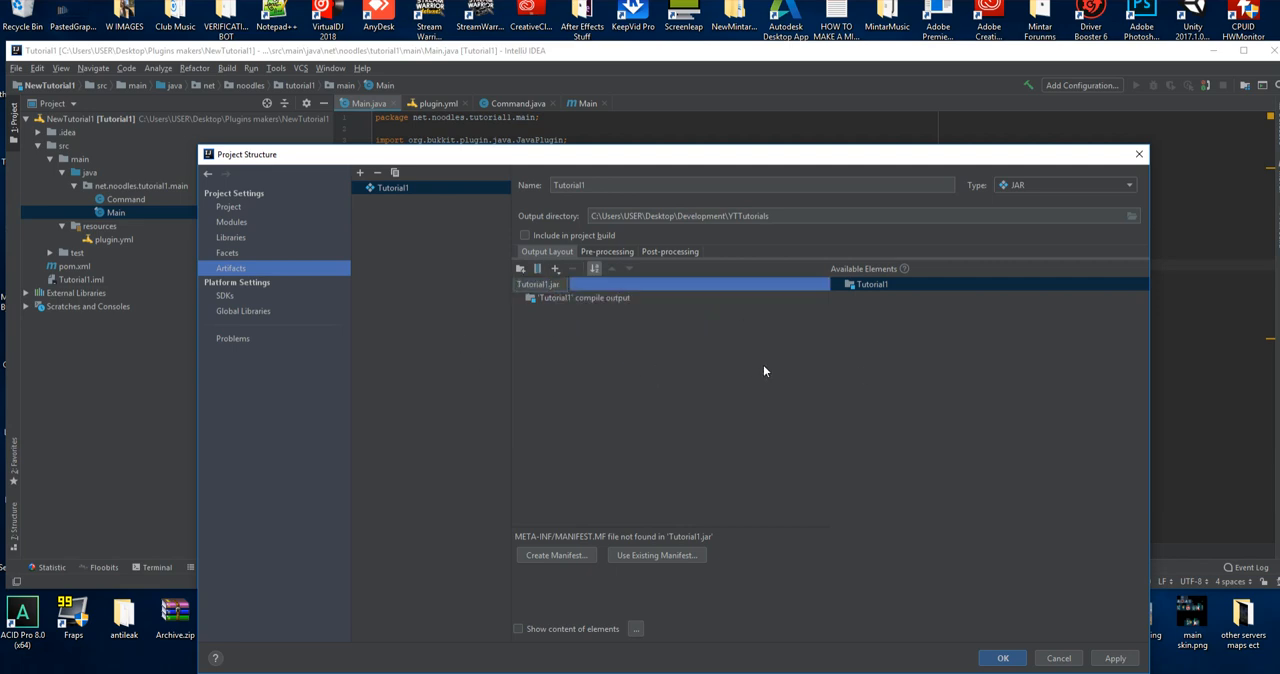
pyautogui.click(868, 284)
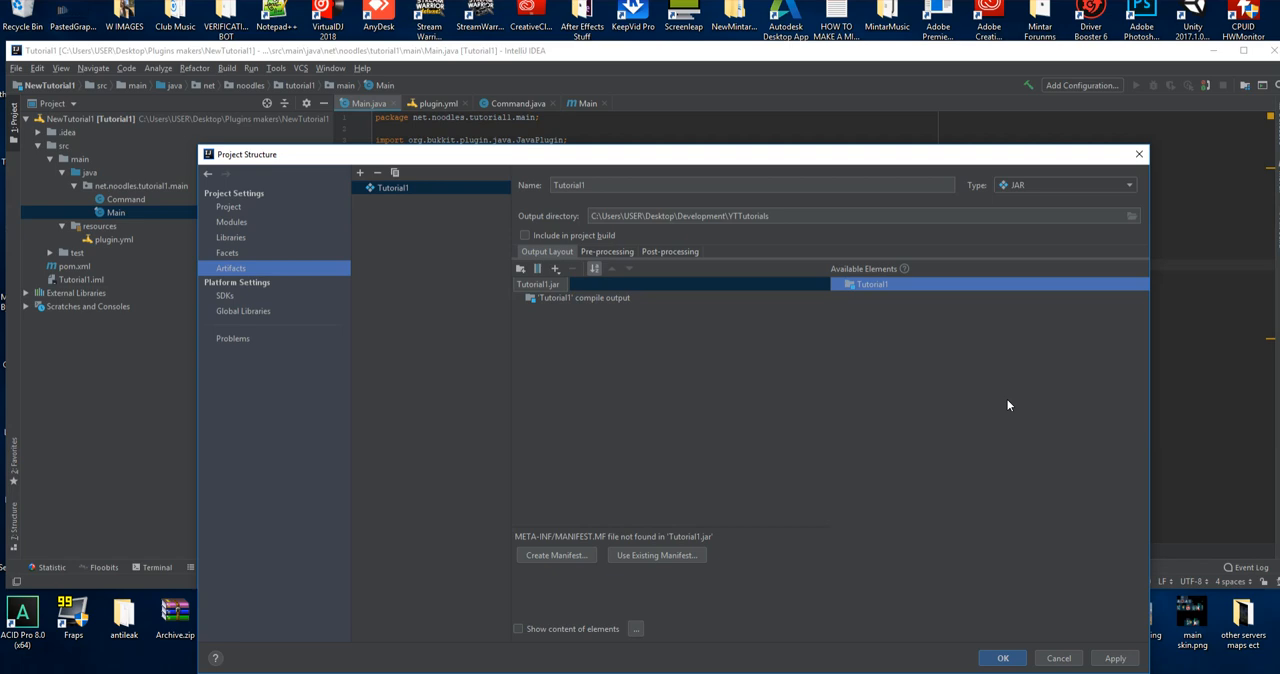
pyautogui.moveTo(796, 372)
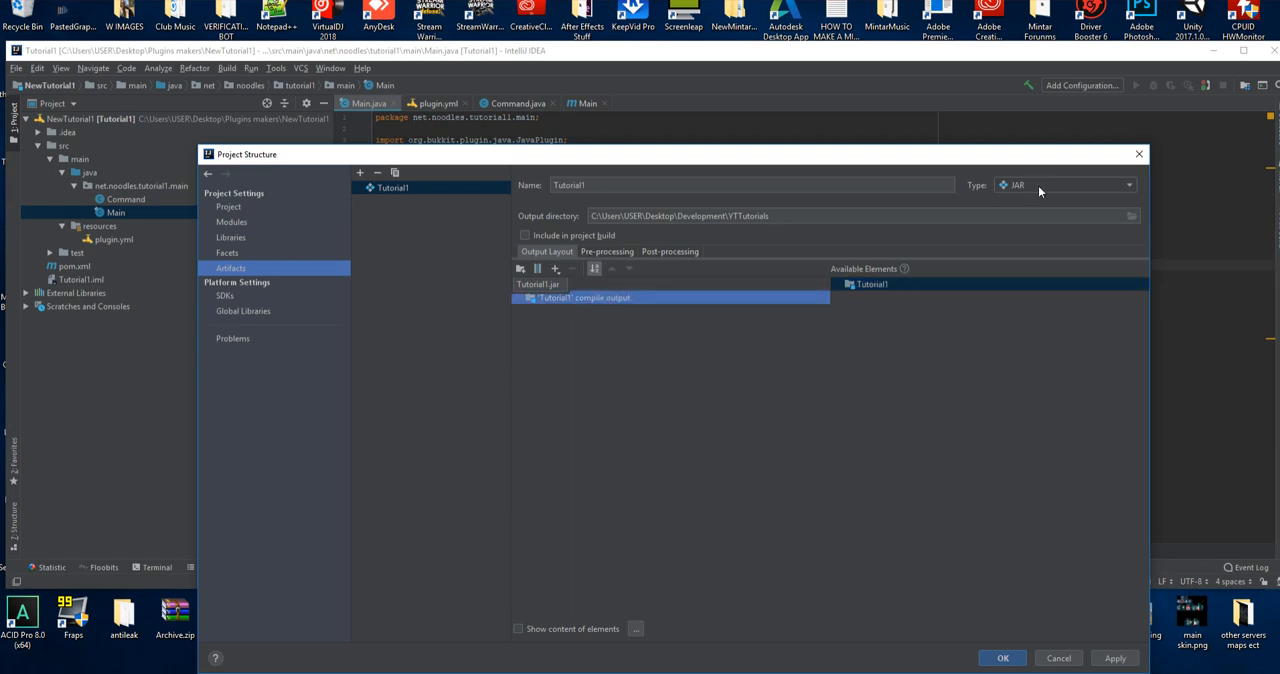
pyautogui.moveTo(1076, 612)
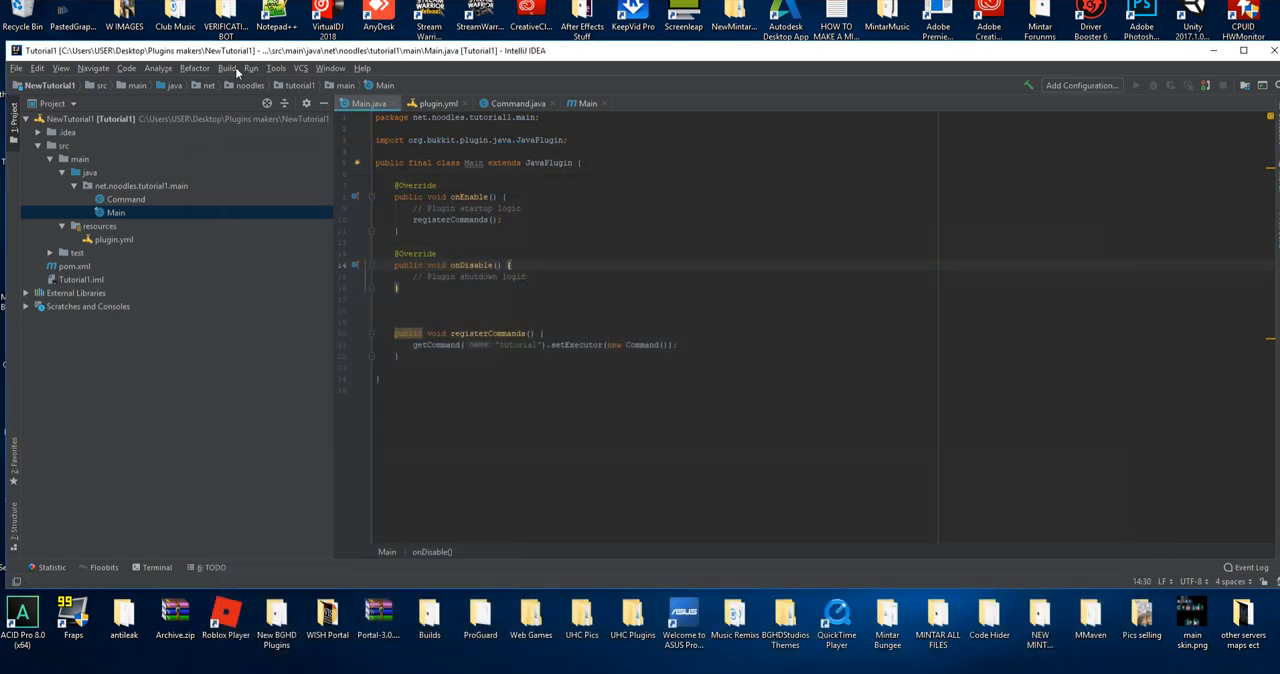
# Build the Tutorial1 jar artifact via Build Artifacts
pyautogui.click(226, 68)
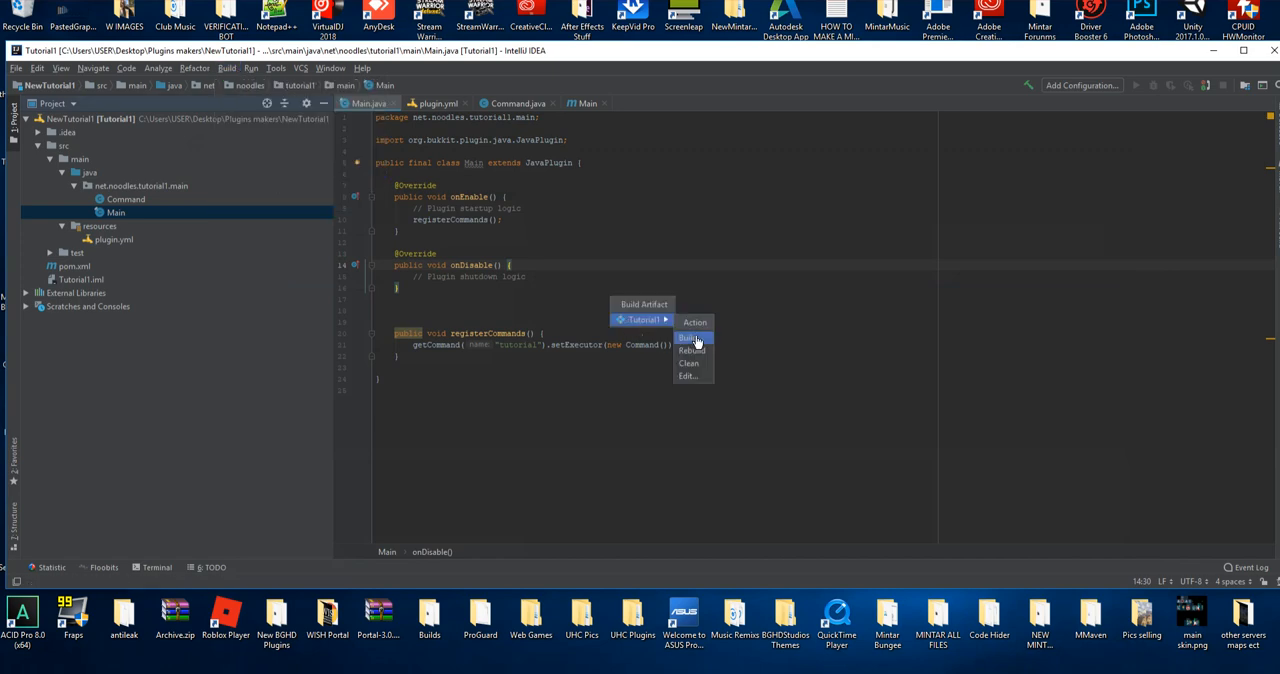
pyautogui.click(688, 338)
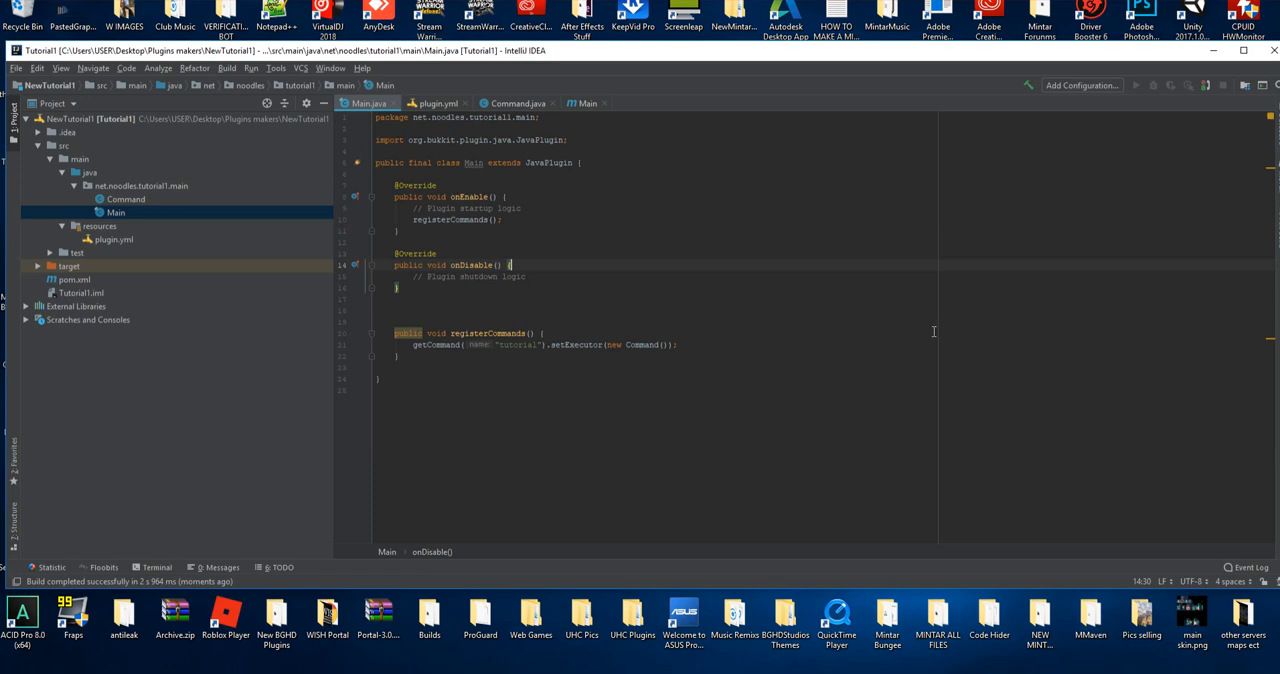
pyautogui.moveTo(780, 390)
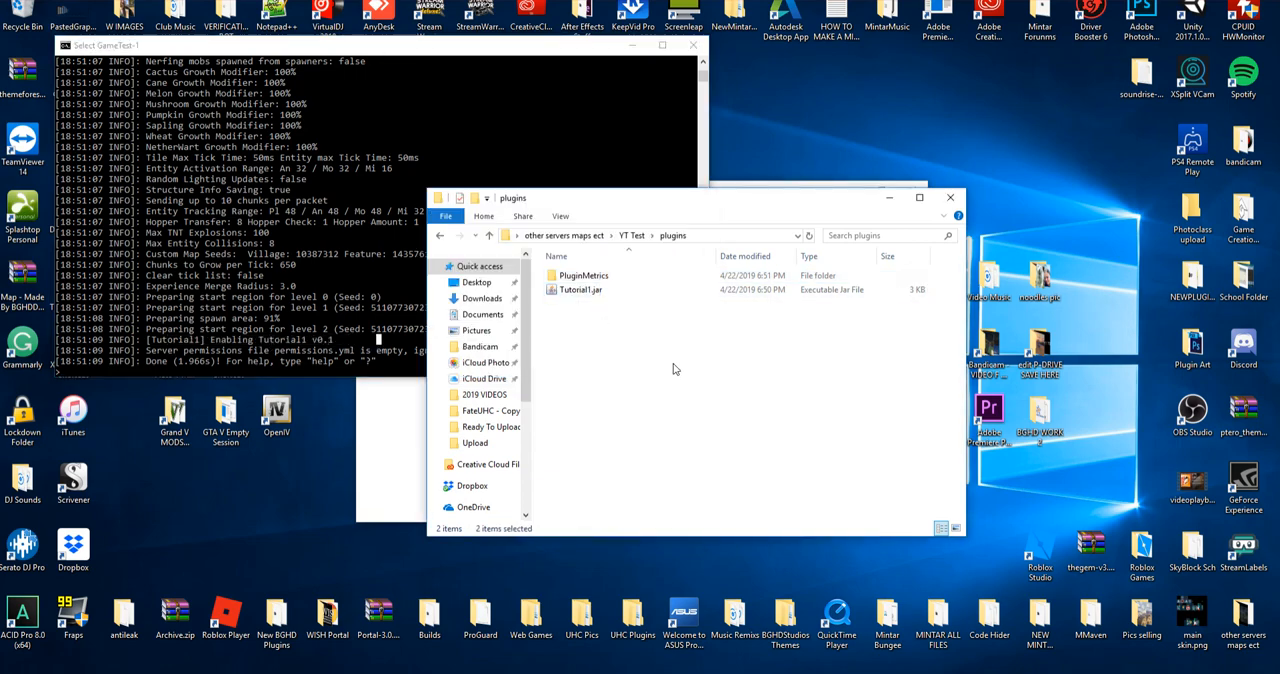
# Start the test server with Tutorial1.jar in its plugins folder and dismiss the browser notification
pyautogui.click(776, 380)
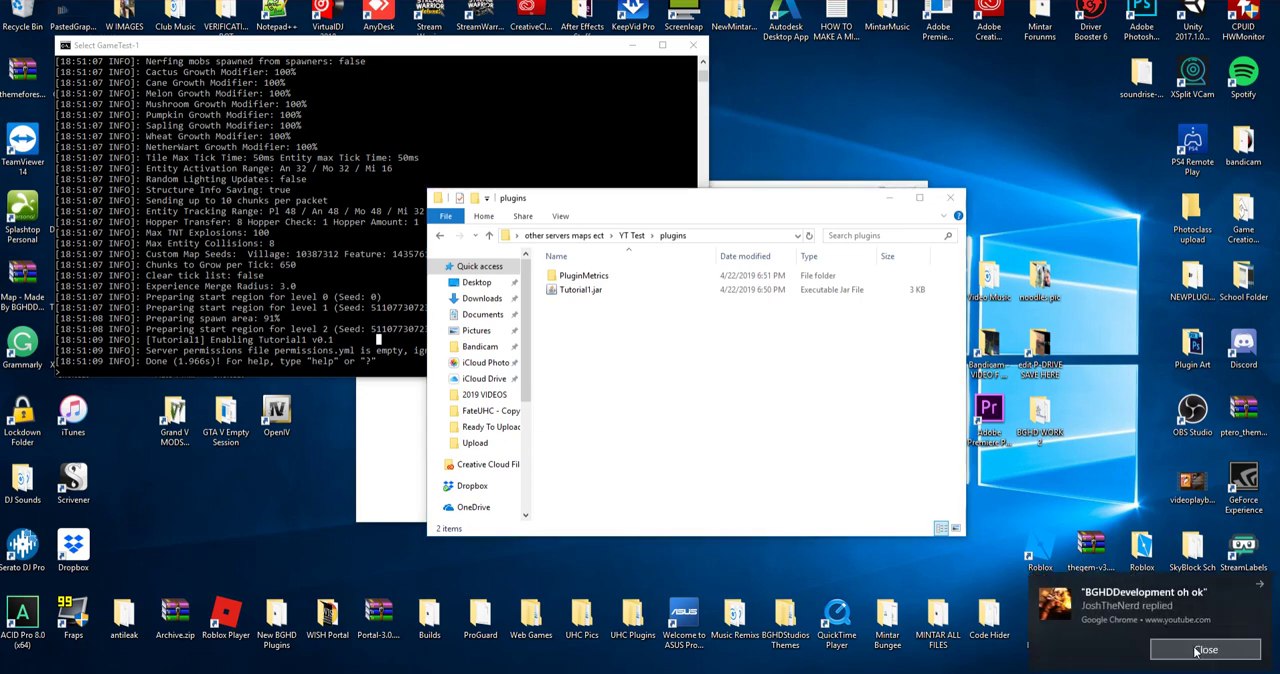
pyautogui.click(1208, 648)
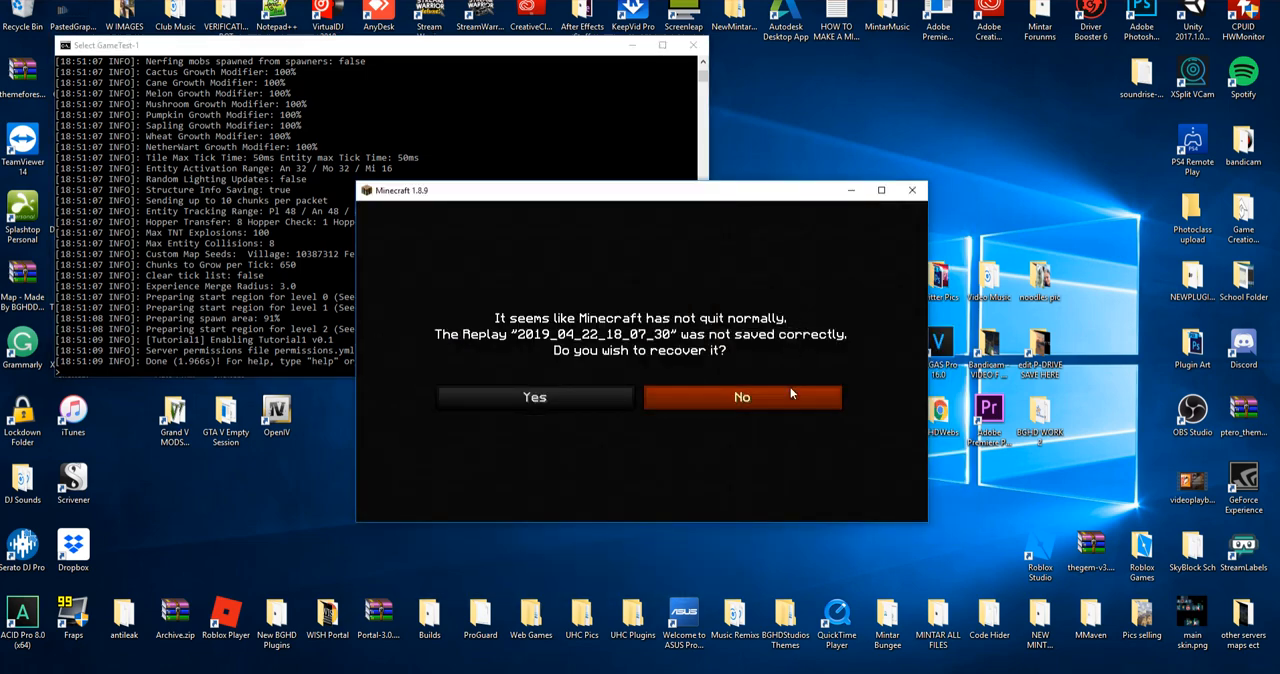
# Decline the replay recovery prompt, join the test server and run /tutorial in chat
pyautogui.click(740, 396)
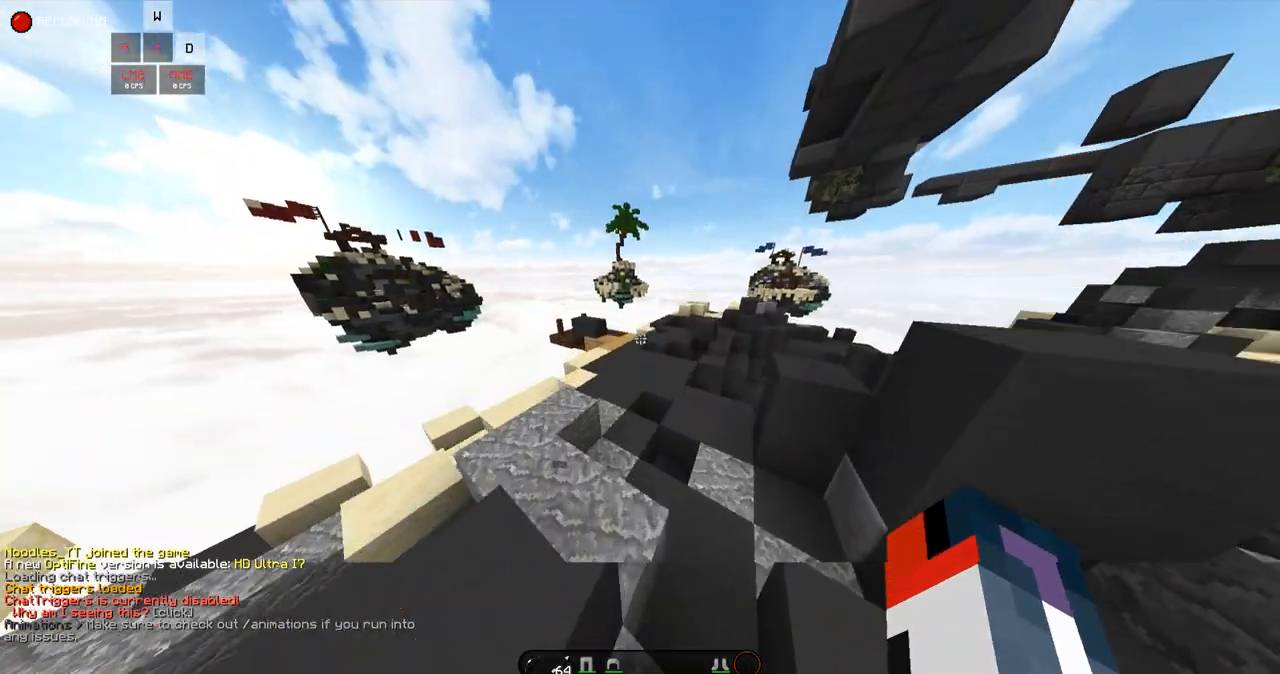
pyautogui.press('e')
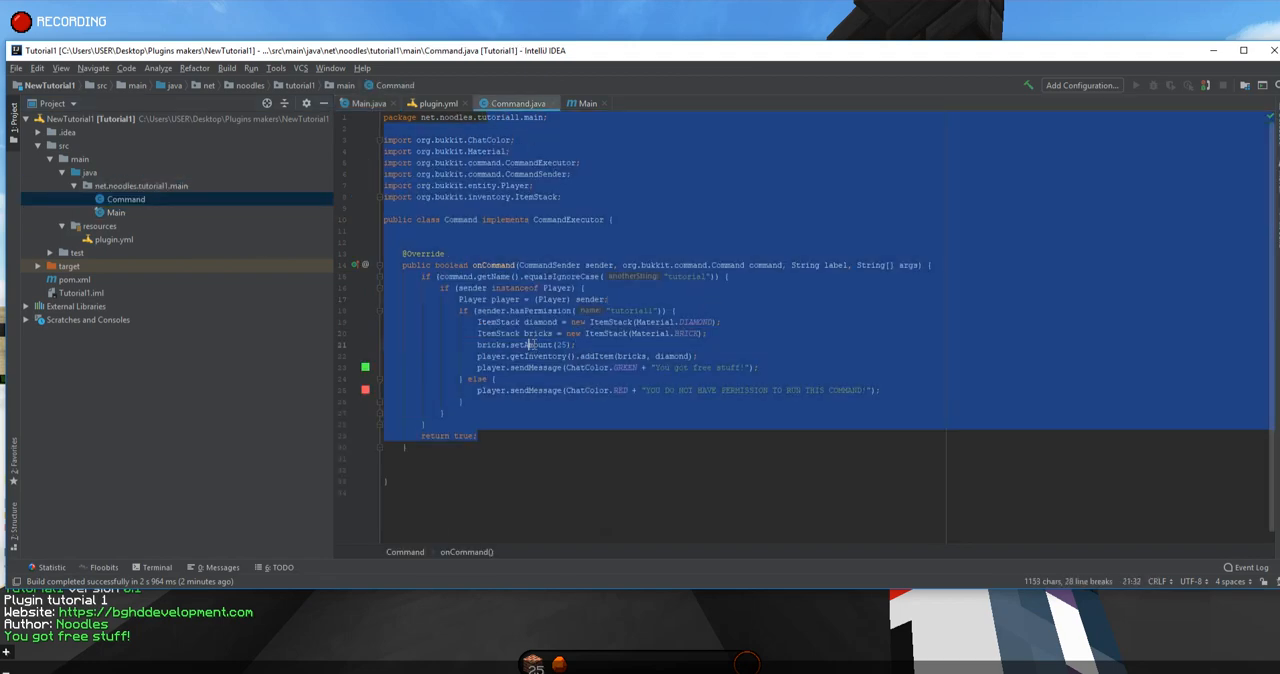
pyautogui.click(708, 332)
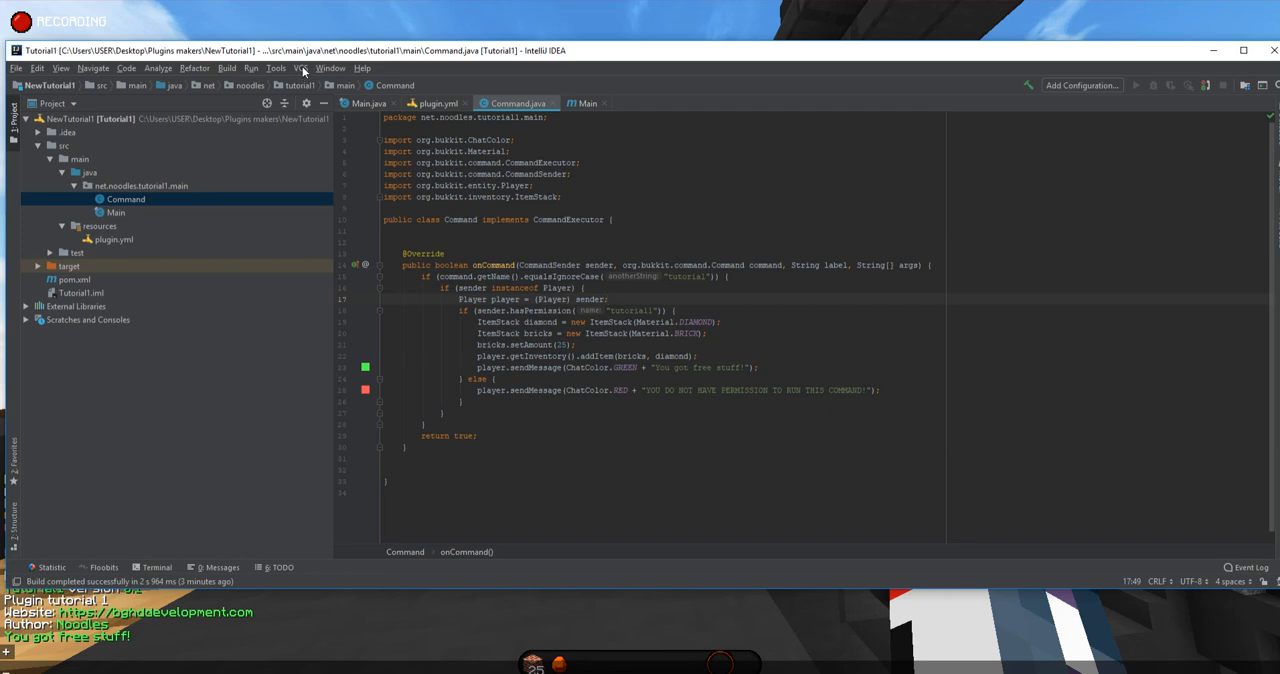
# Start Share Project on GitHub from the VCS menu, leaving repository Tutorial1 public
pyautogui.click(306, 68)
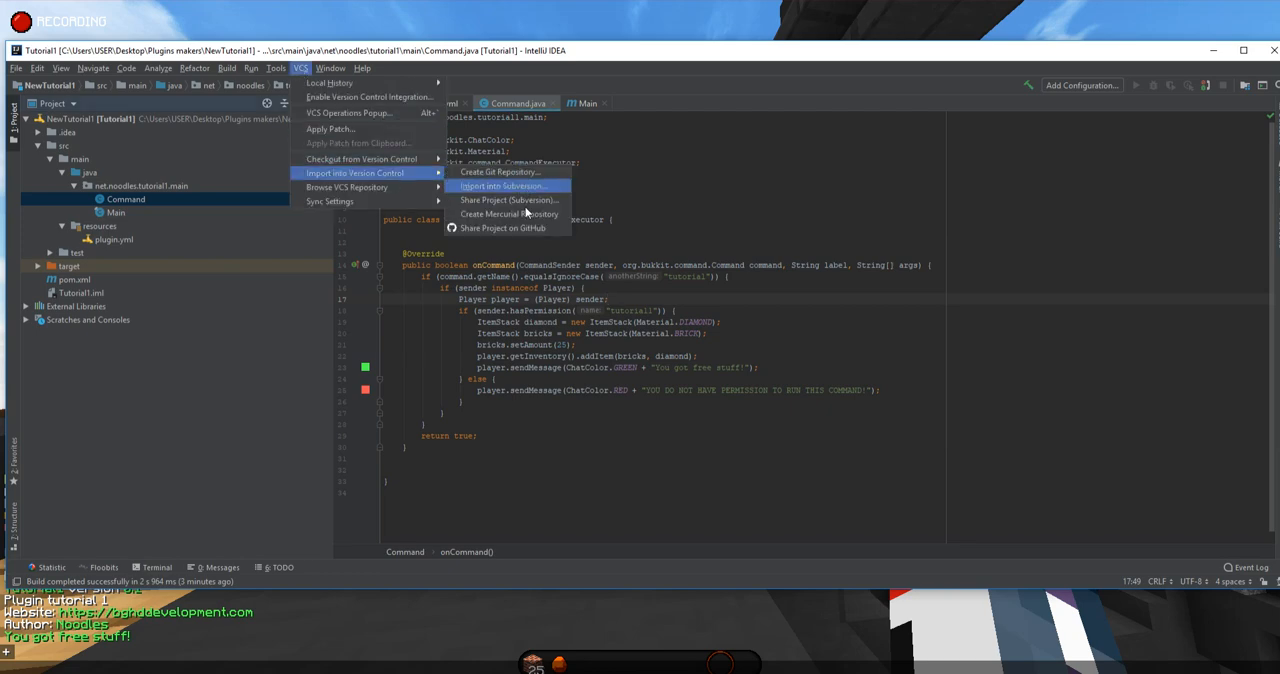
pyautogui.click(504, 228)
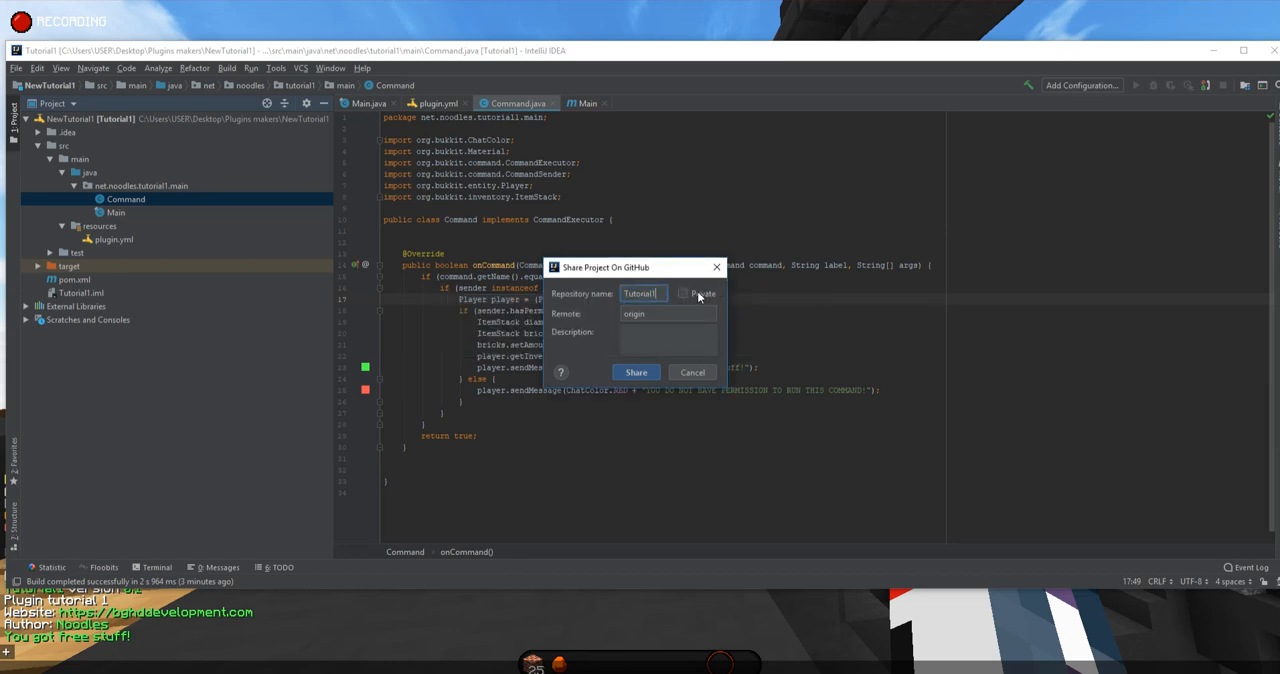
pyautogui.click(684, 292)
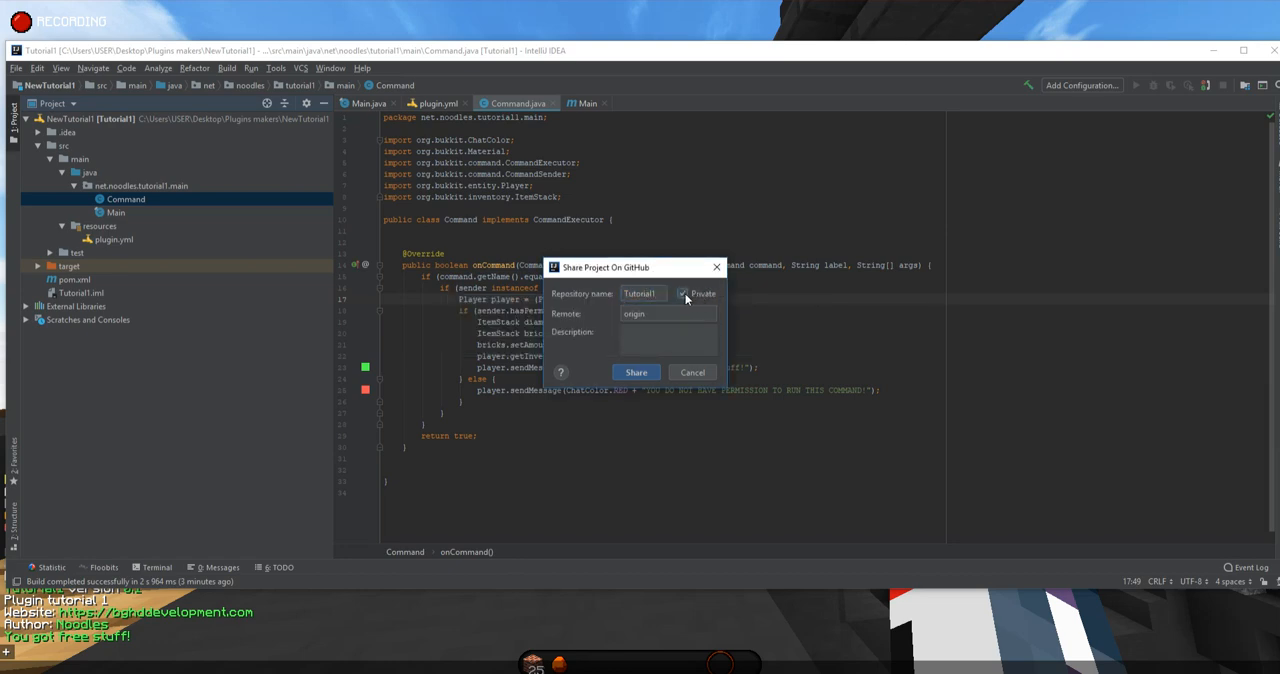
pyautogui.click(686, 292)
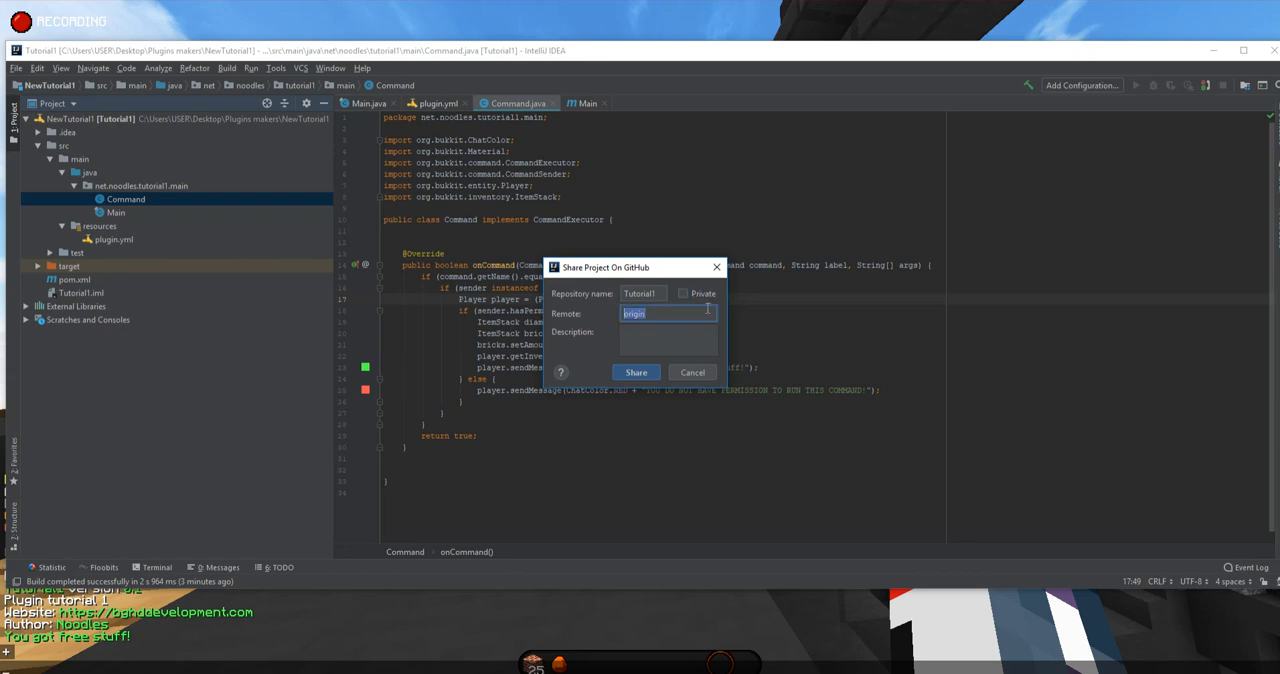
# Describe the repository as 'Tutorial1 for the BG' and share it to GitHub
pyautogui.click(668, 344)
pyautogui.write('Jus')
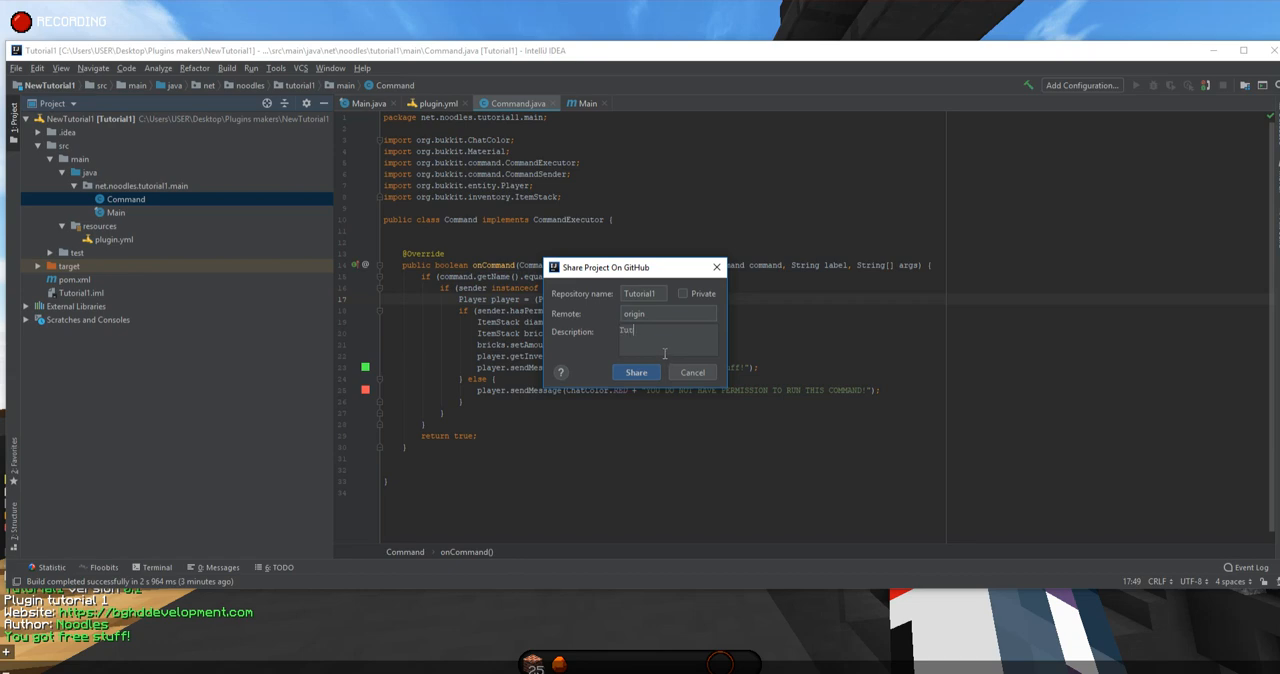
pyautogui.write('Tutorial1 f')
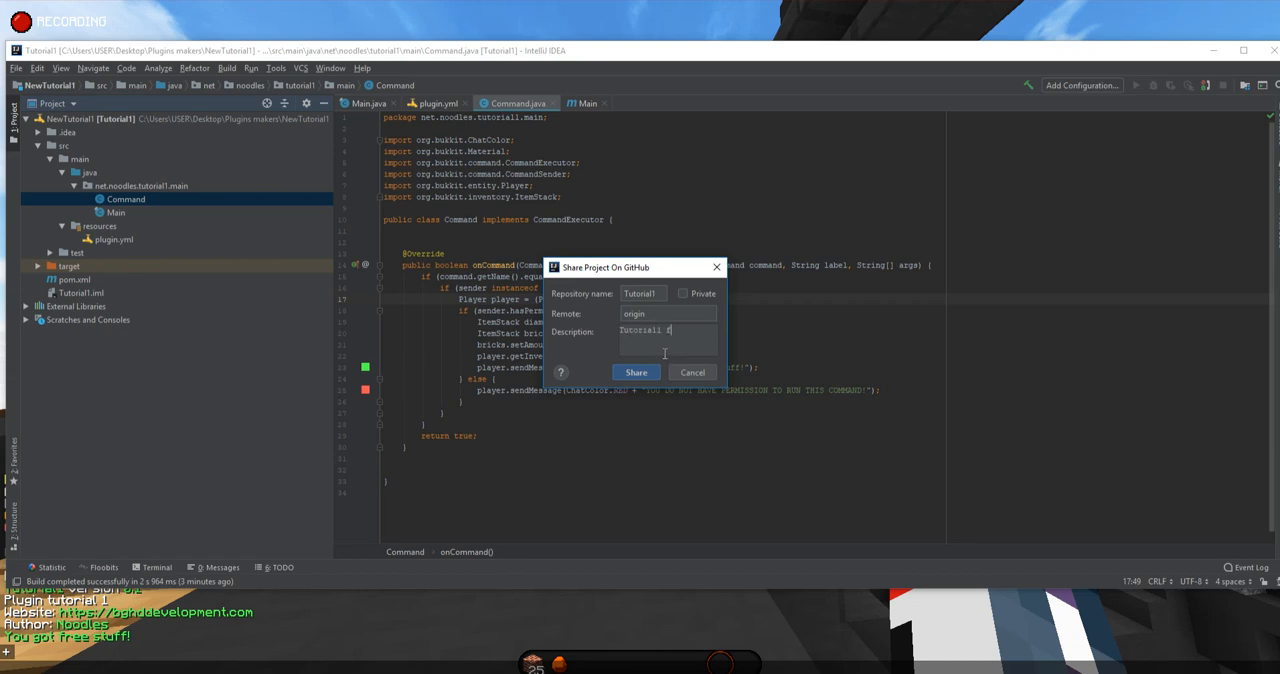
pyautogui.write('for the BG')
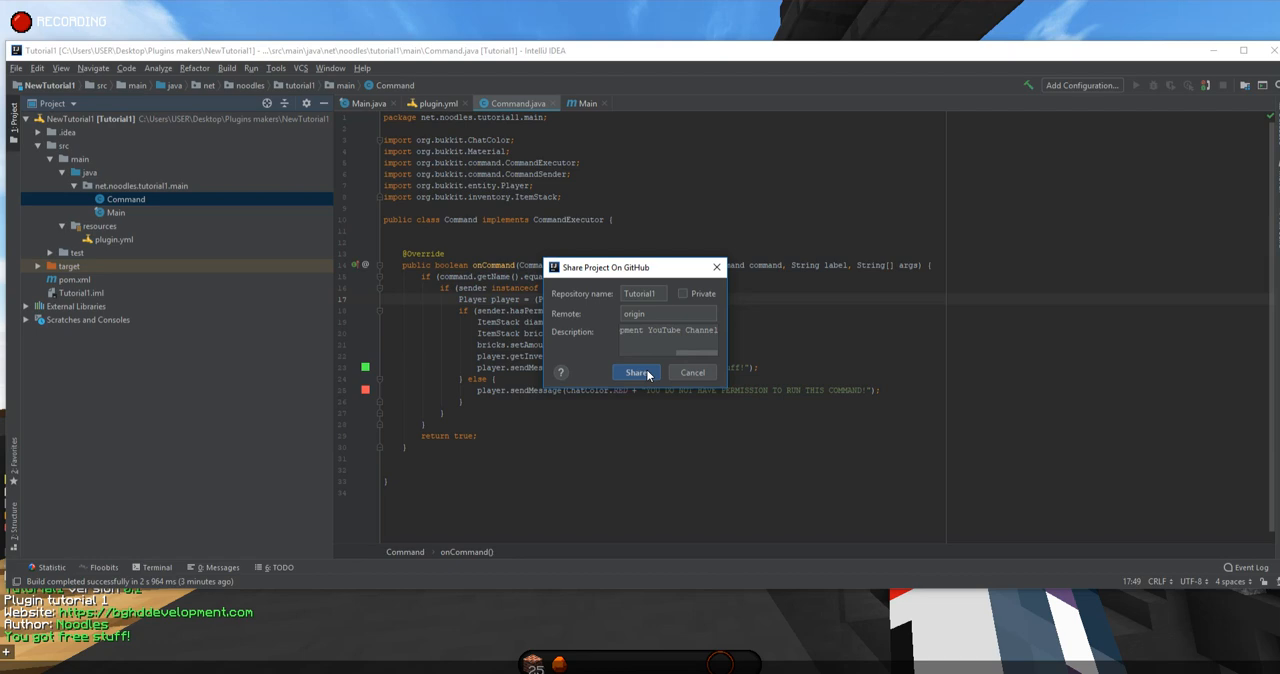
pyautogui.click(636, 372)
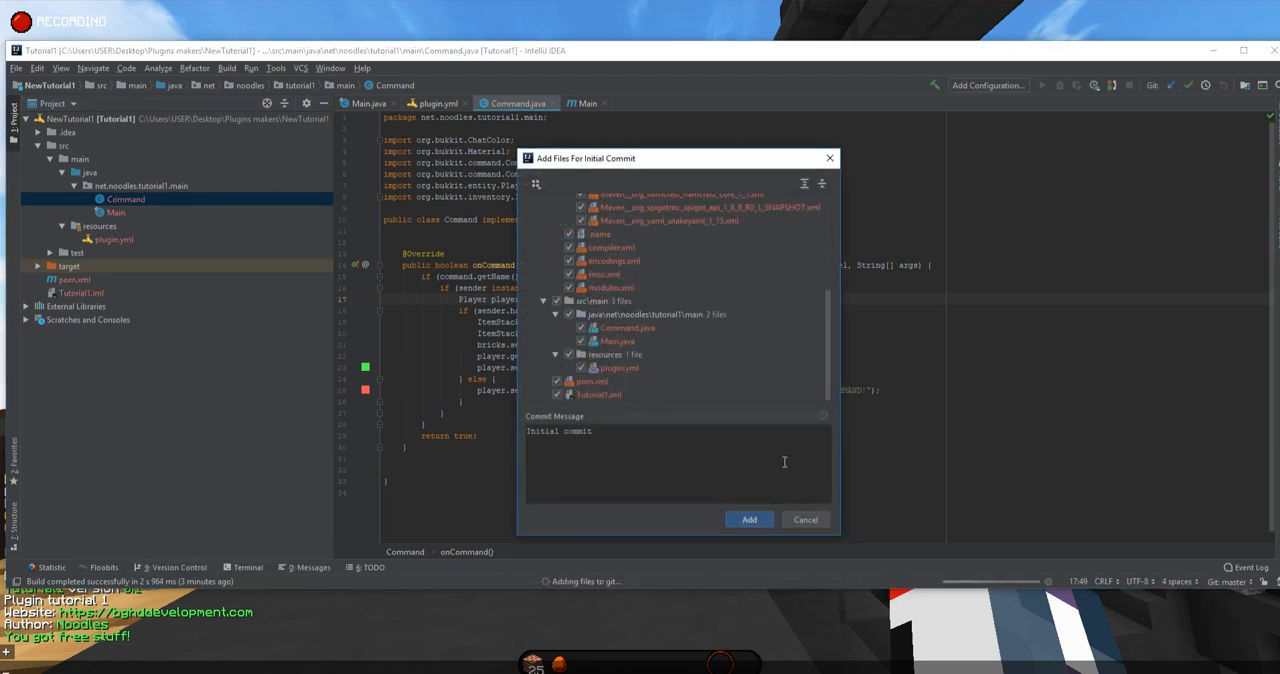
# Add all checked project files to the initial commit and push Tutorial1 to GitHub
pyautogui.click(748, 520)
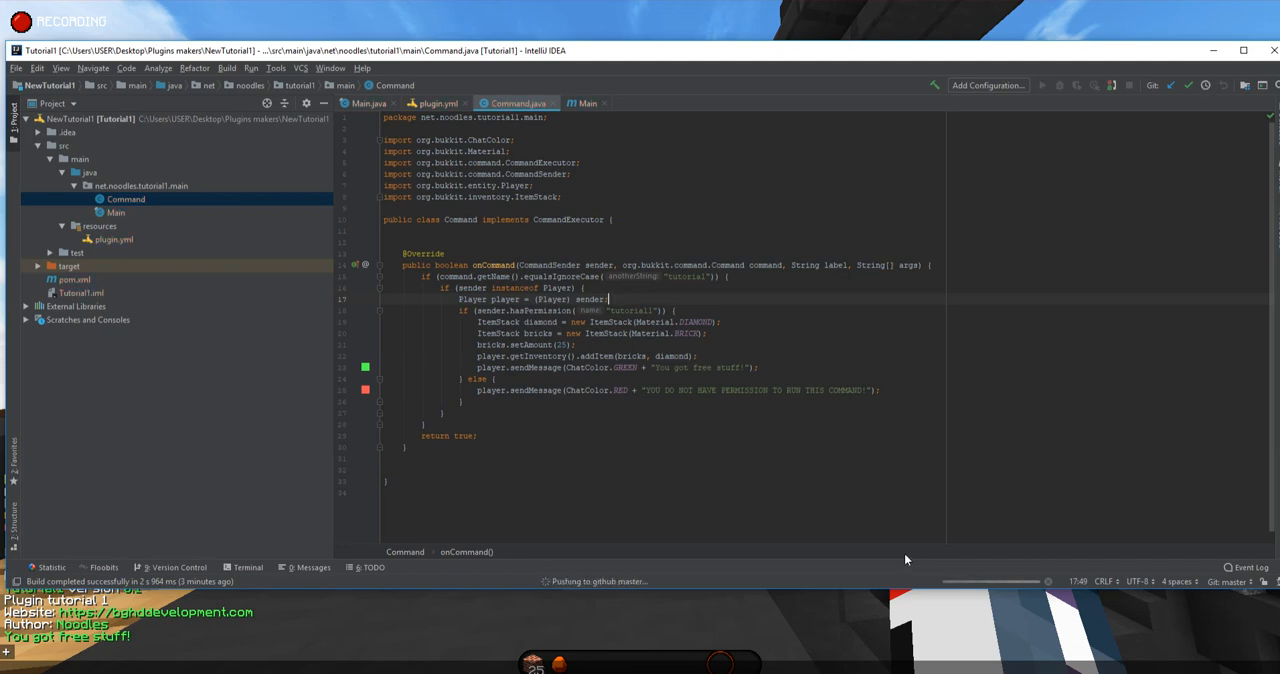
pyautogui.moveTo(784, 566)
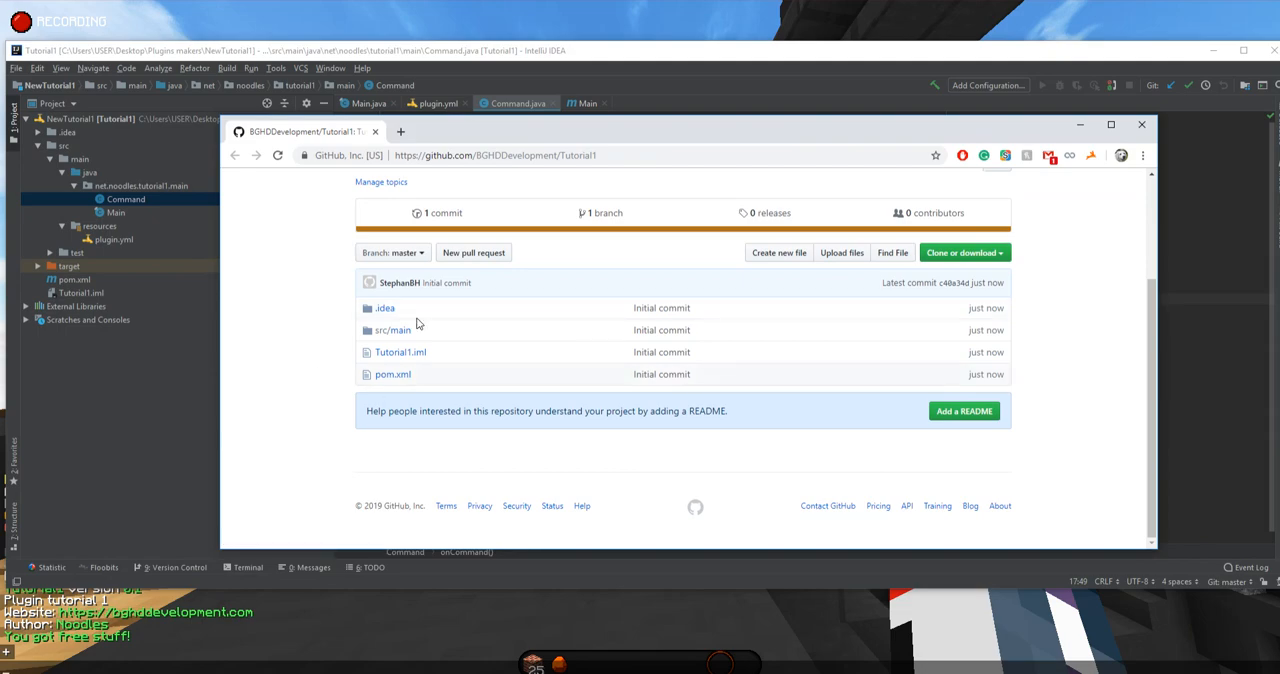
# Browse src/main/java/net/noodles/tutorial1/main and view Main.java's code on GitHub
pyautogui.click(392, 328)
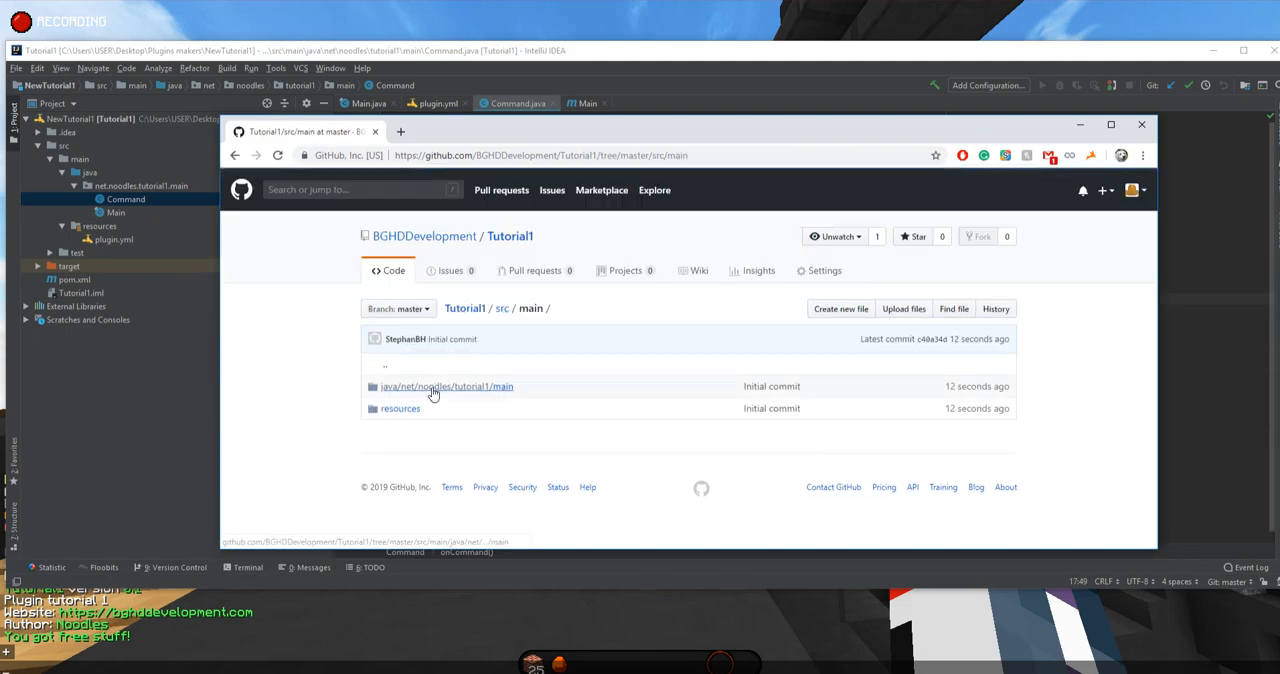
pyautogui.click(444, 386)
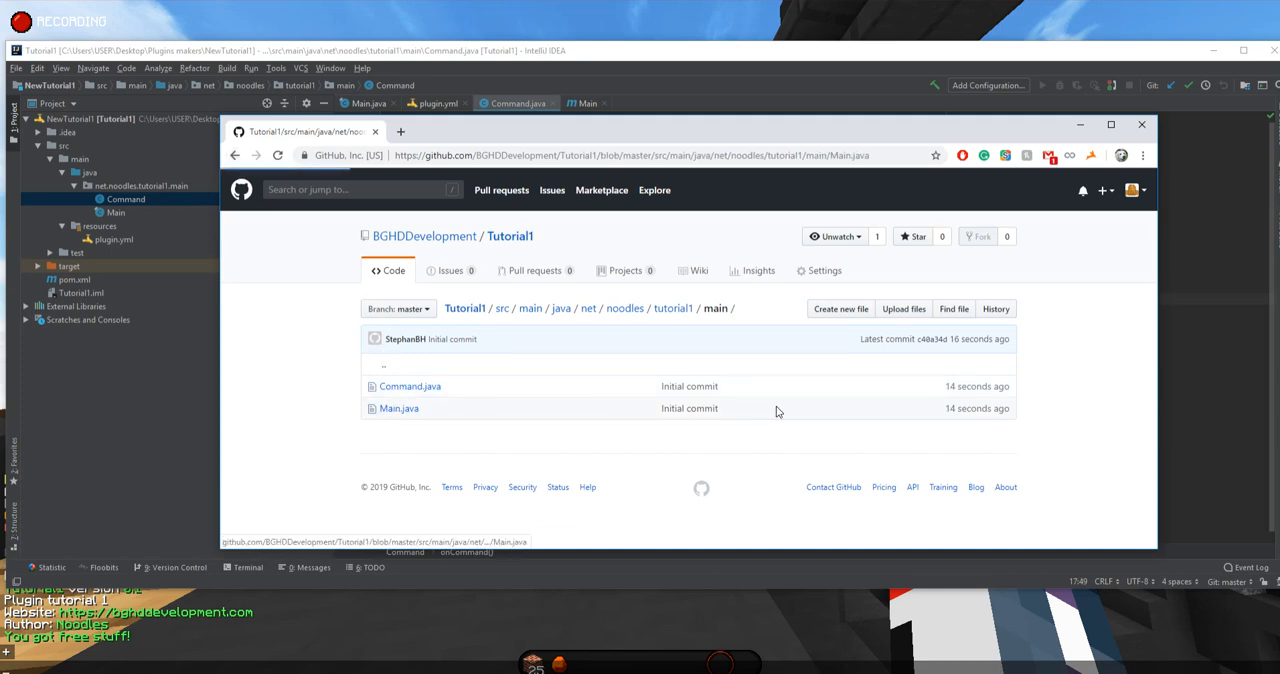
pyautogui.click(404, 408)
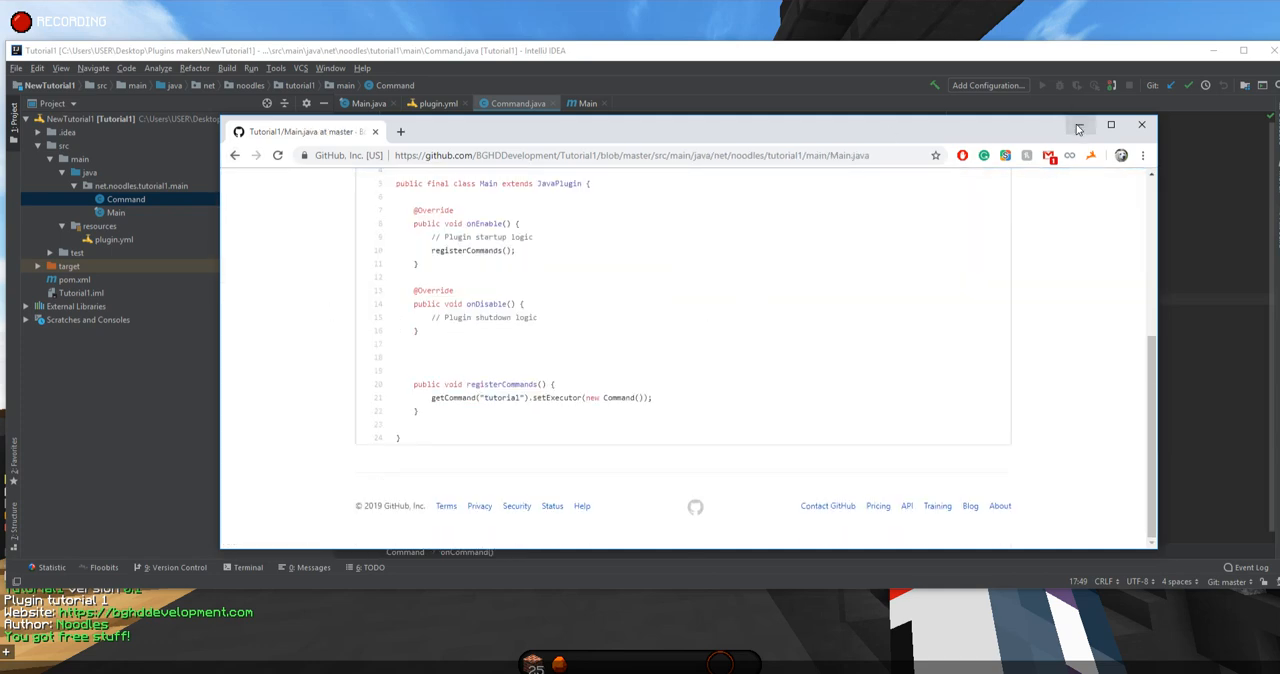